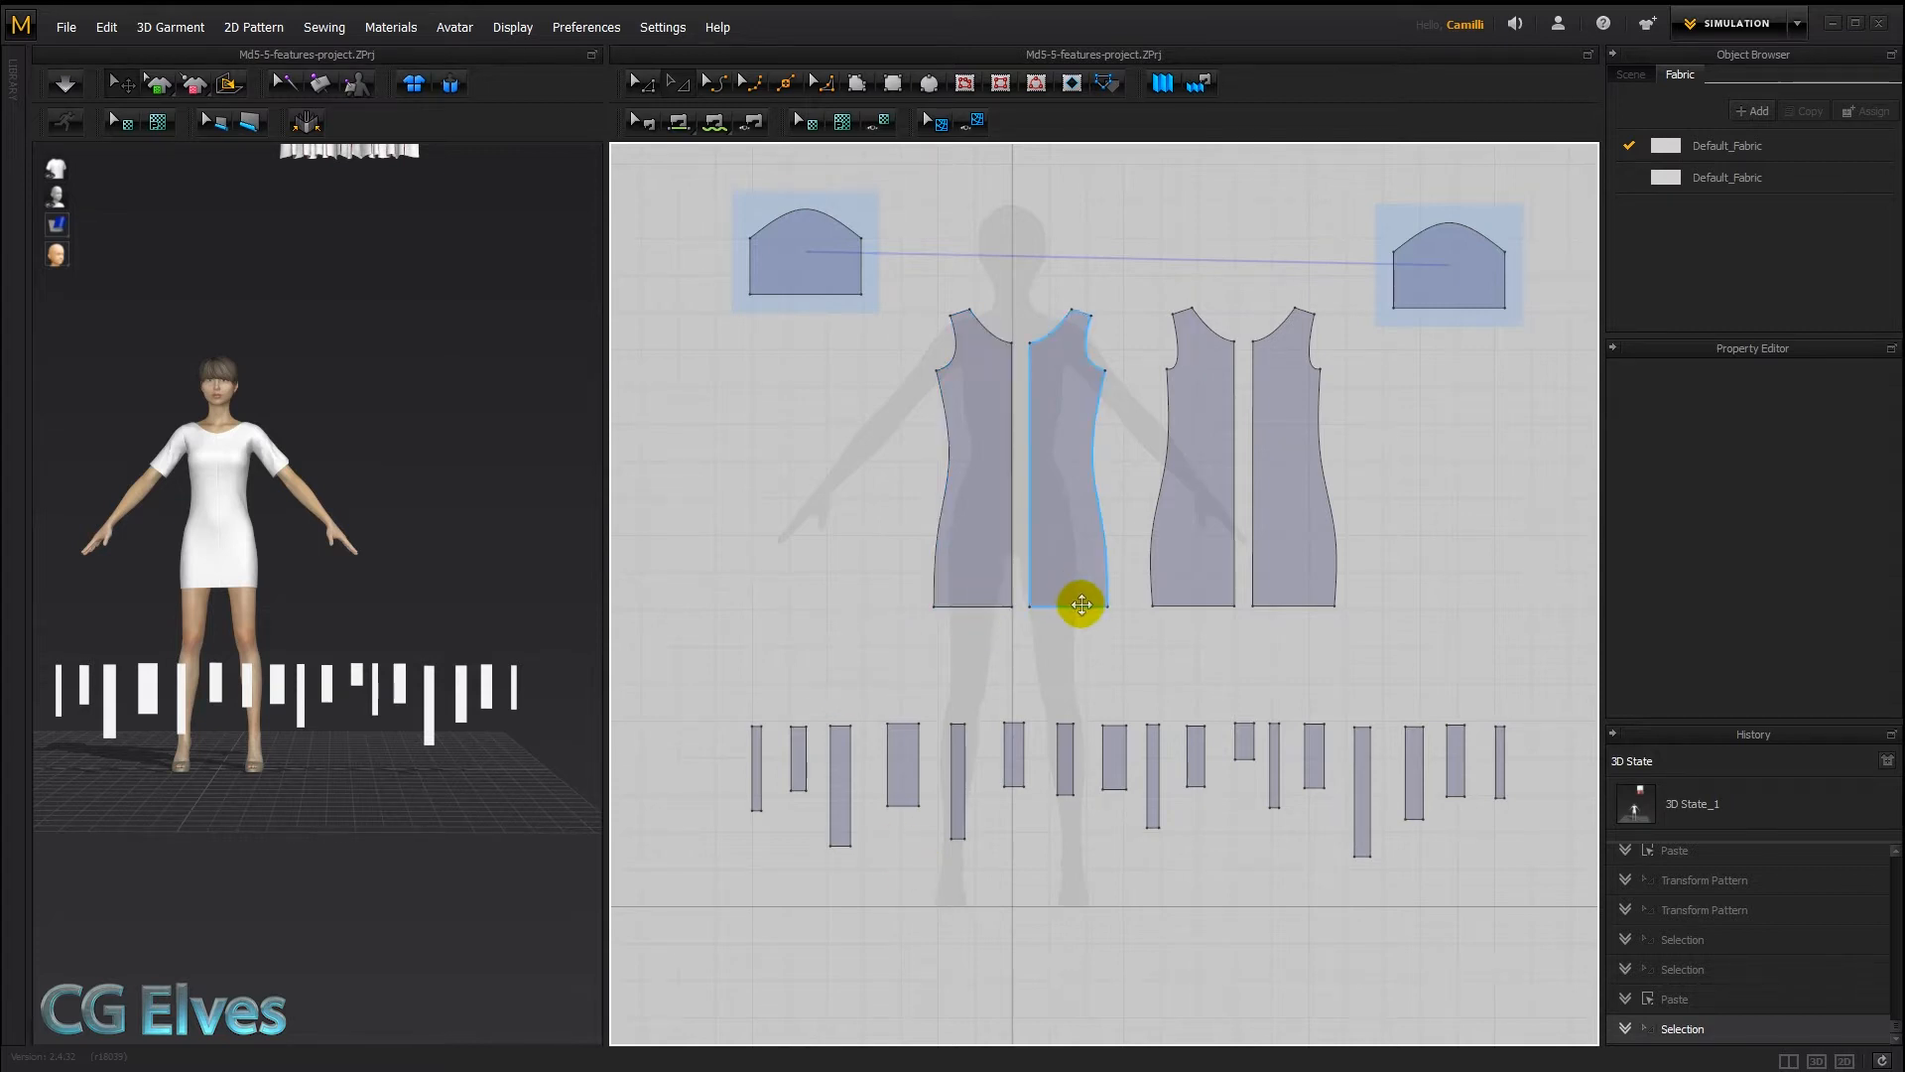
Choose M:N Segment Sewing from the Segment Sewing dropdown so edges show lengths
left_click_drag(1082, 605, 978, 599)
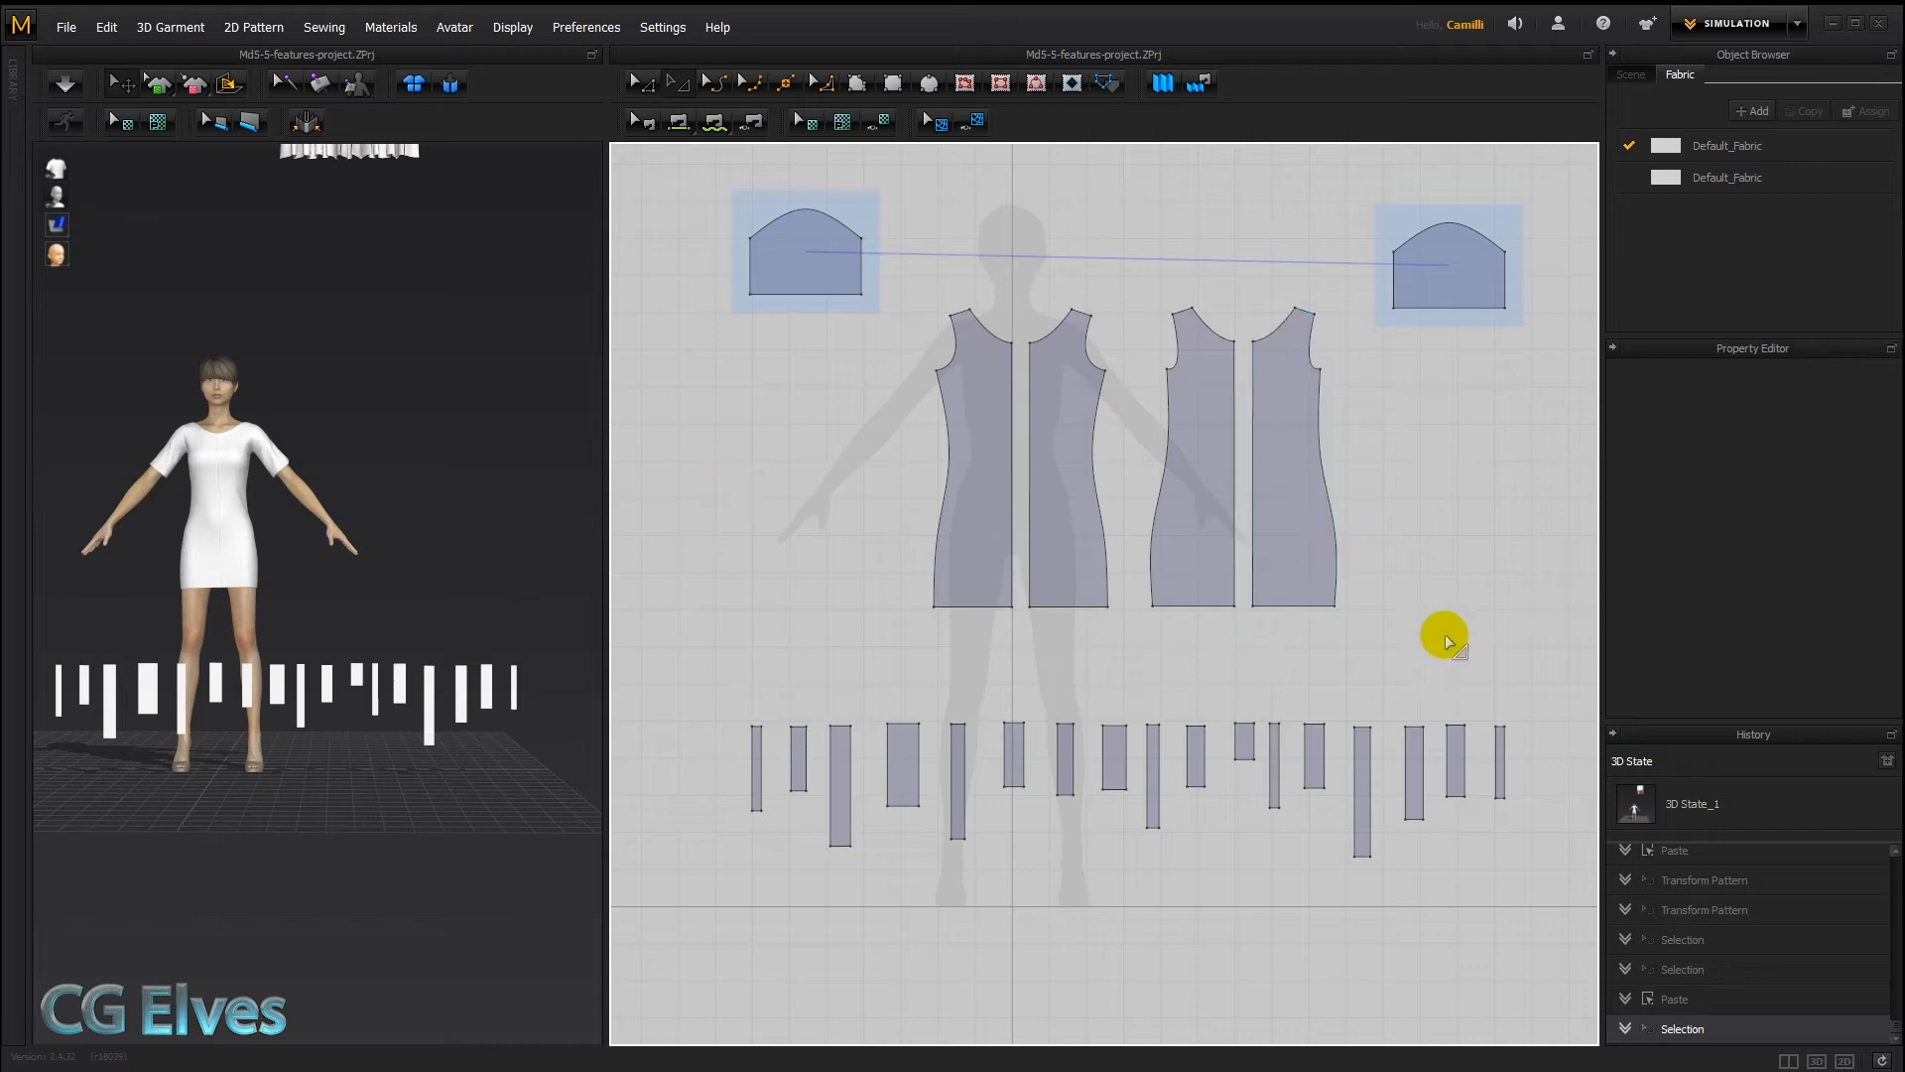
mouse_move(1431, 717)
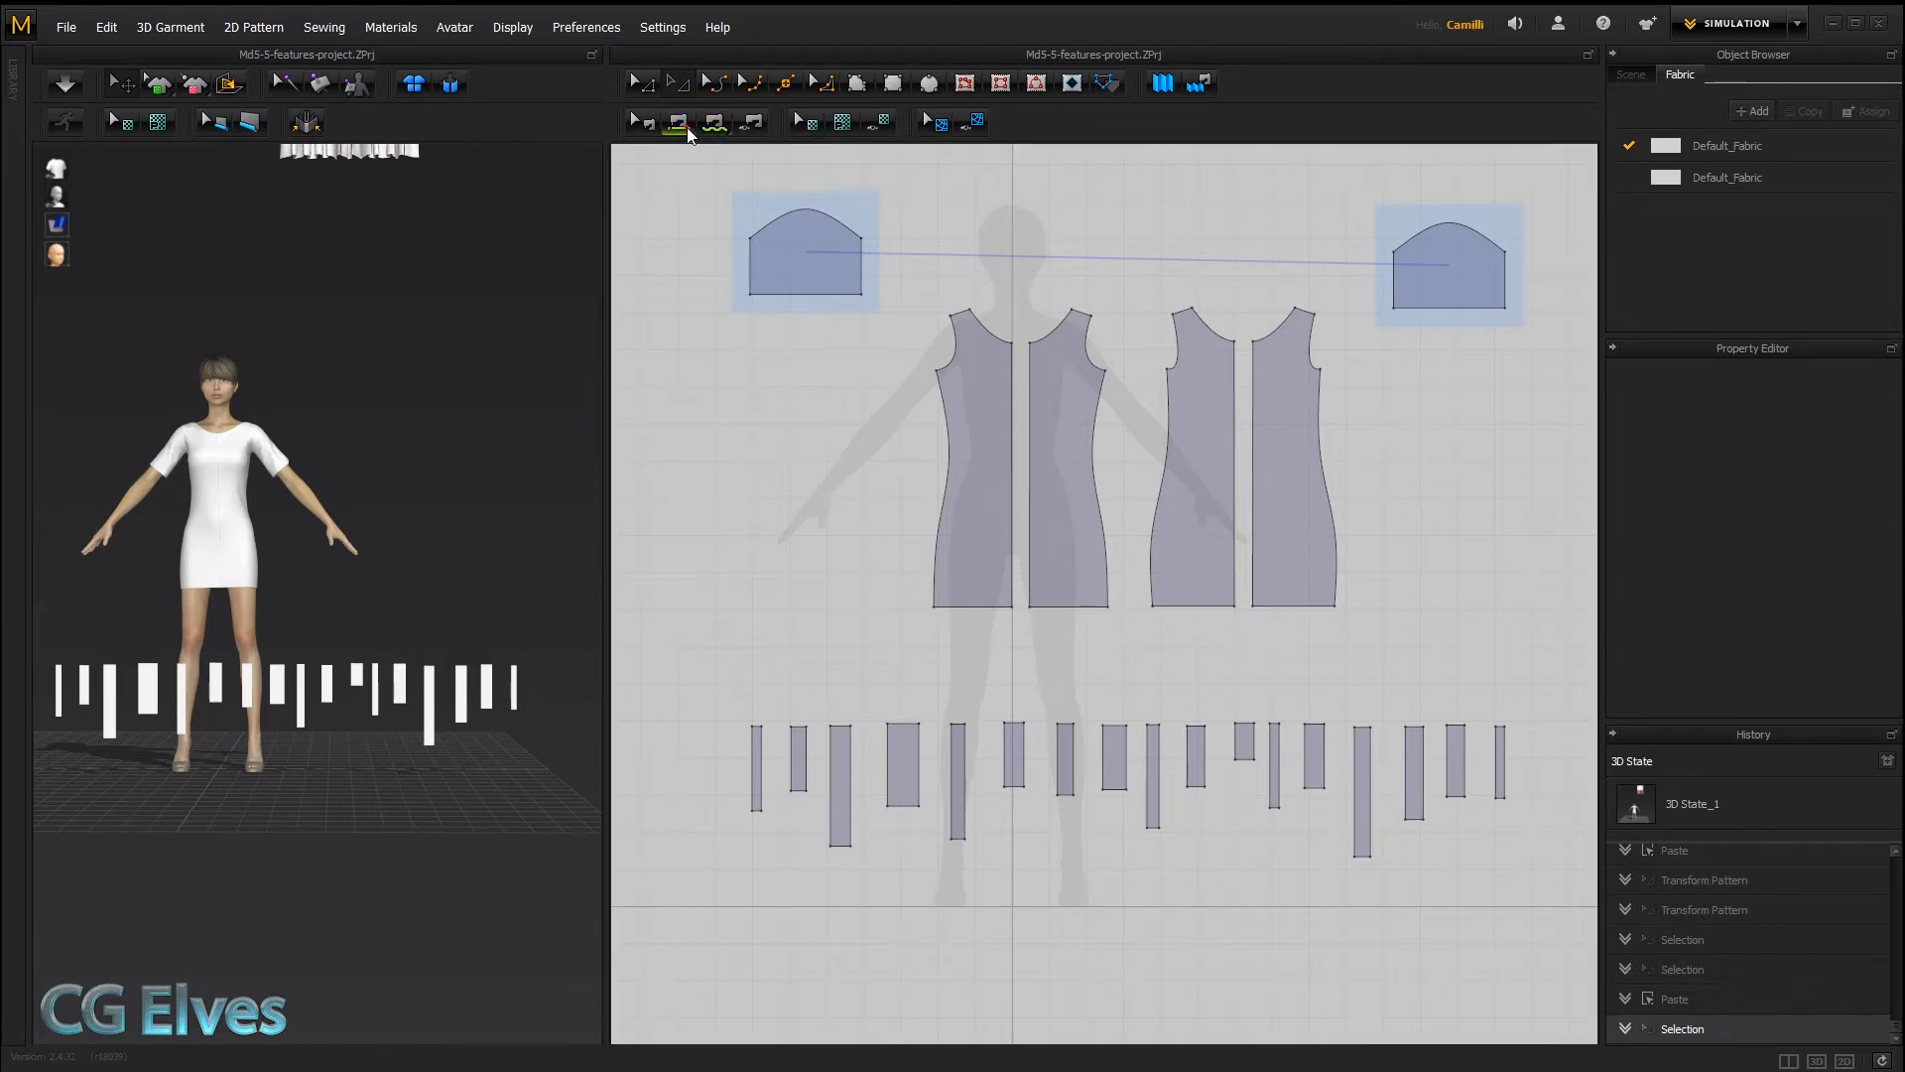
left_click(677, 121)
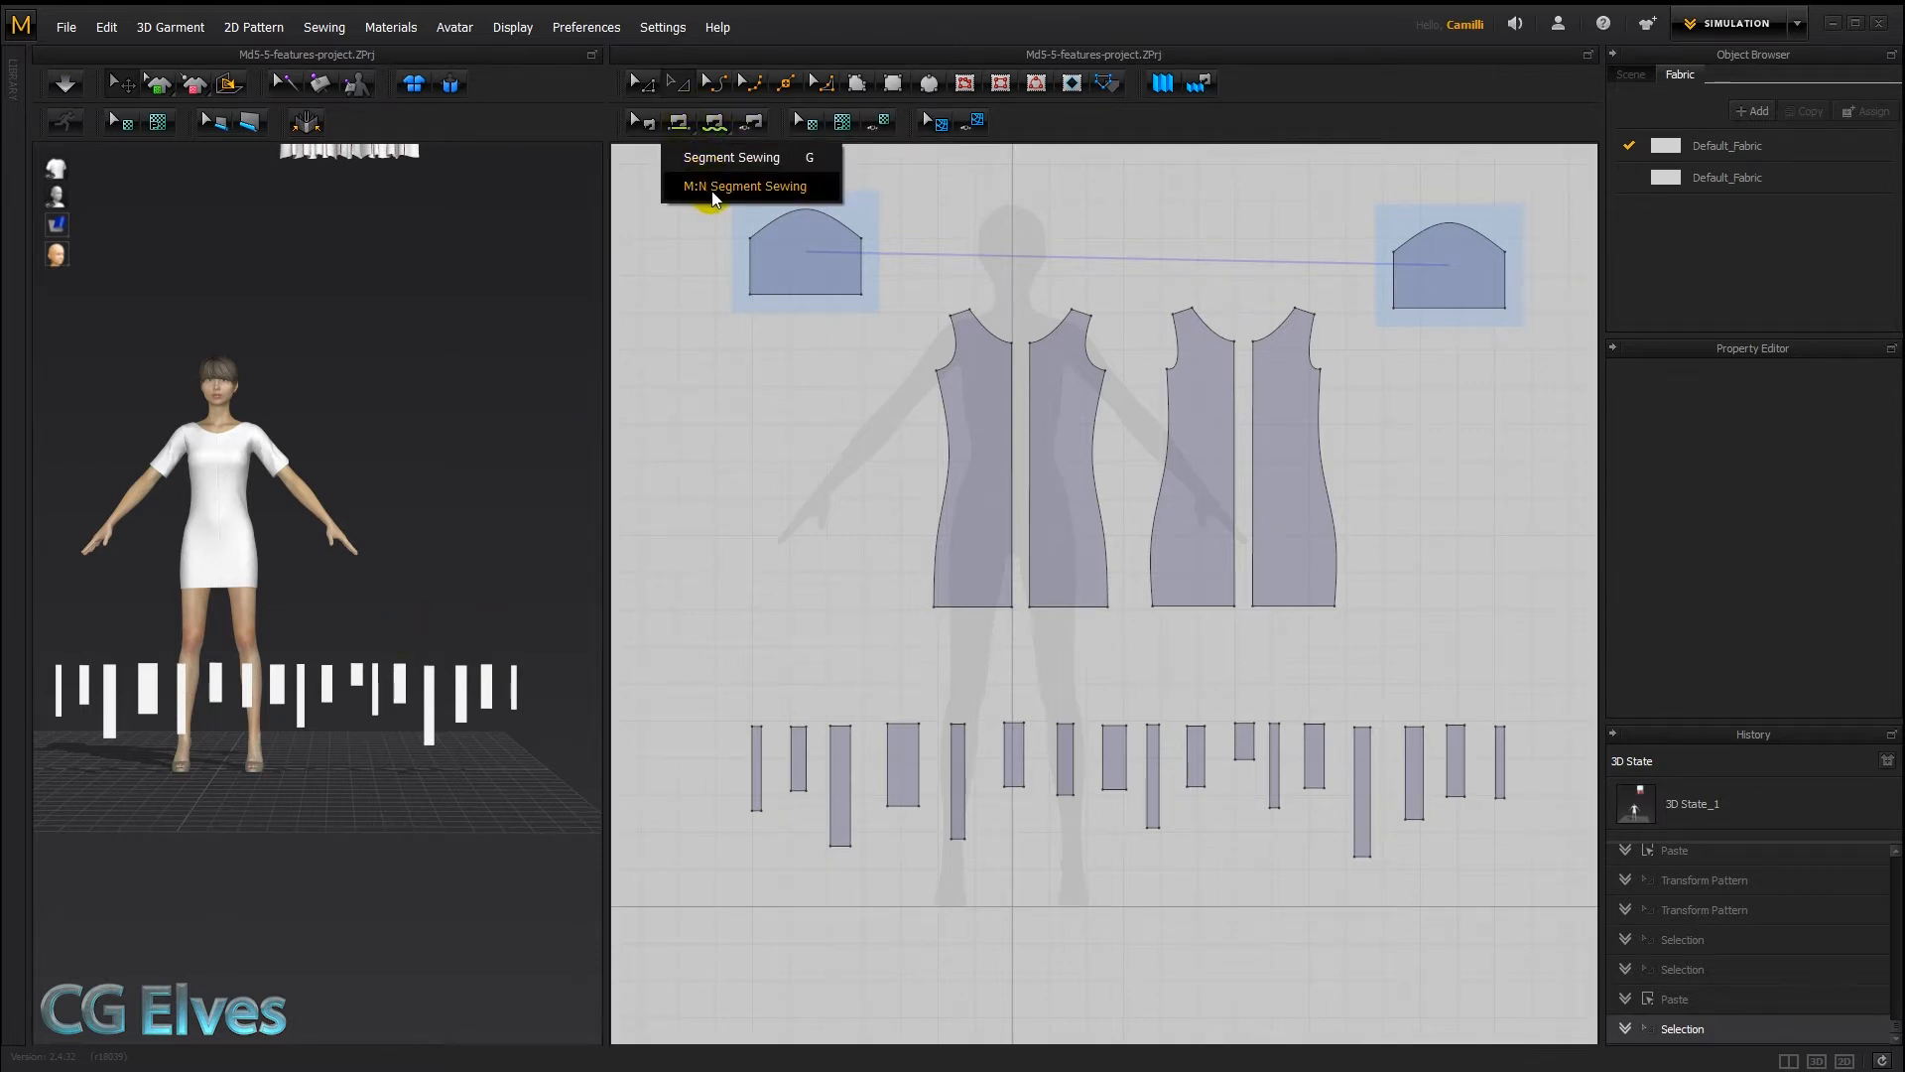
left_click(745, 186)
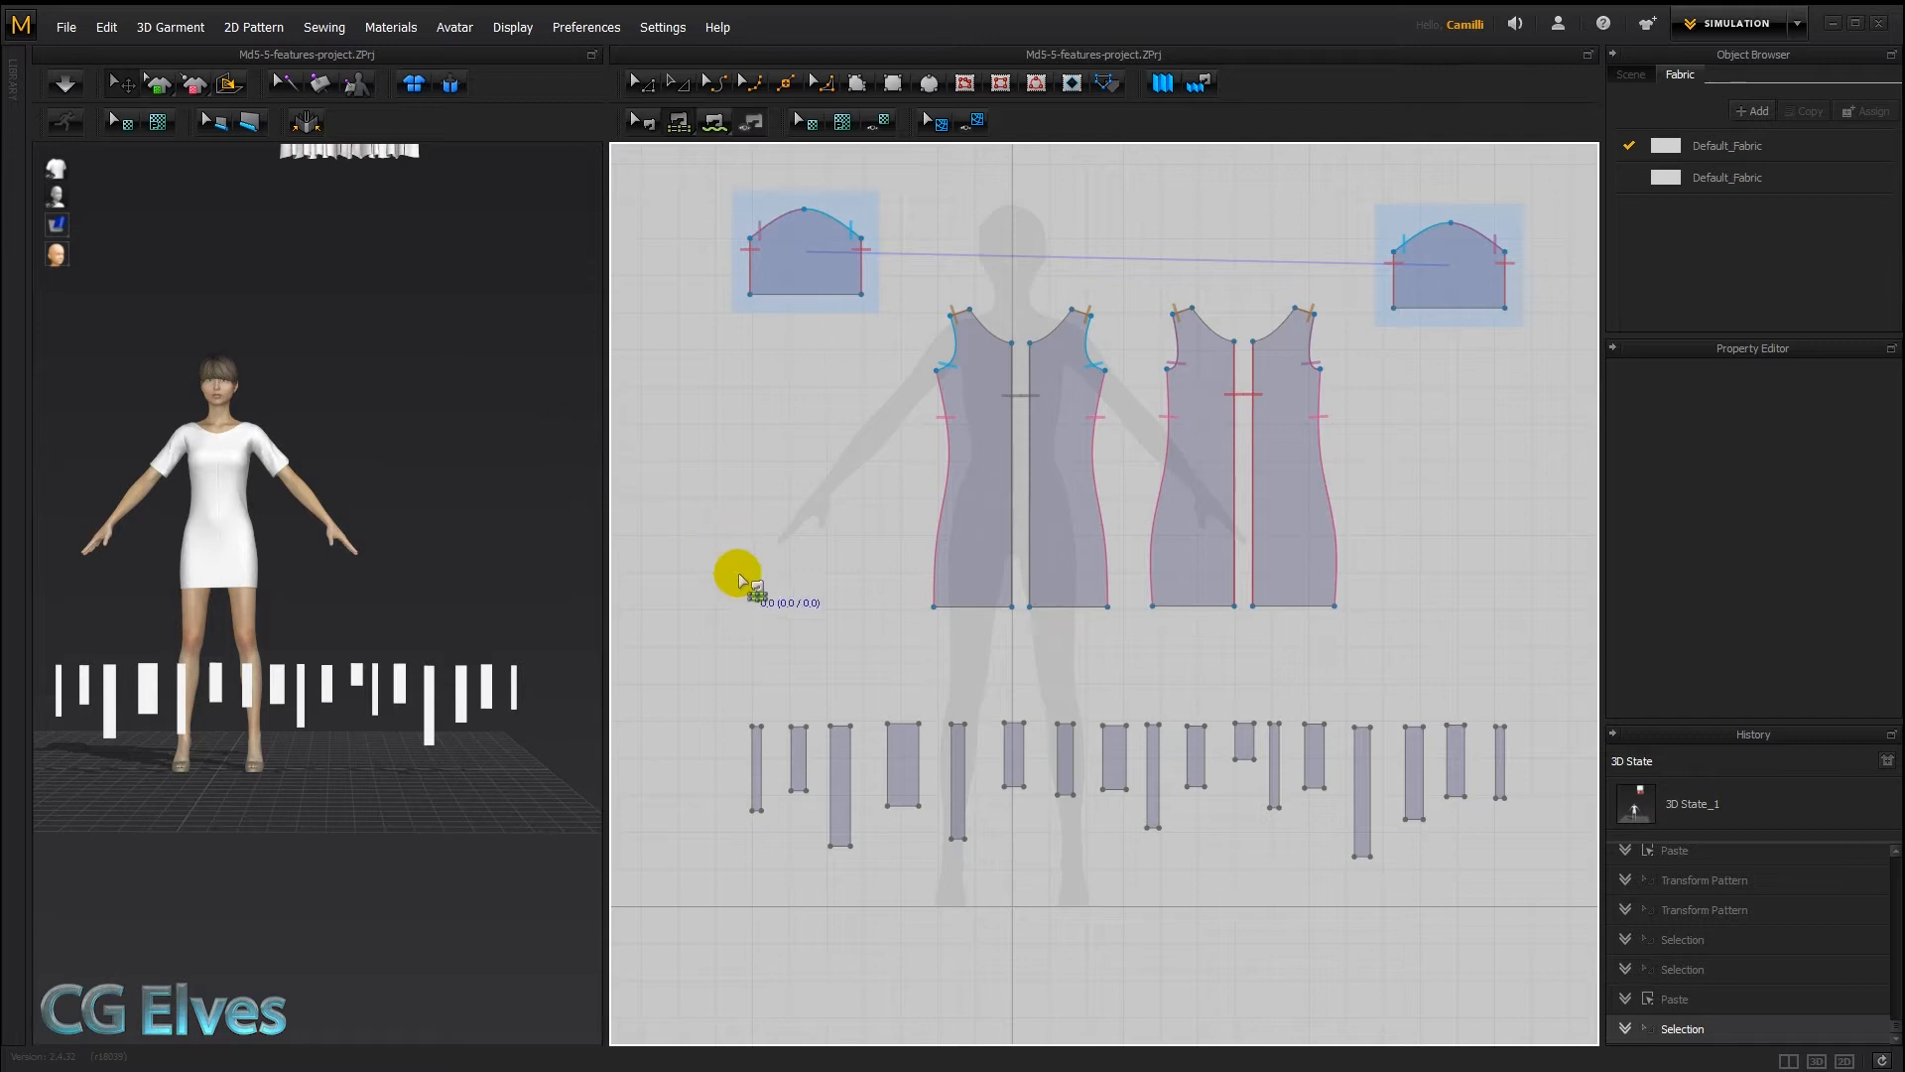
left_click_drag(738, 580, 1173, 744)
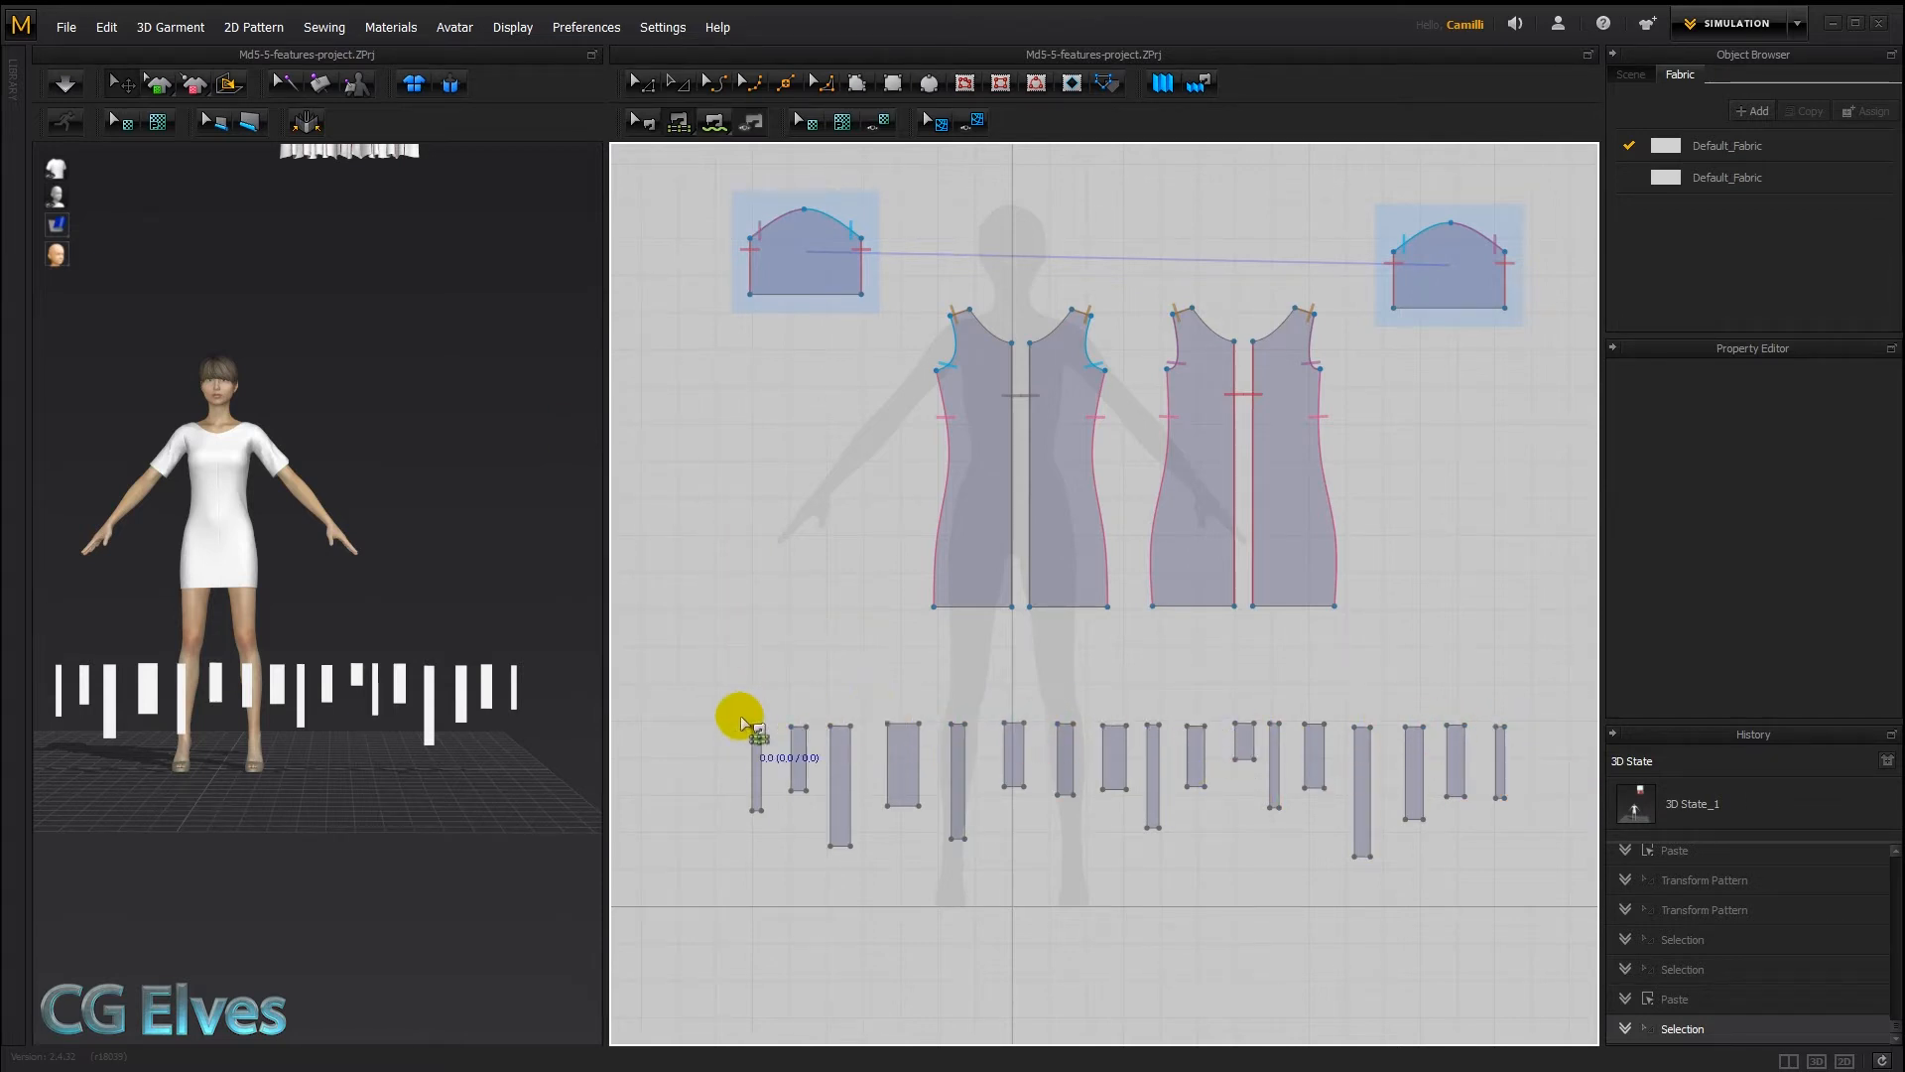
left_click_drag(741, 717, 1185, 614)
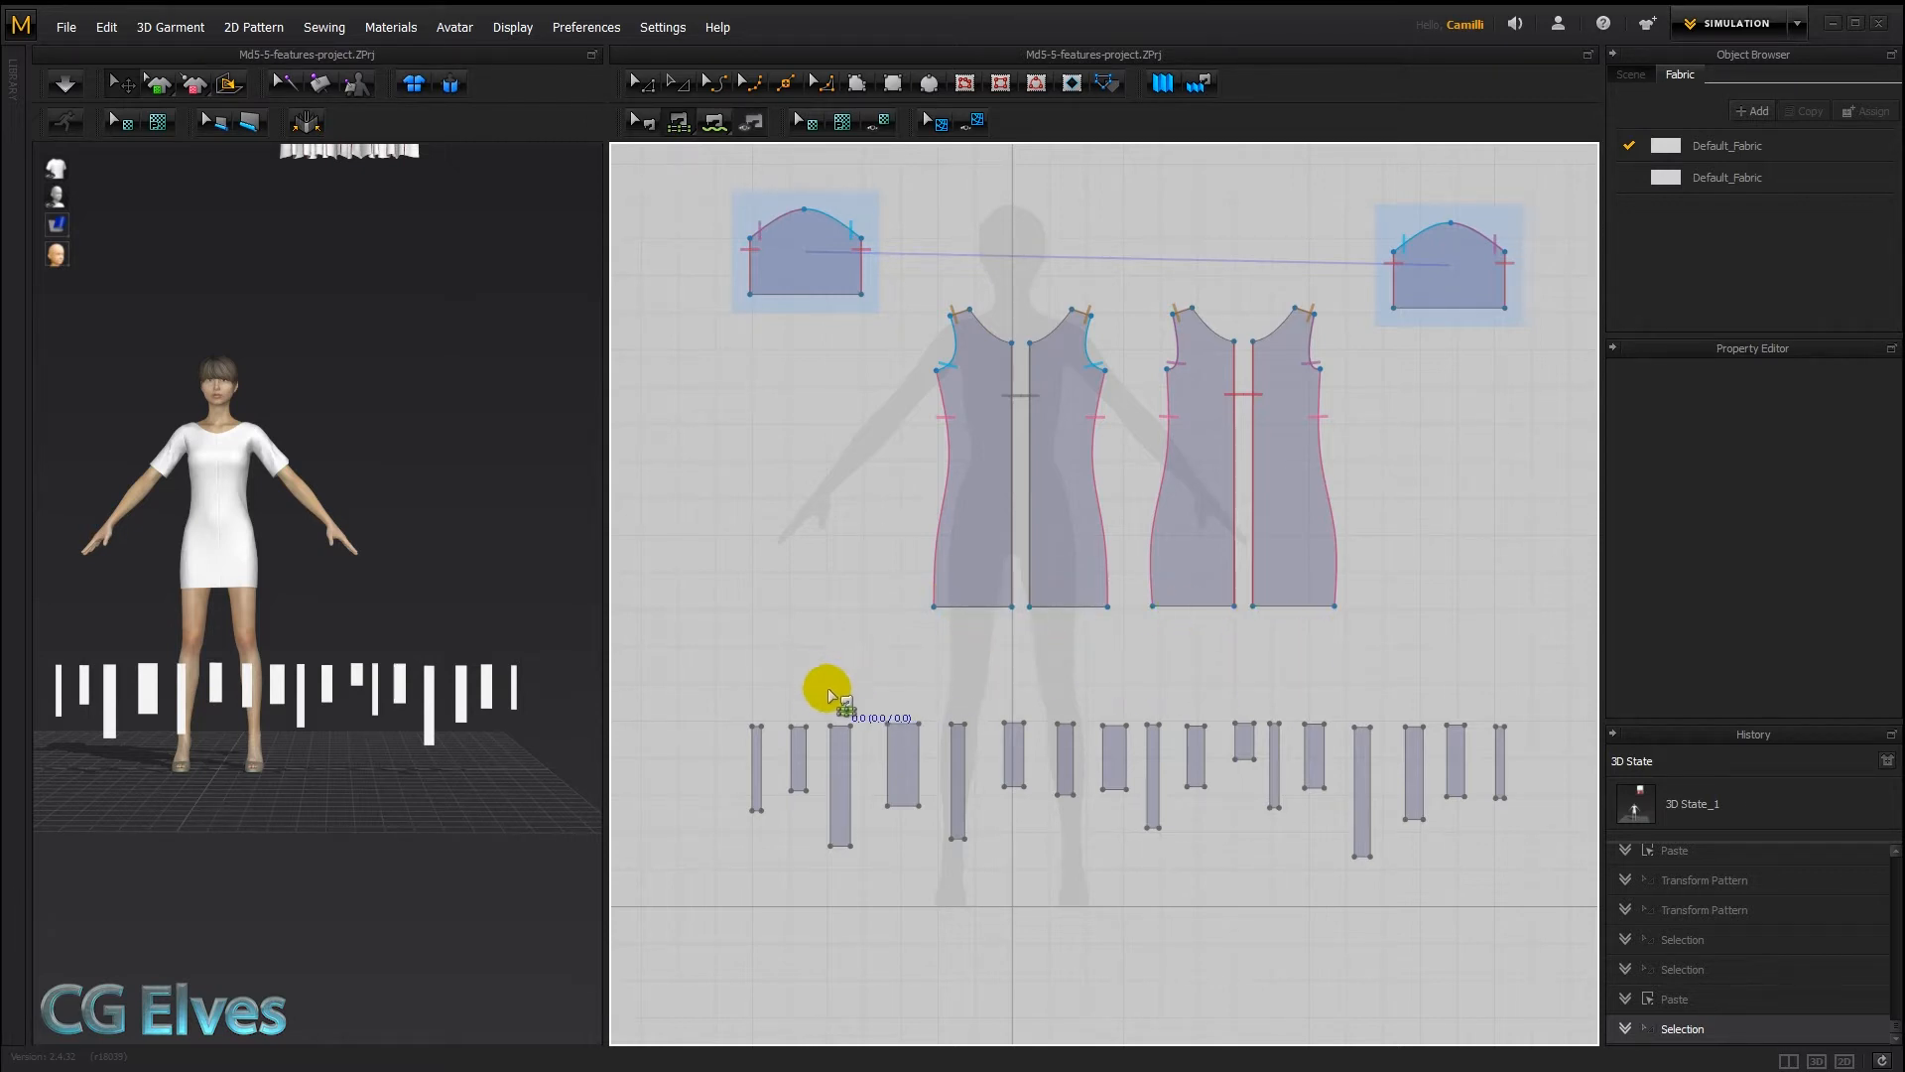
mouse_move(763, 672)
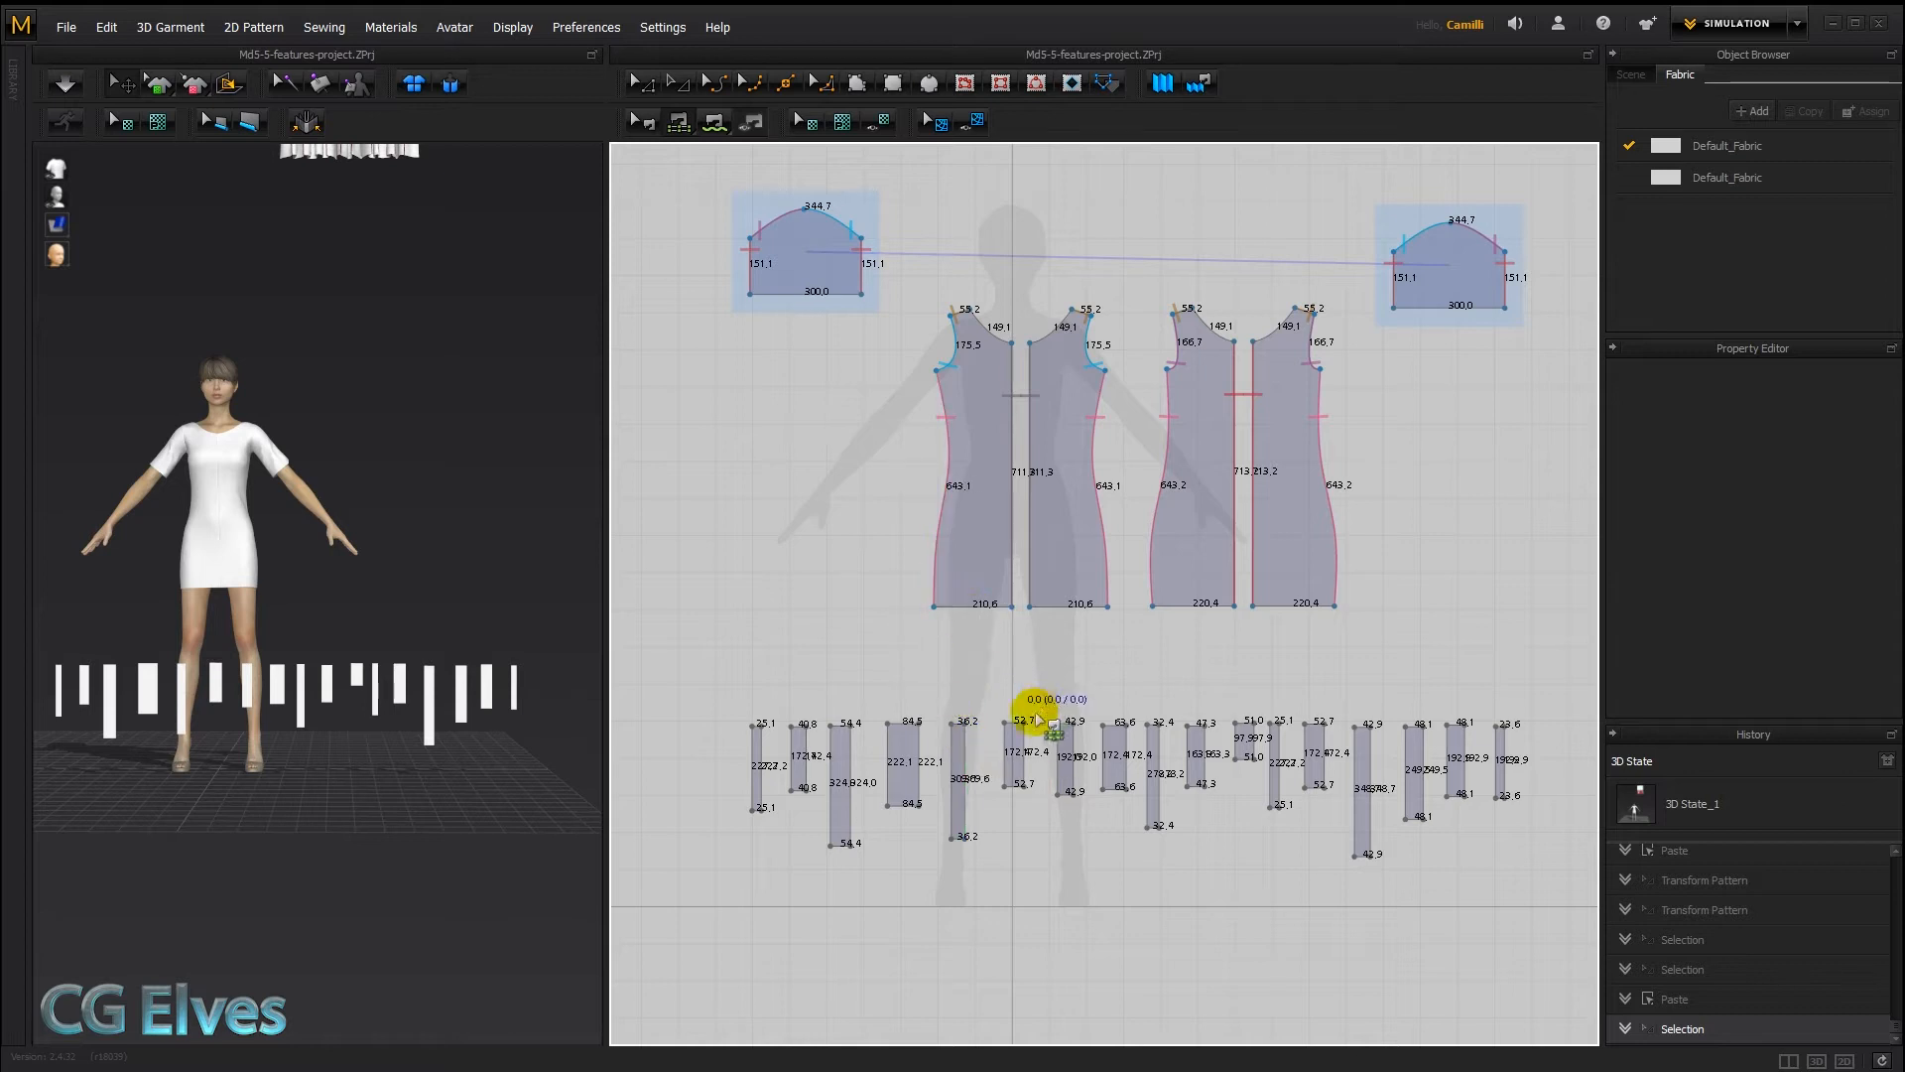
mouse_move(1067, 607)
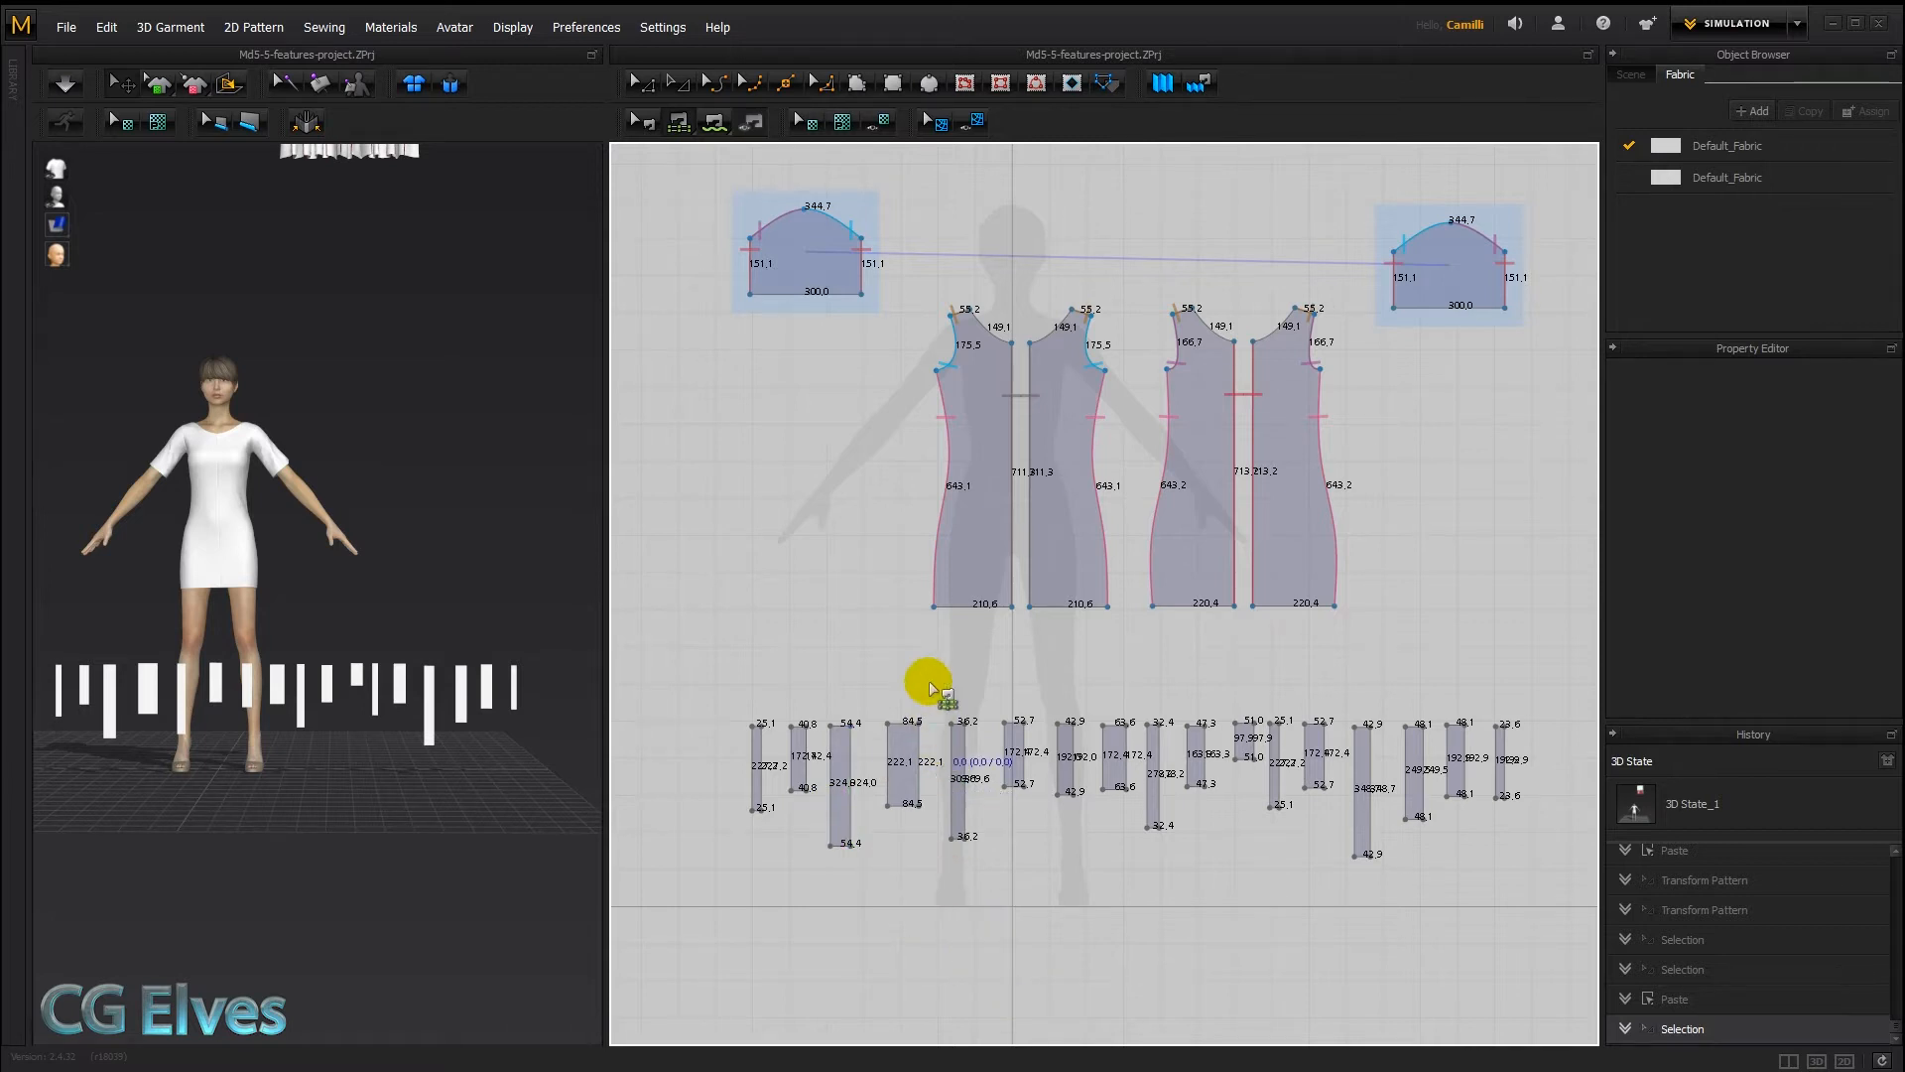
Pick the four panel hem edges, then begin picking the fringe strips' top edges
left_click_drag(930, 681, 1039, 607)
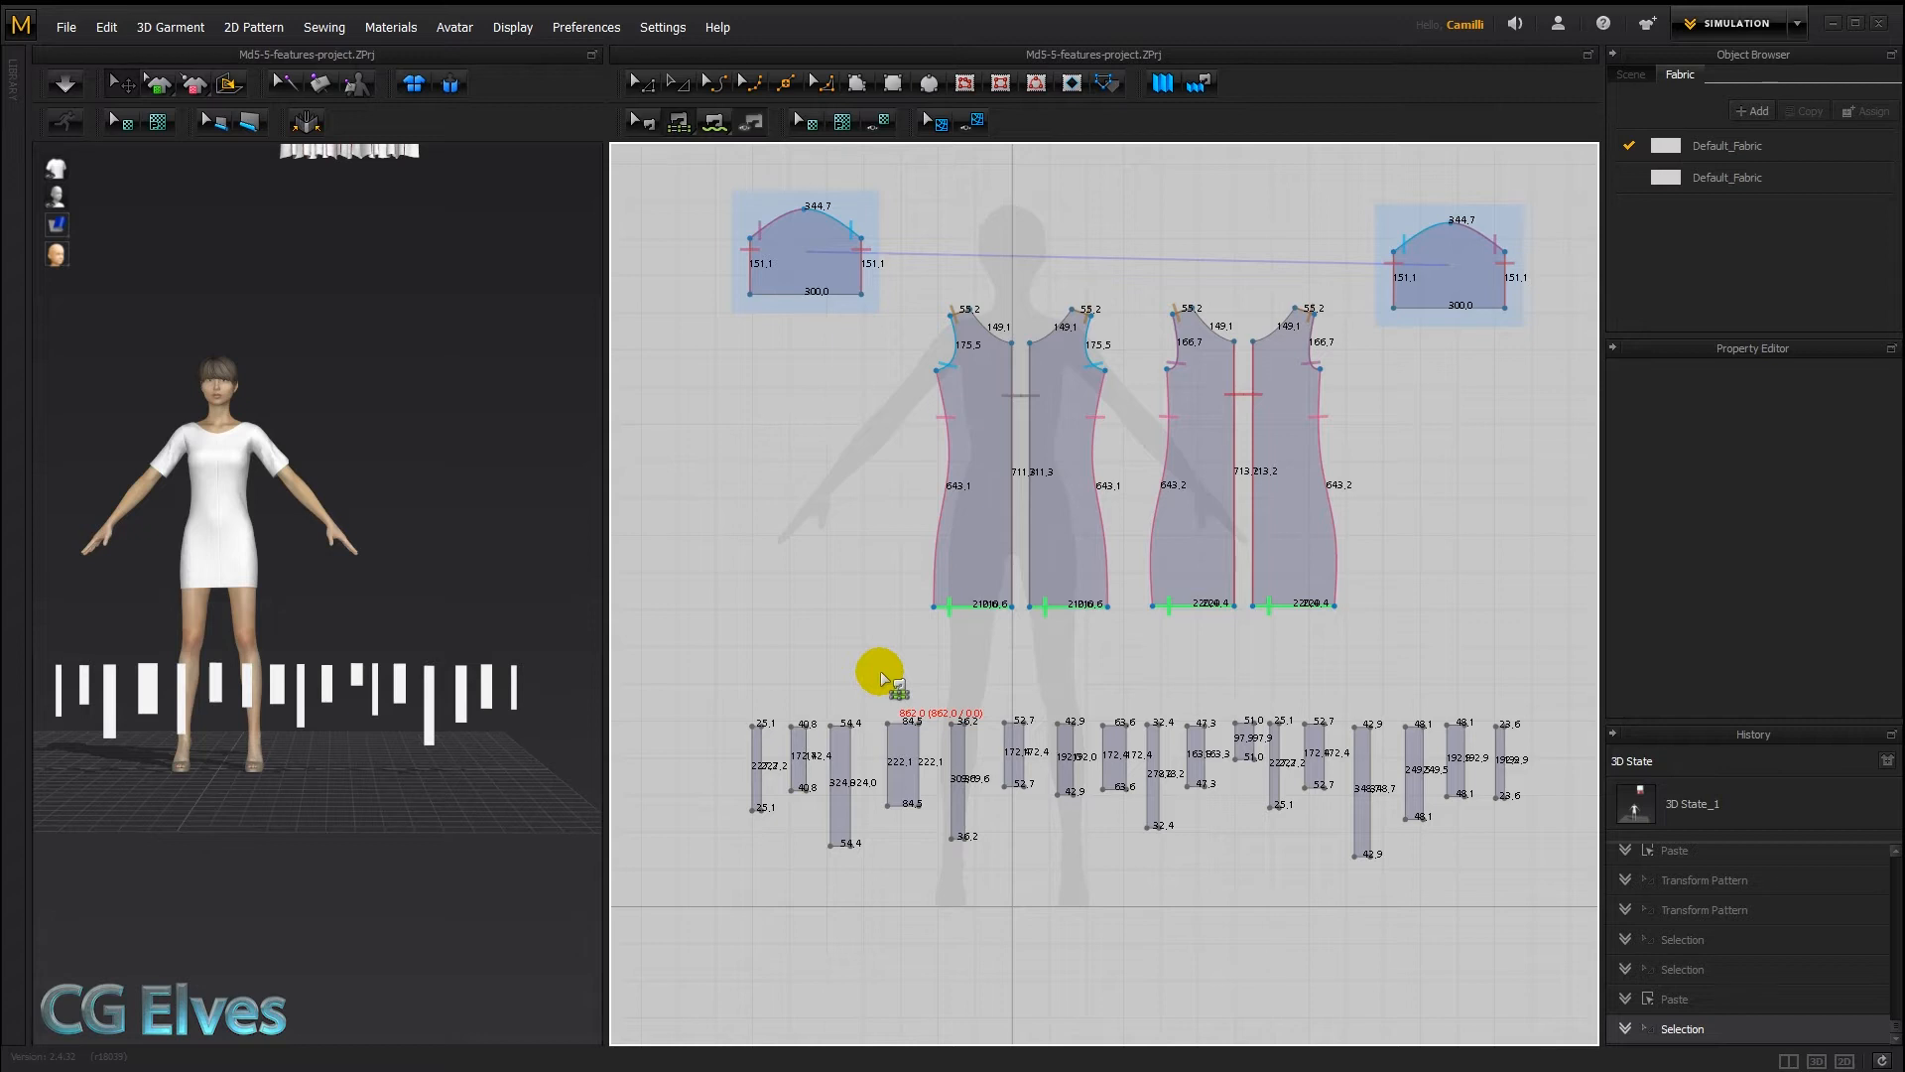
left_click_drag(881, 674, 753, 716)
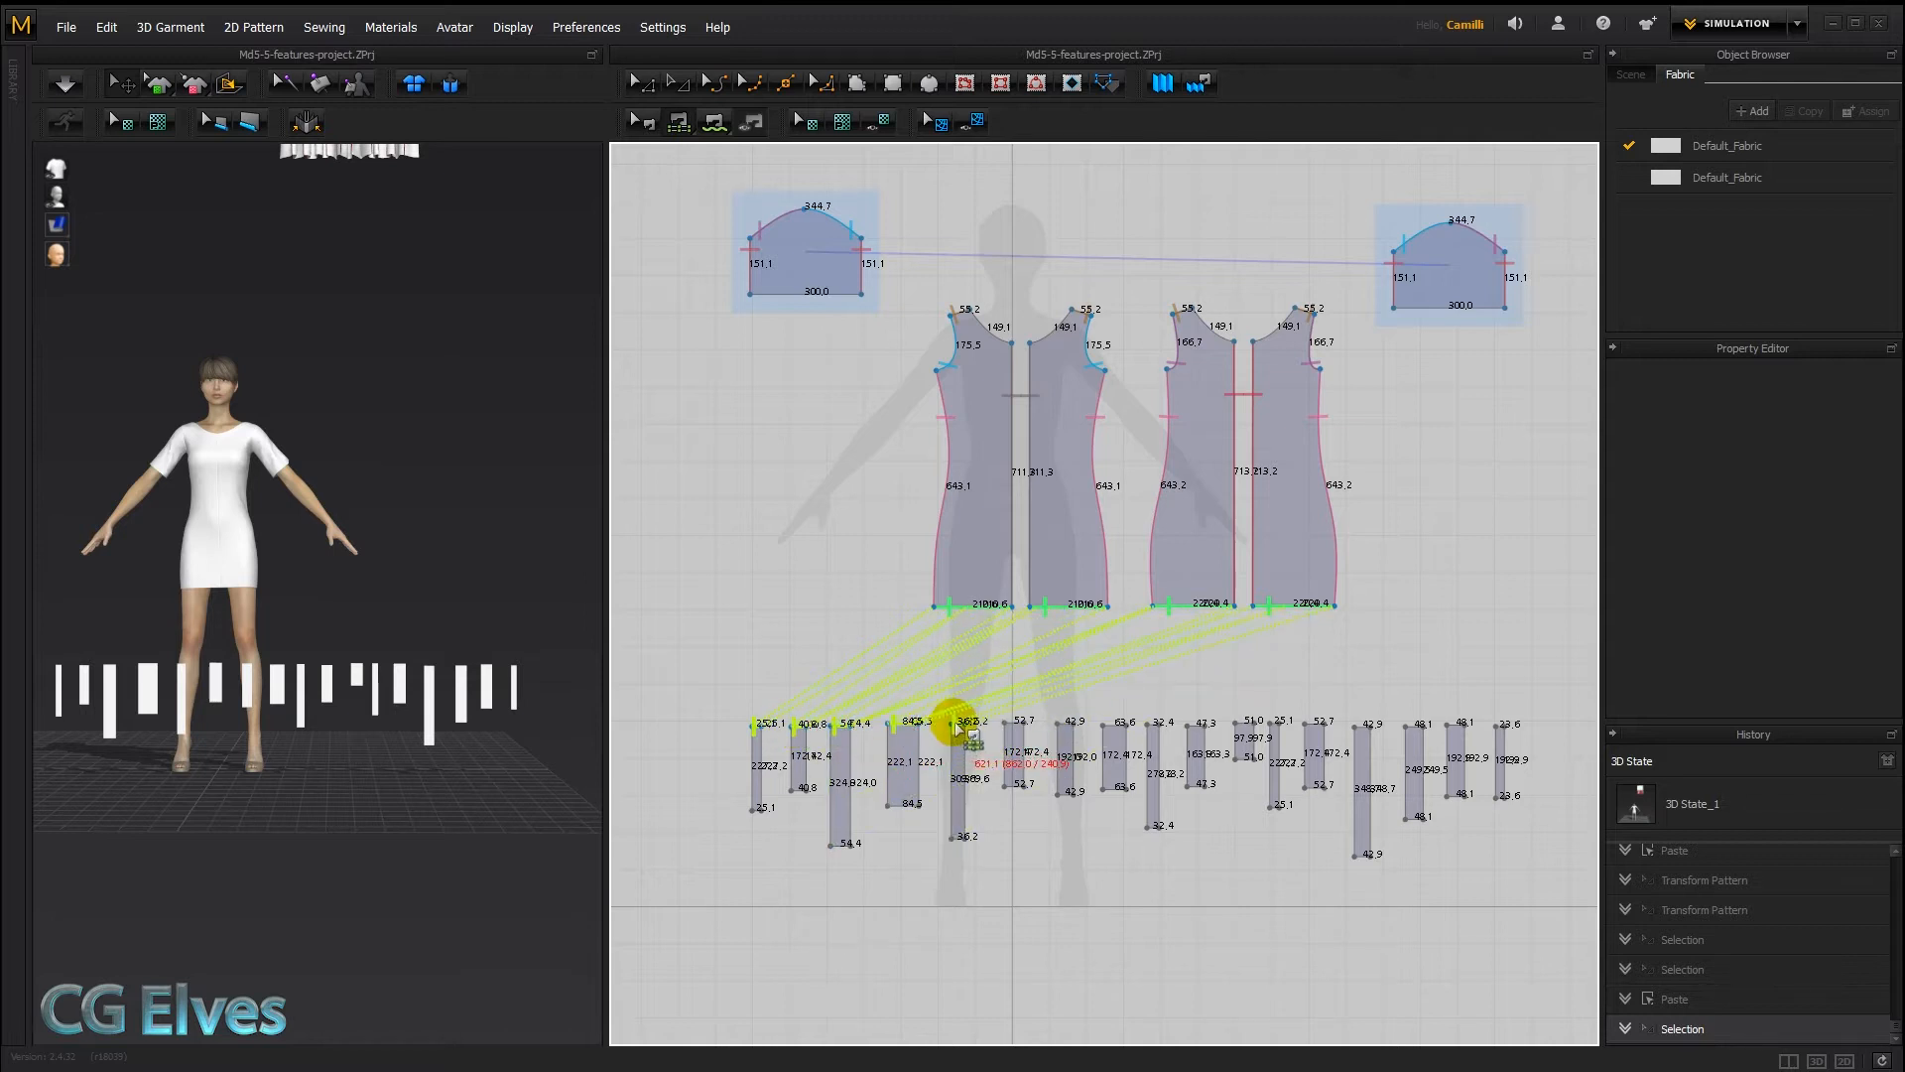
left_click_drag(948, 710, 1056, 741)
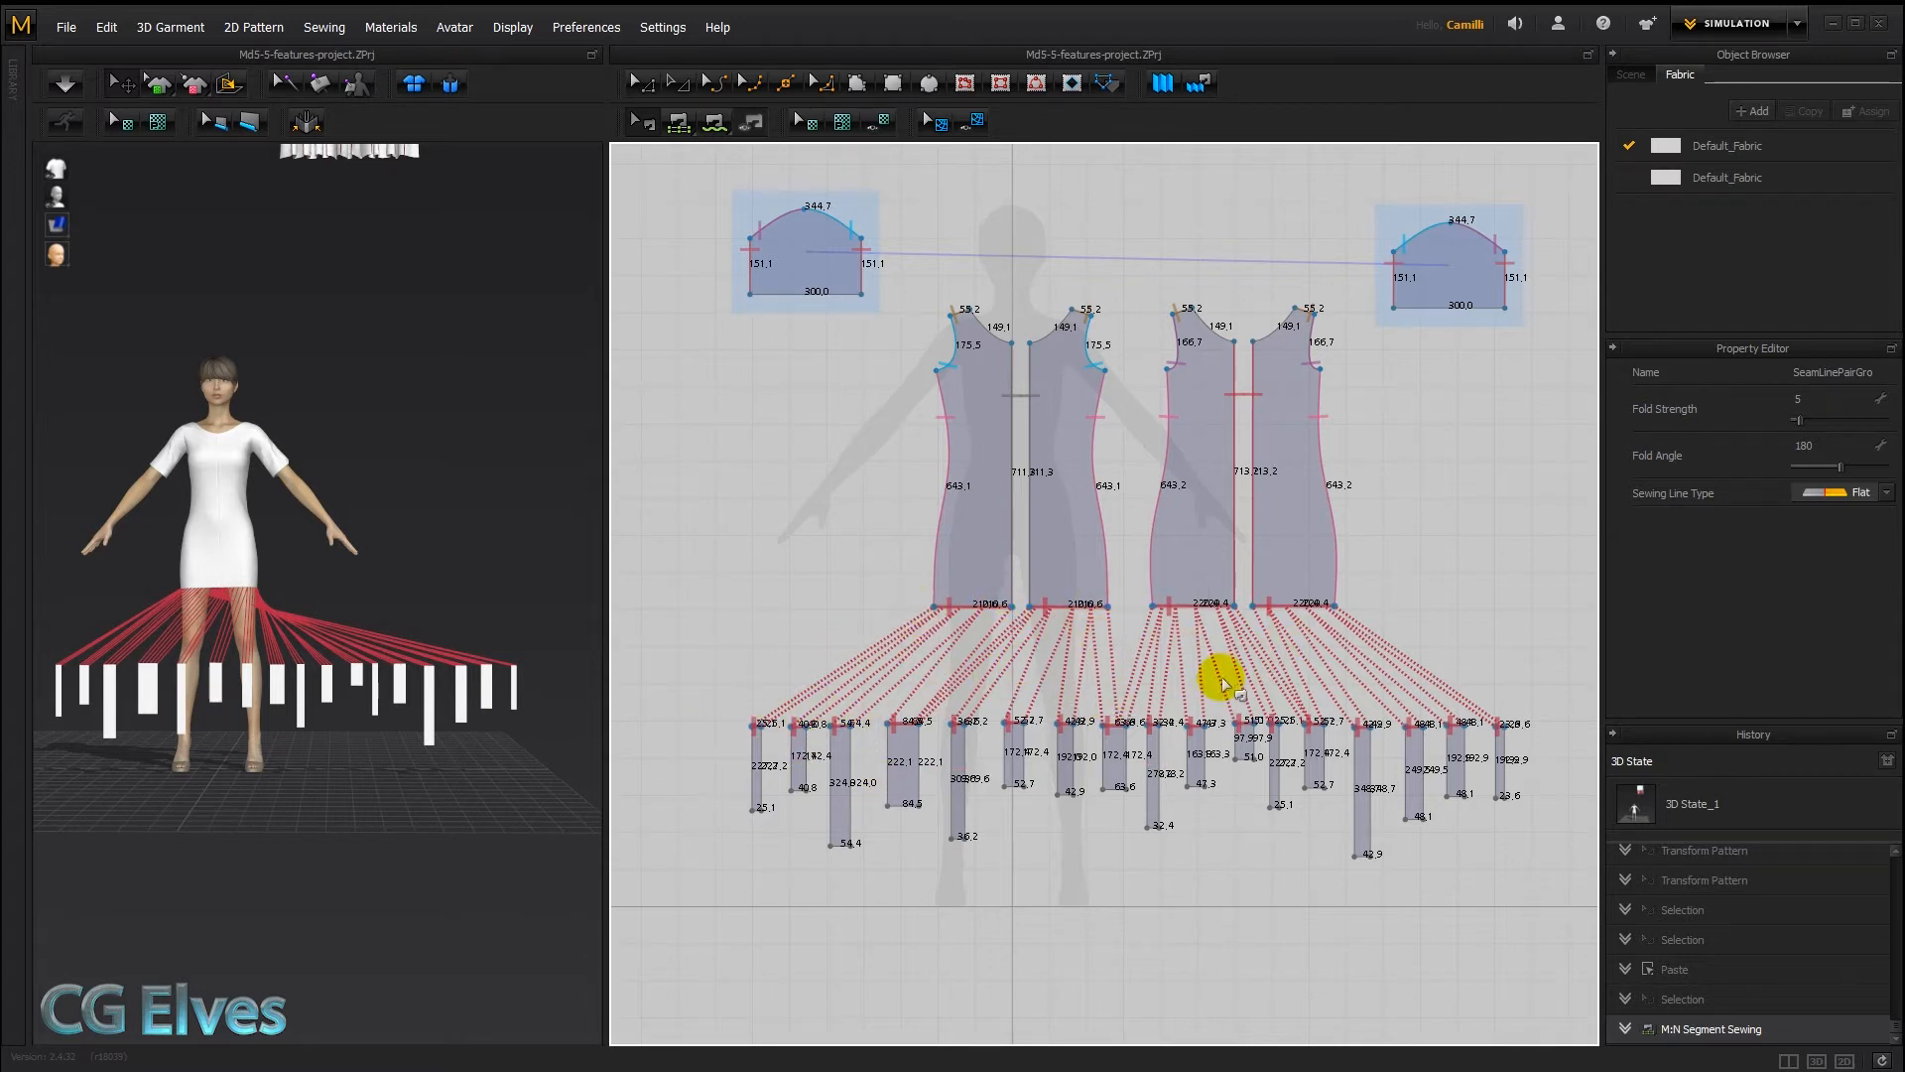
mouse_move(1397, 626)
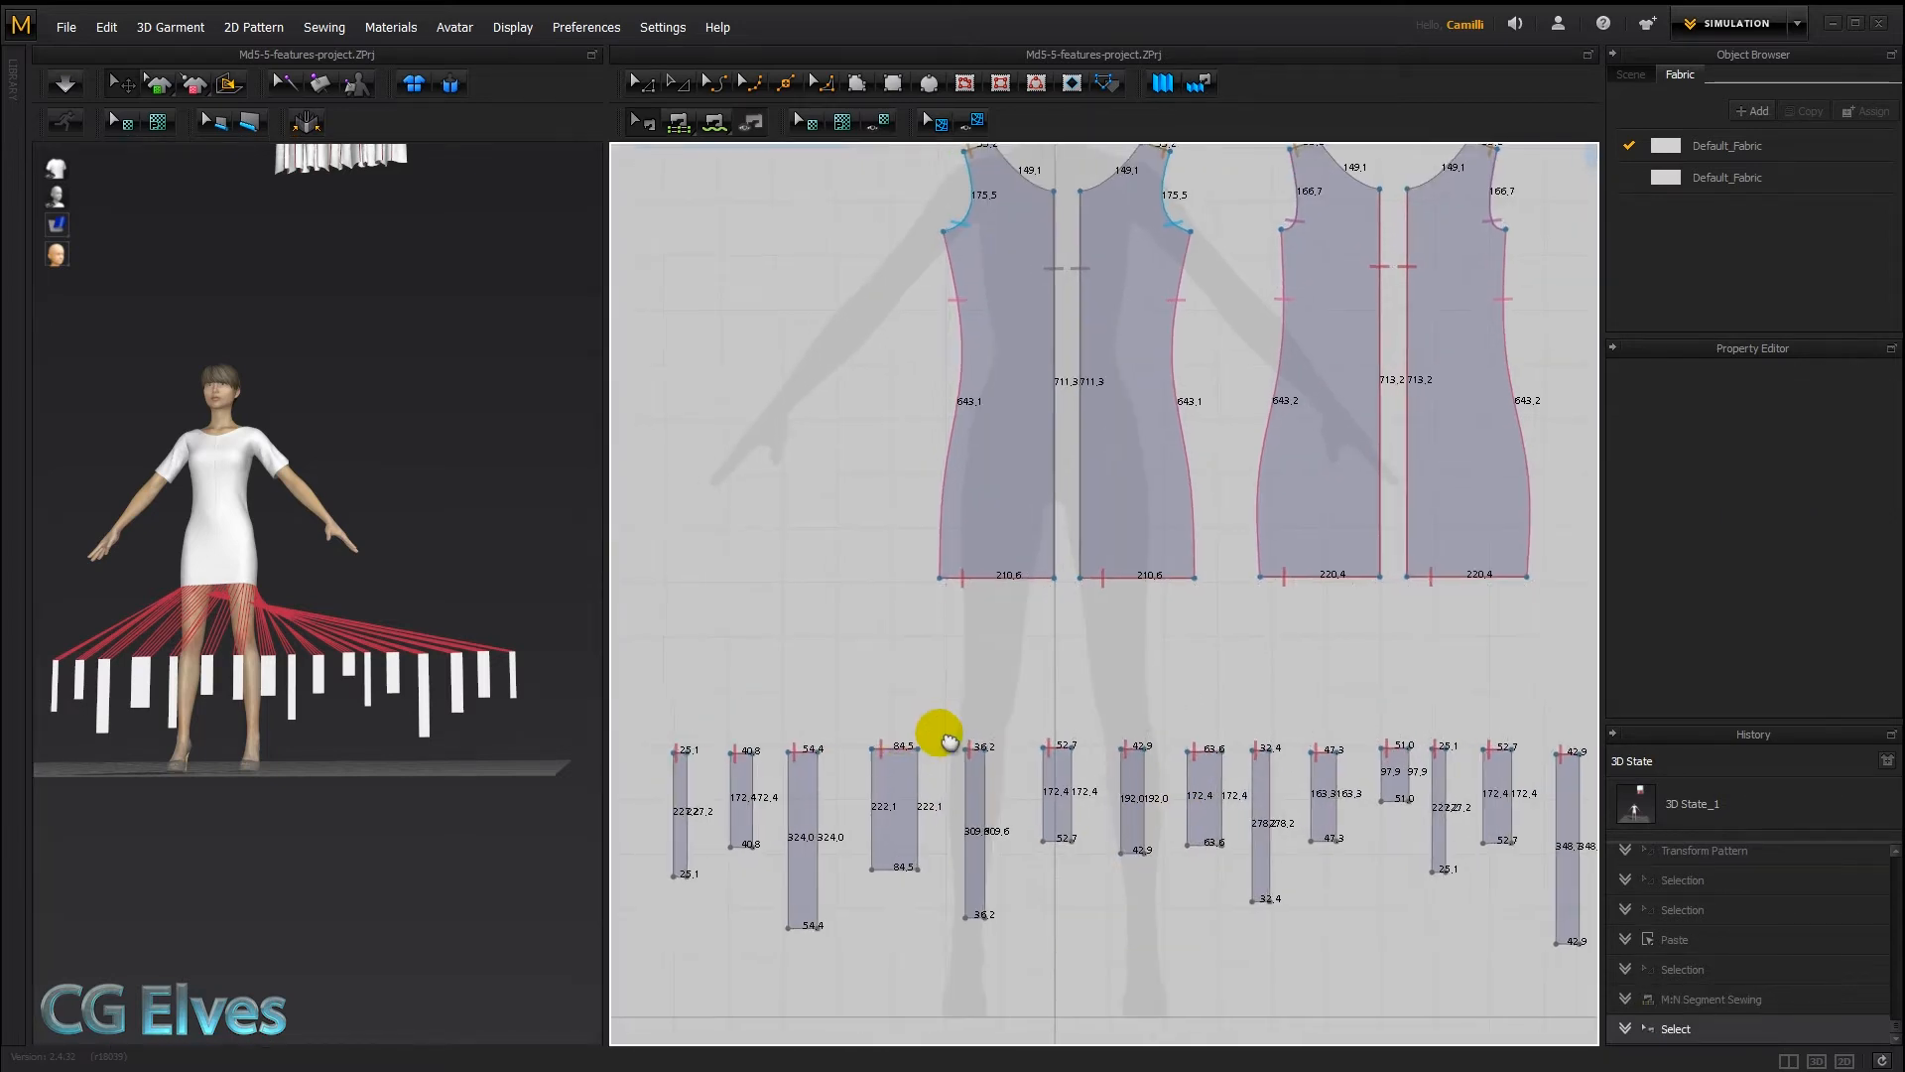
Pick the last fringe strip top to complete the single hem-to-fringe M:N seam
left_click(941, 745)
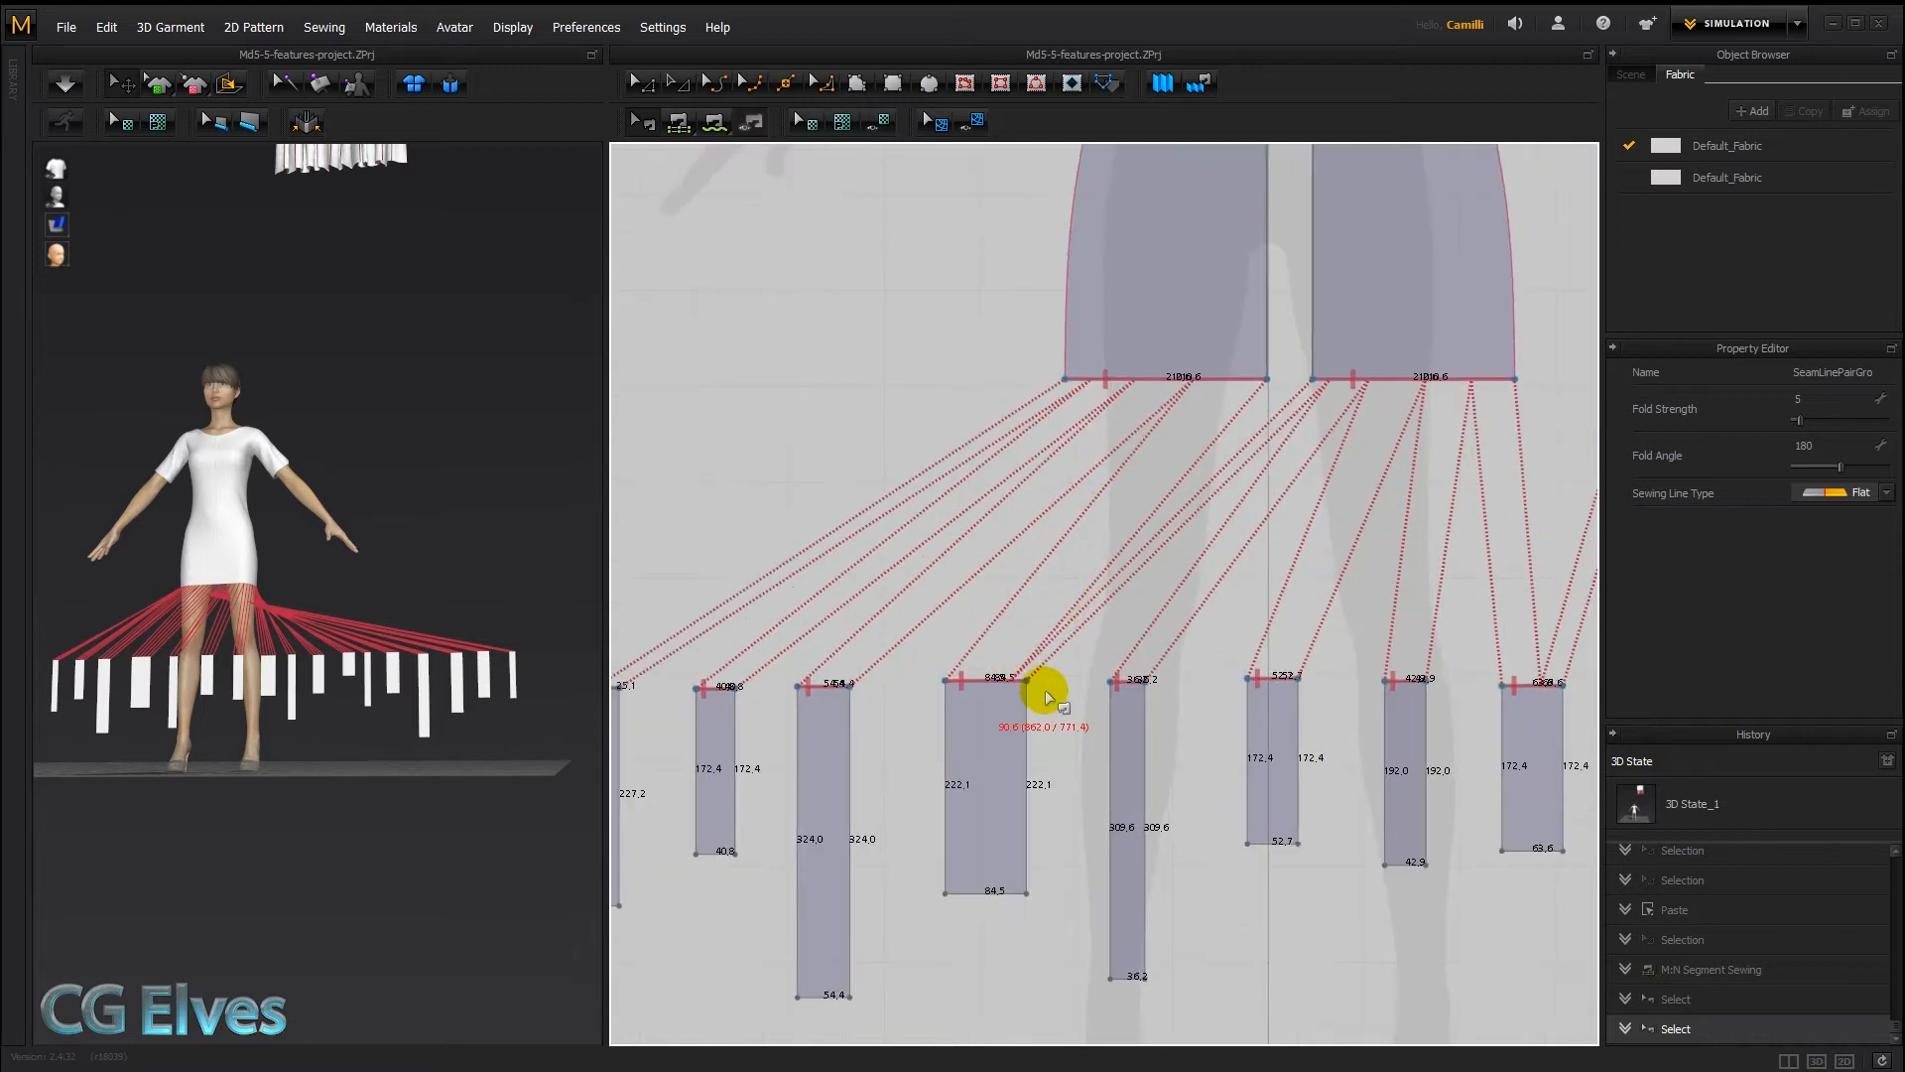
mouse_move(1224, 391)
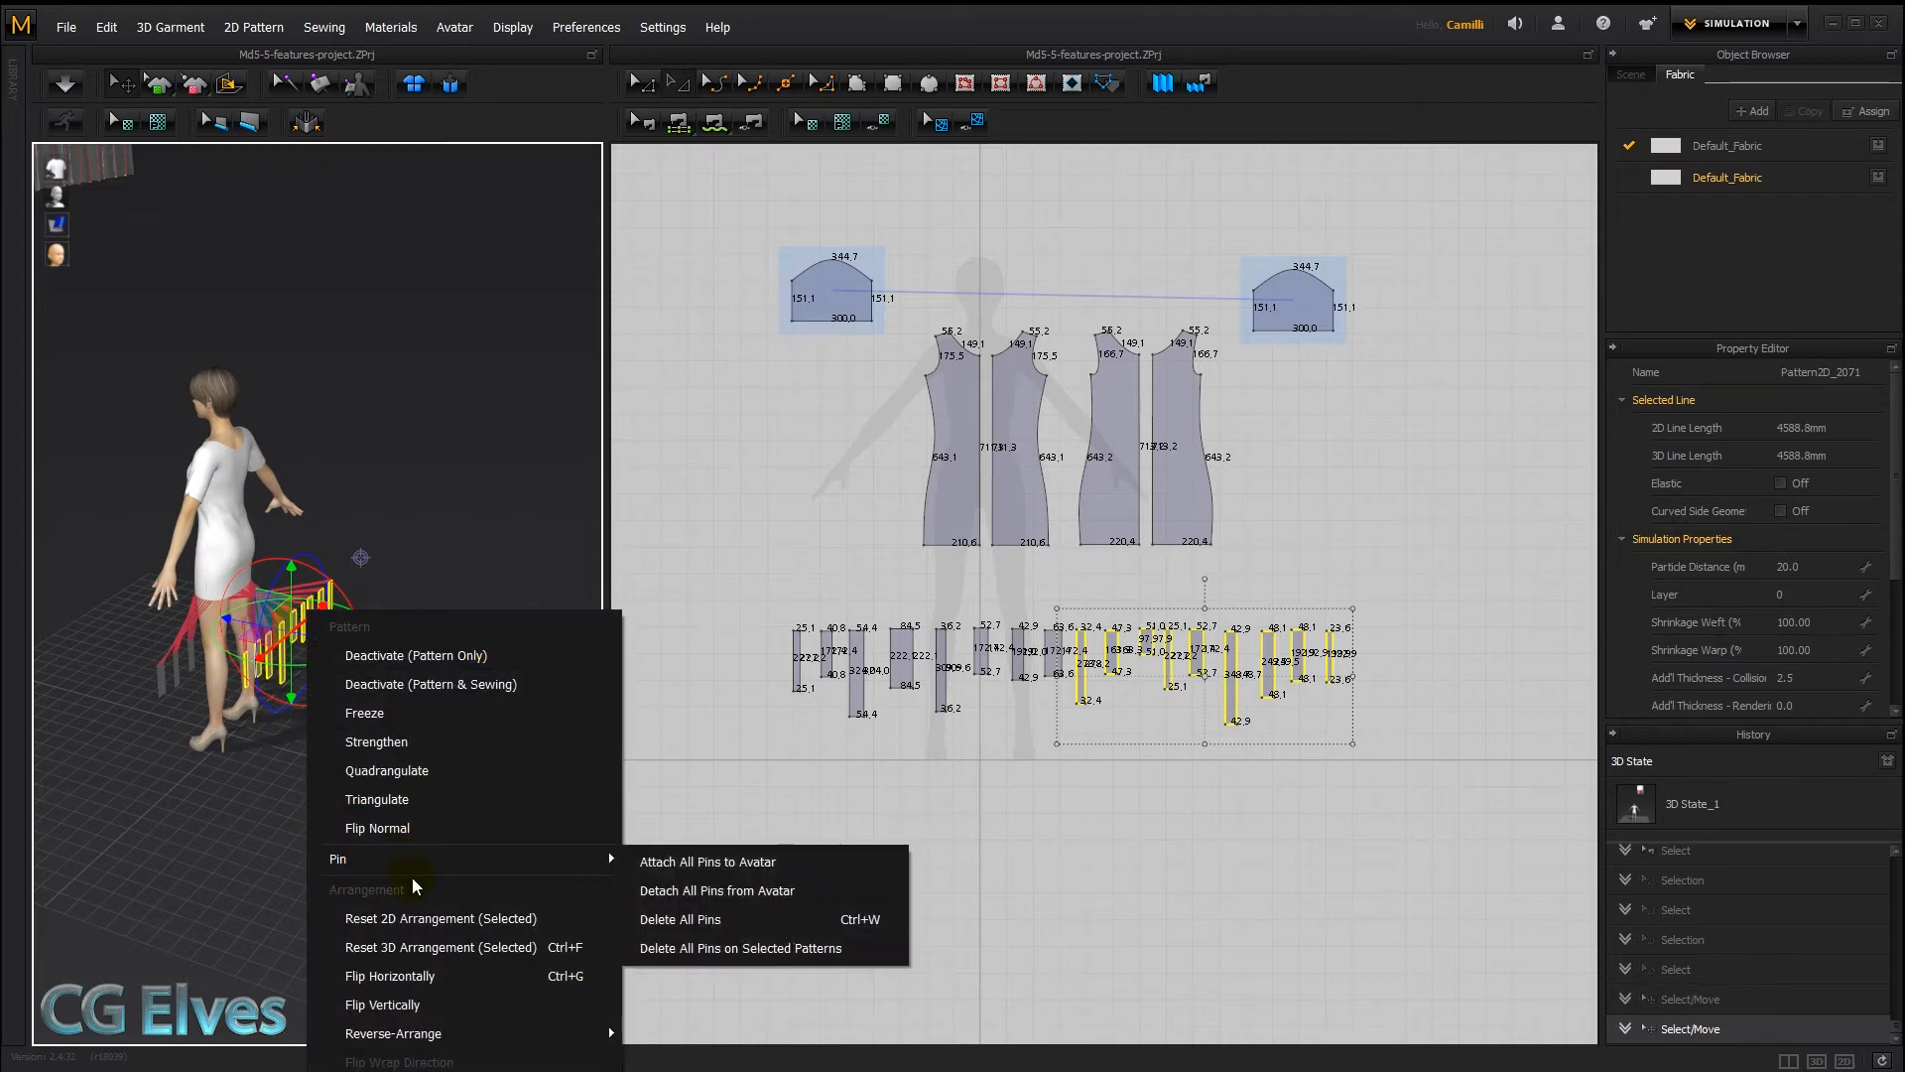
Flip the right-hand fringe strips horizontally and start the simulation
left_click(389, 974)
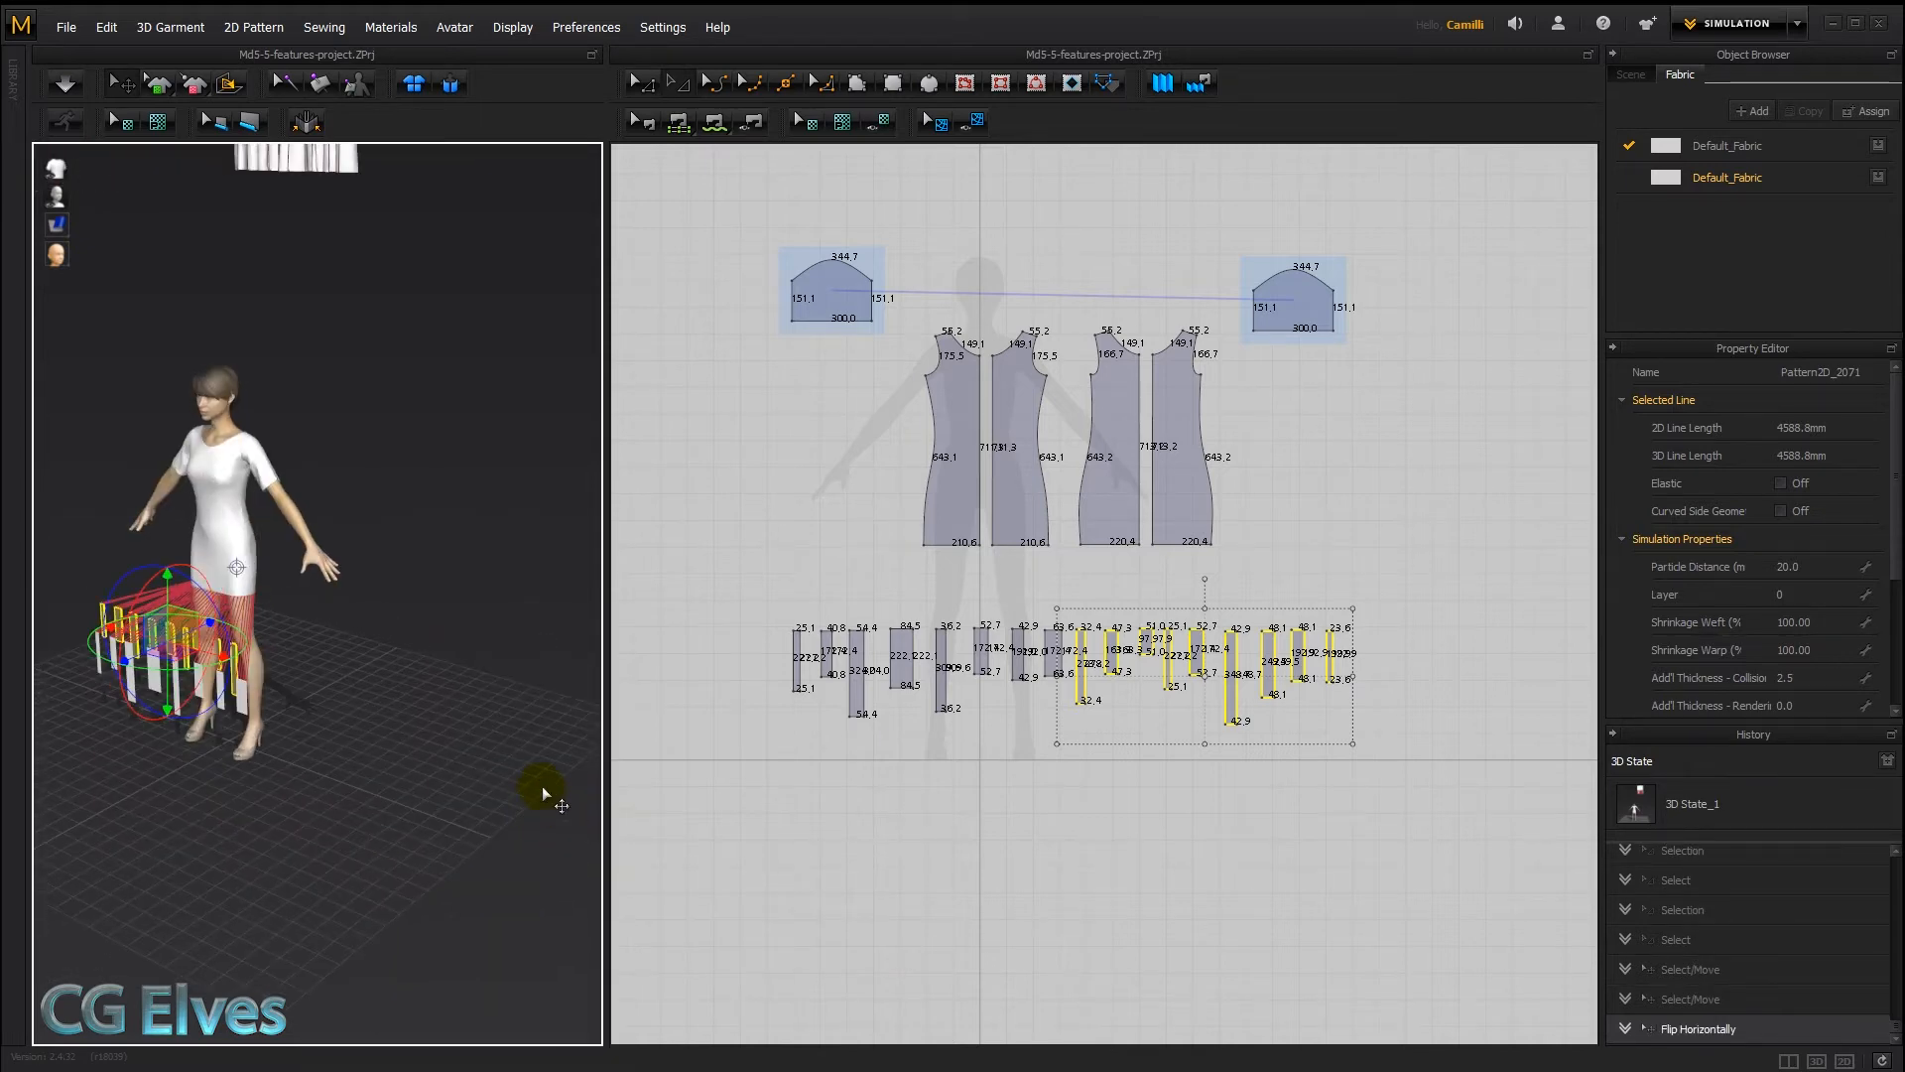
left_click(63, 82)
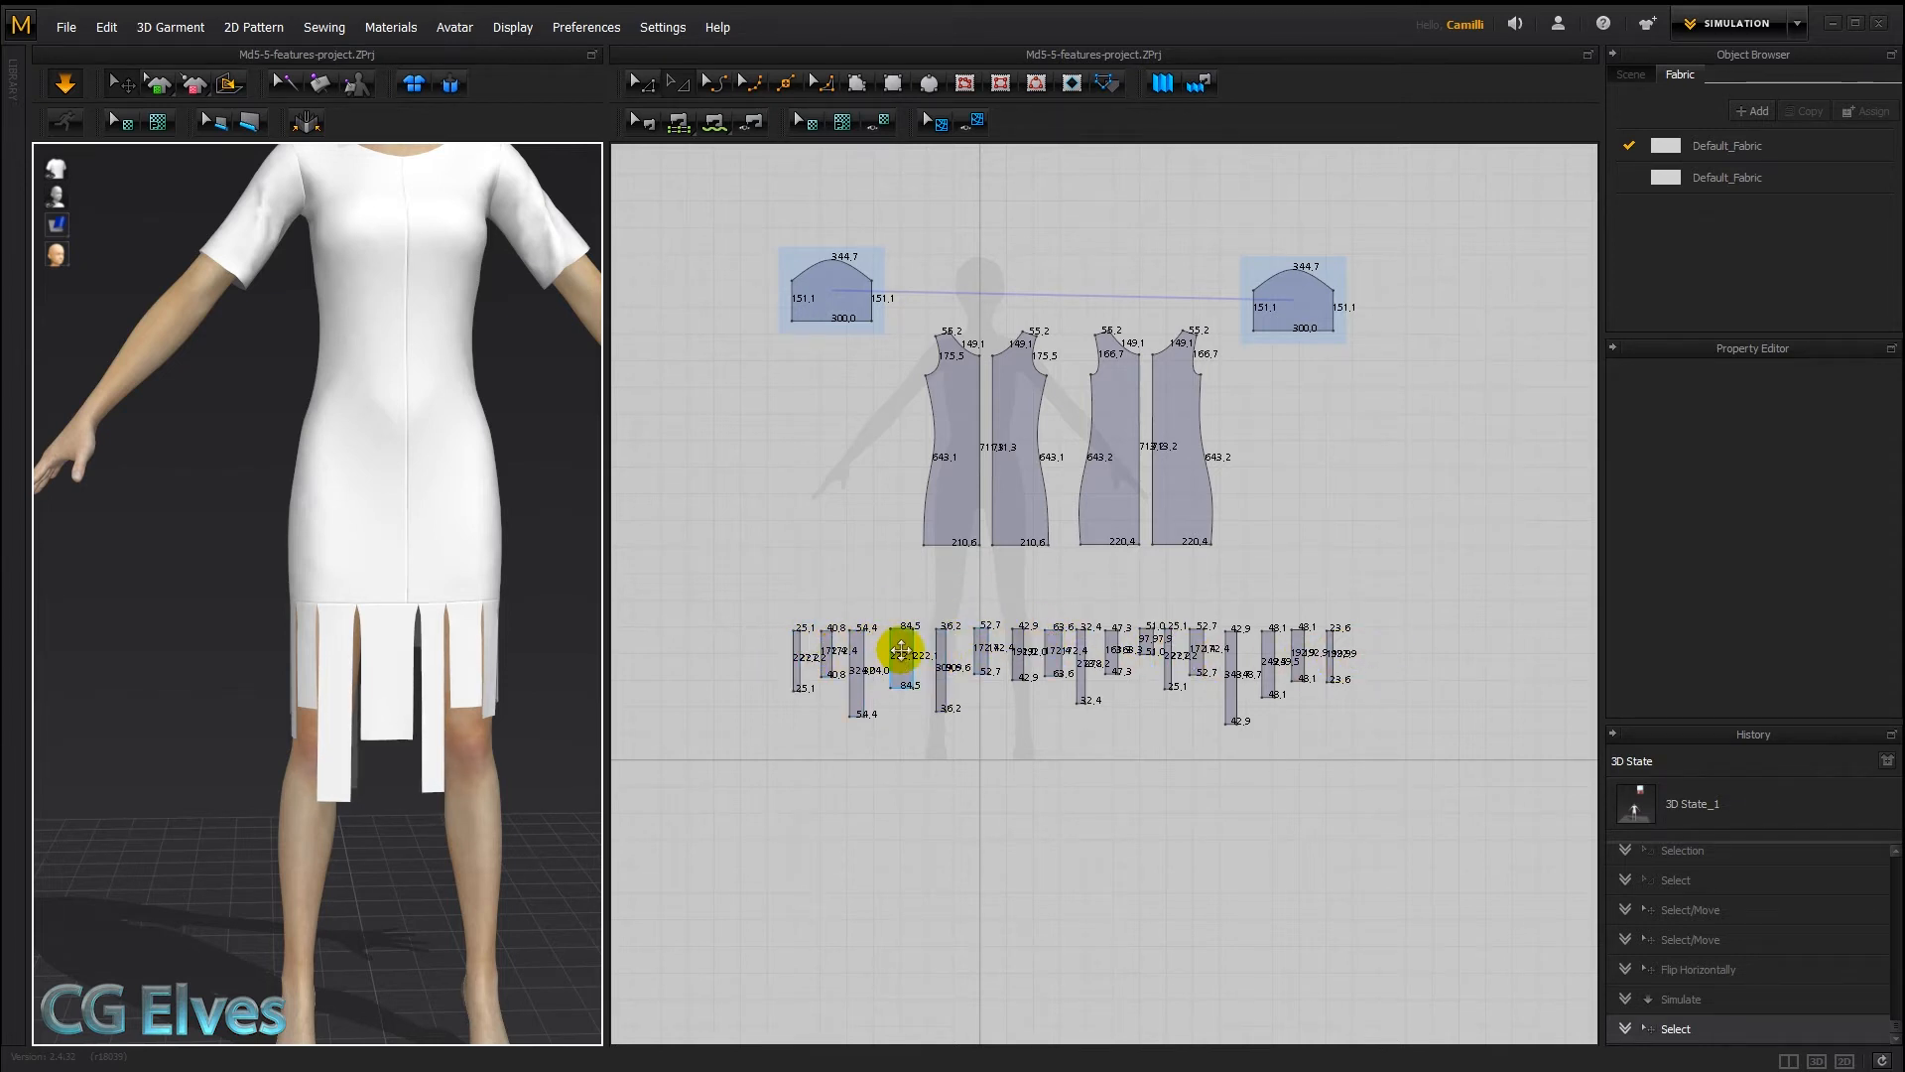
mouse_move(1222, 553)
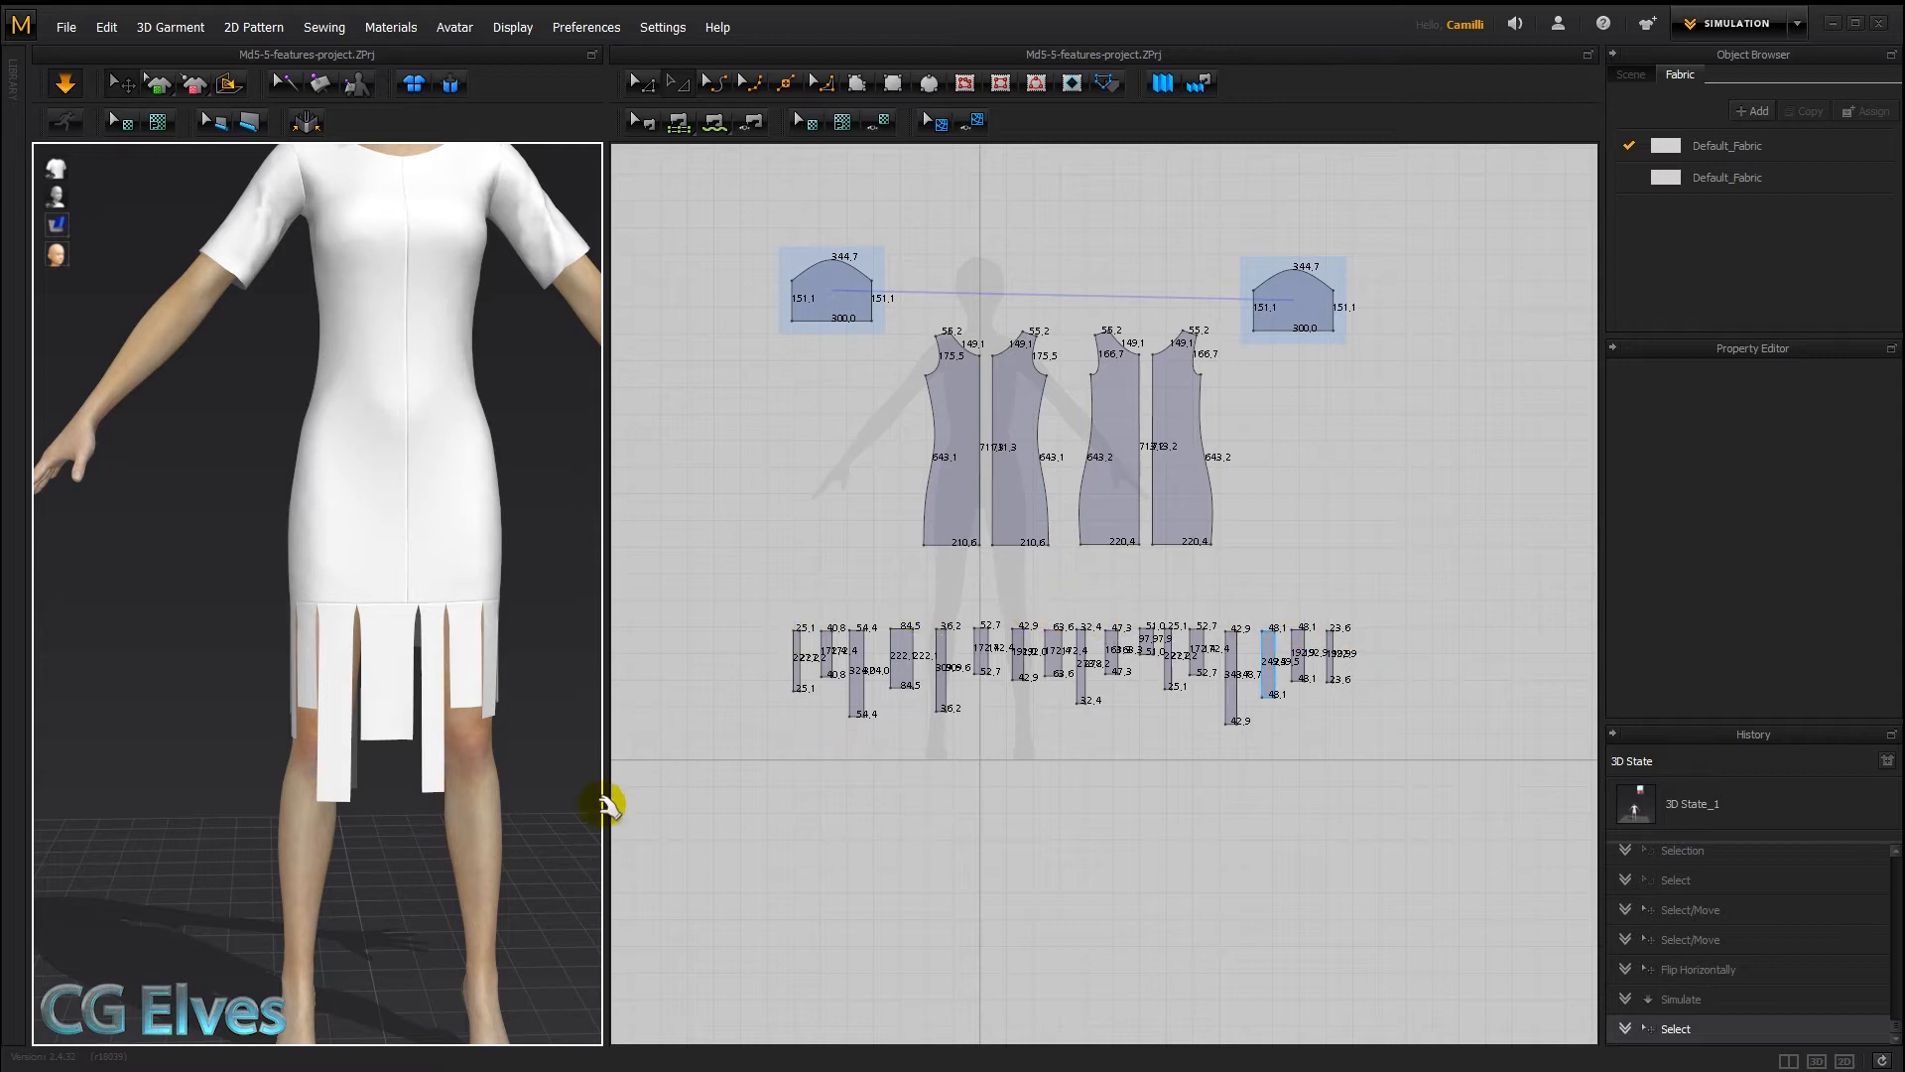
Let the dress settle and frame the 2D patterns showing all hem-to-fringe seams
left_click_drag(604, 805, 1394, 670)
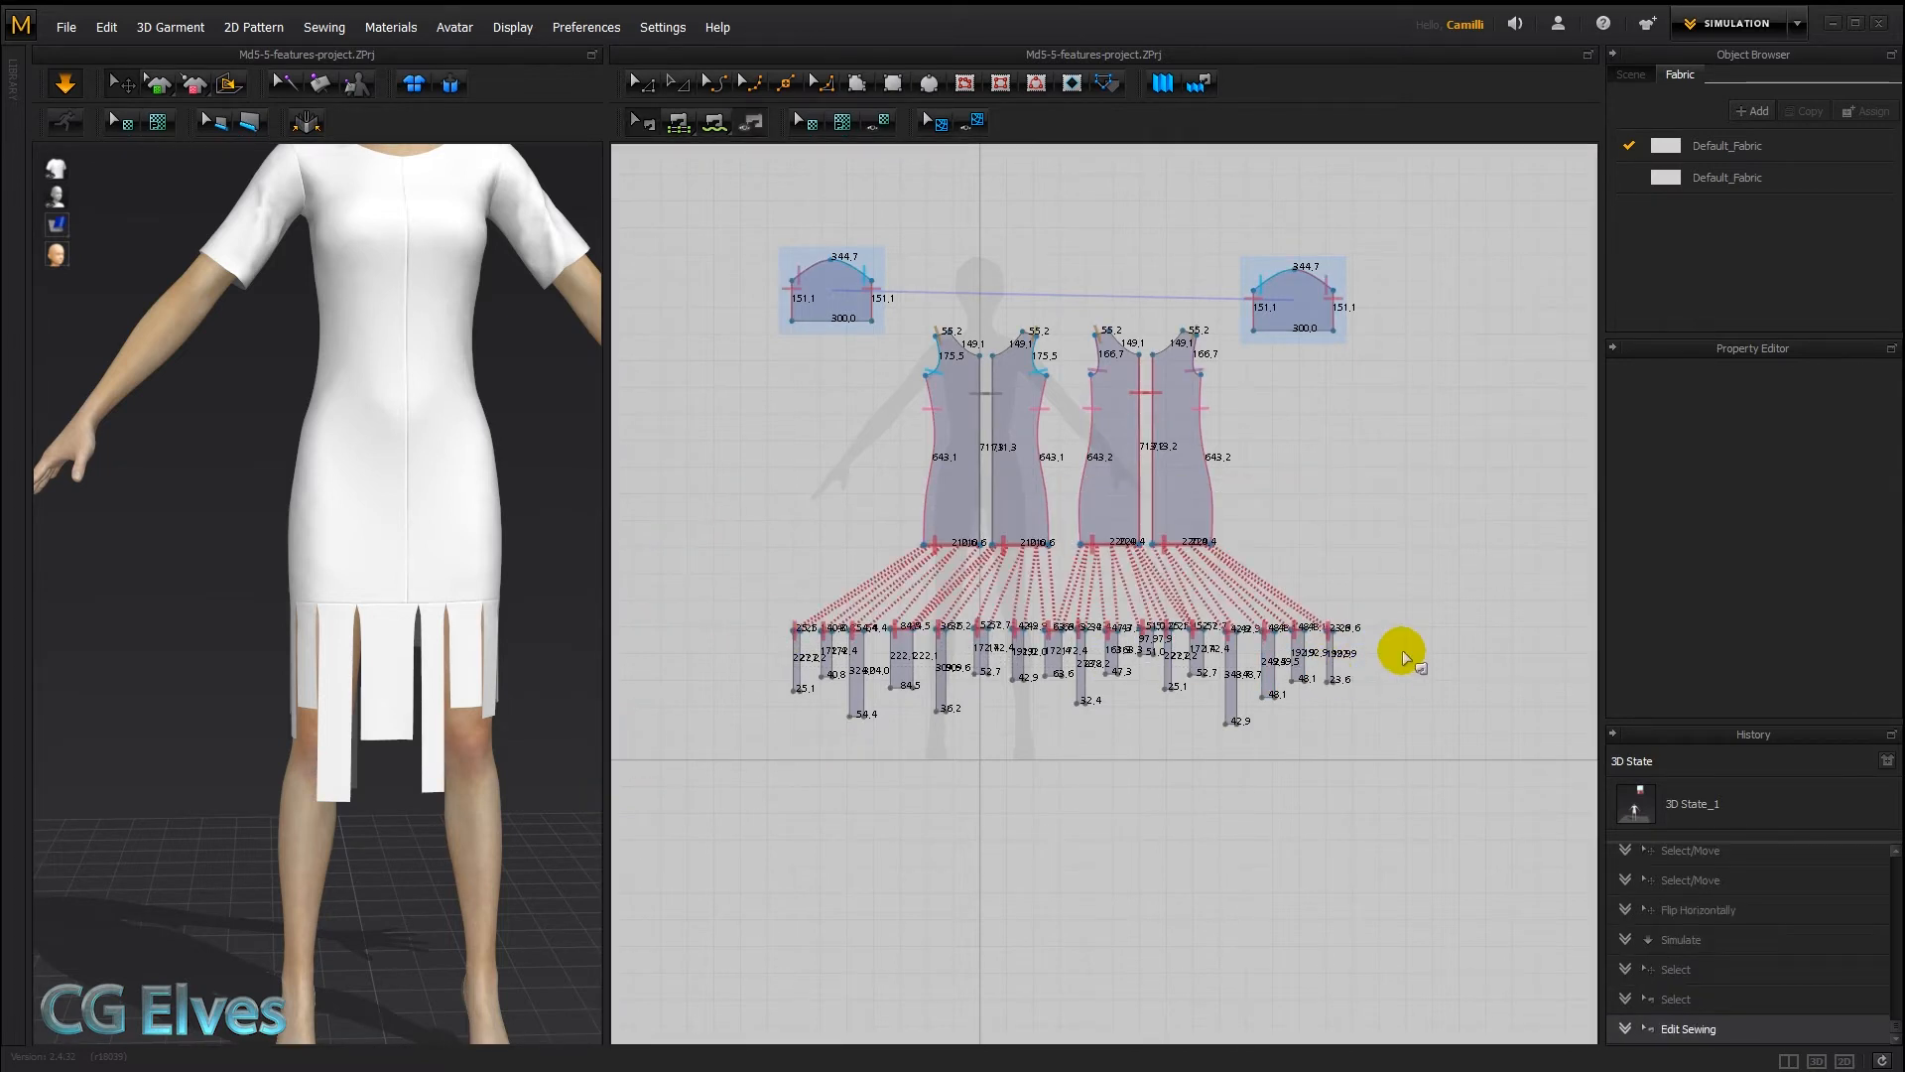
Select the old hem sewing lines and move a pasted fringe strip into the row
left_click(796, 656)
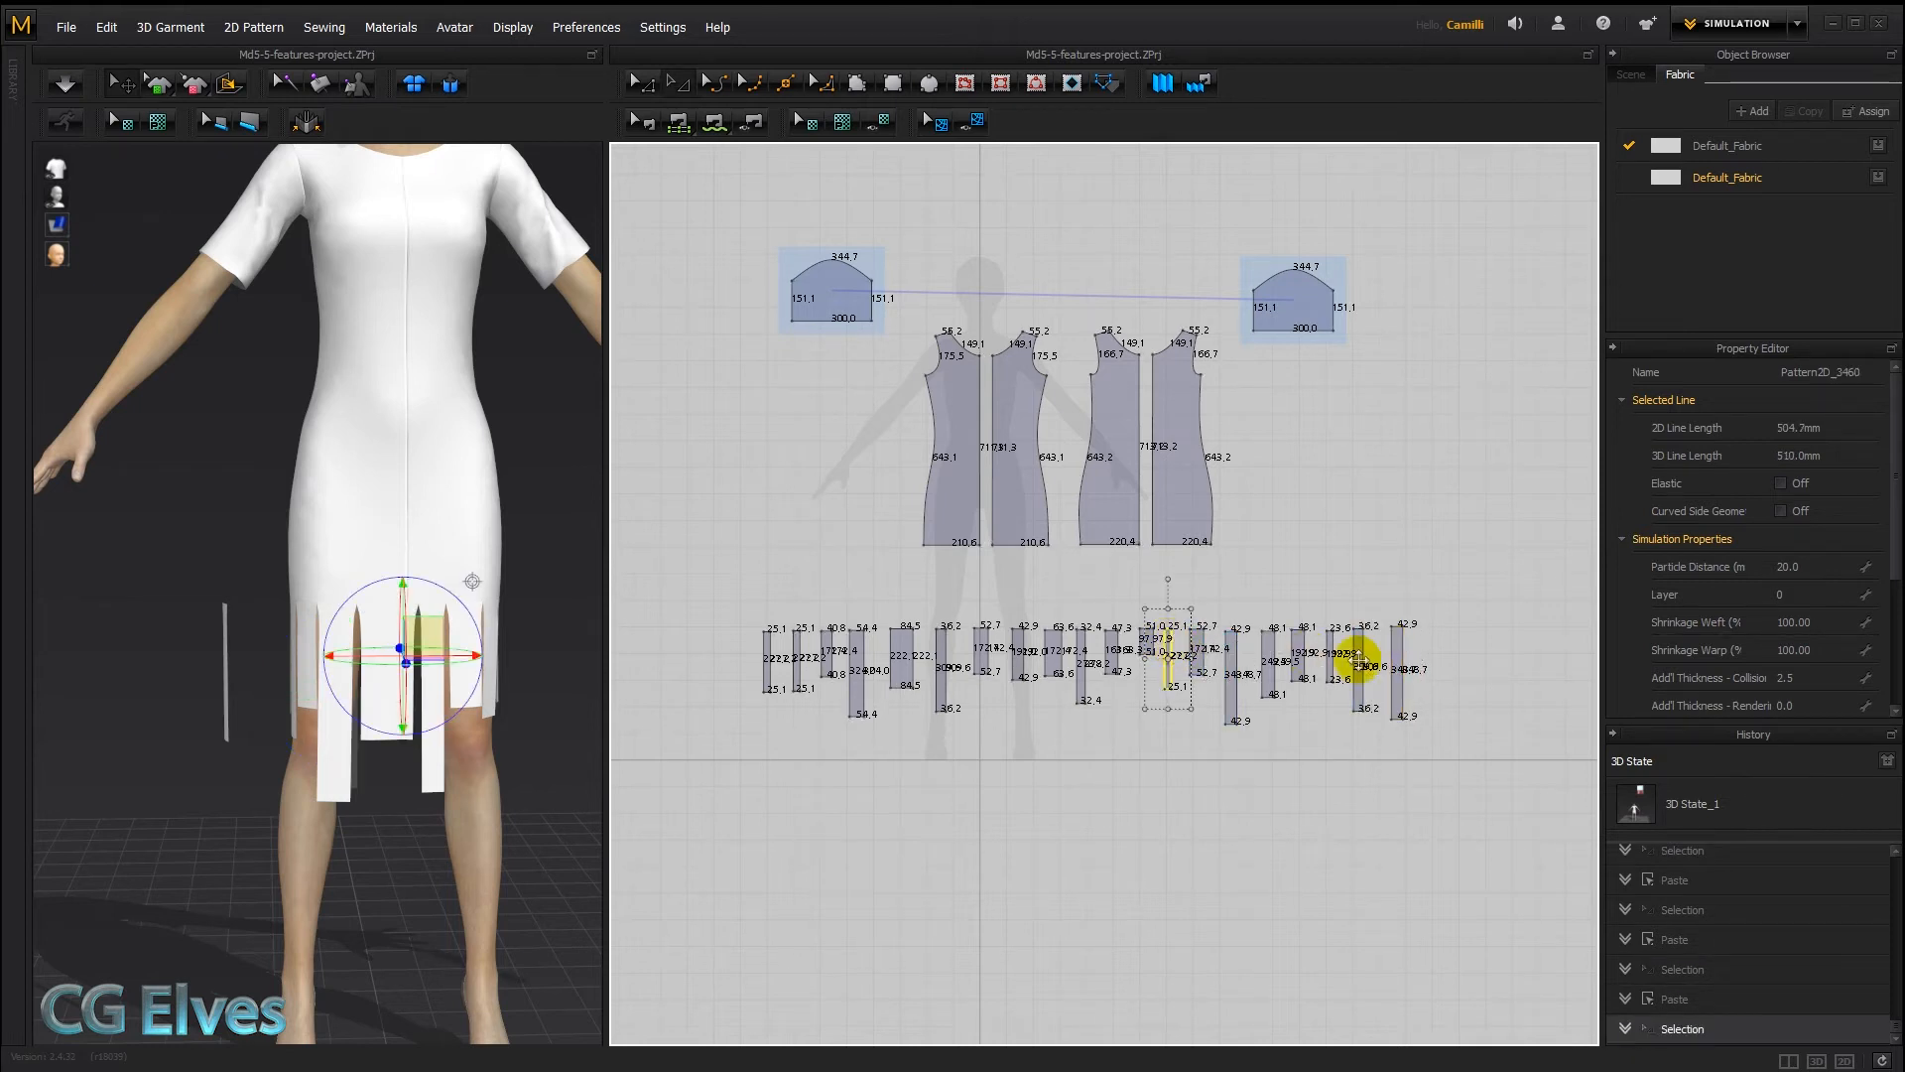
left_click_drag(1355, 662, 1440, 656)
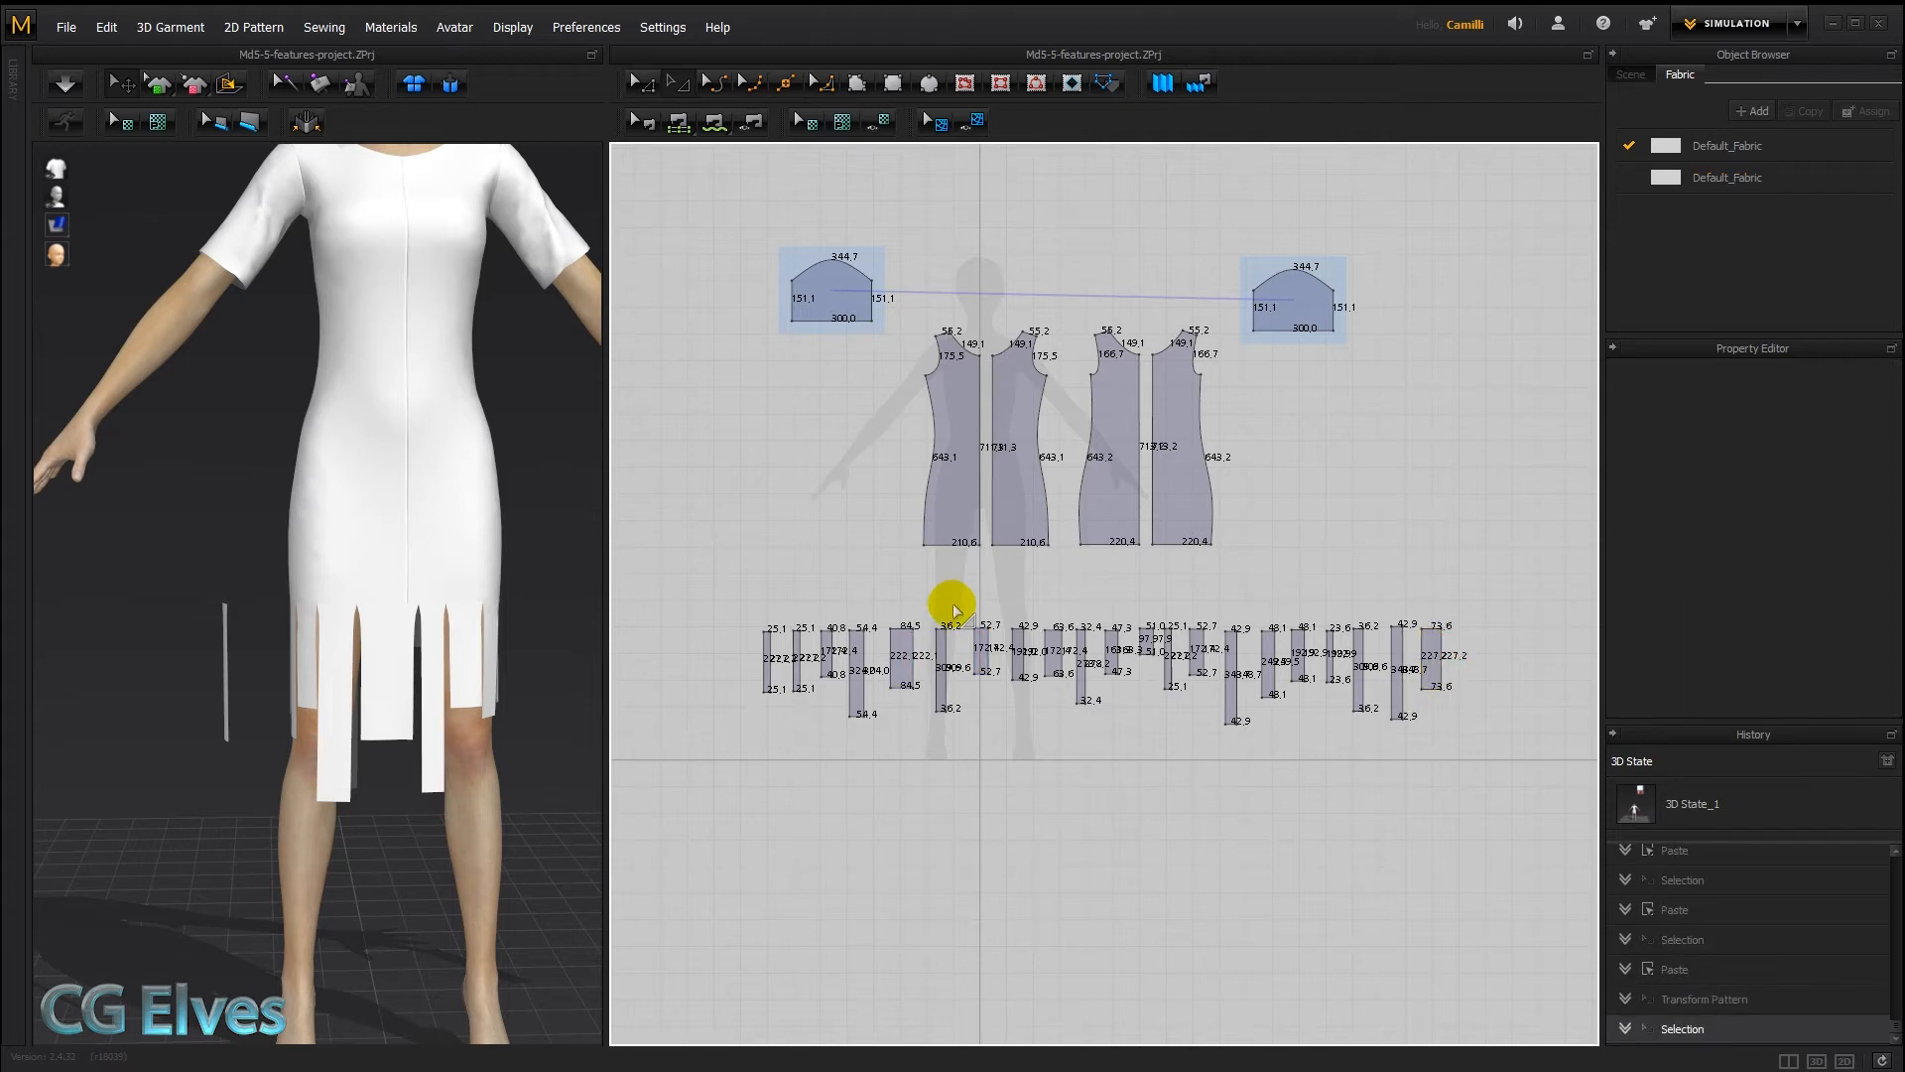
With M:N Segment Sewing, link all fringe strip tops, including copies, to the four hem lines
left_click(691, 120)
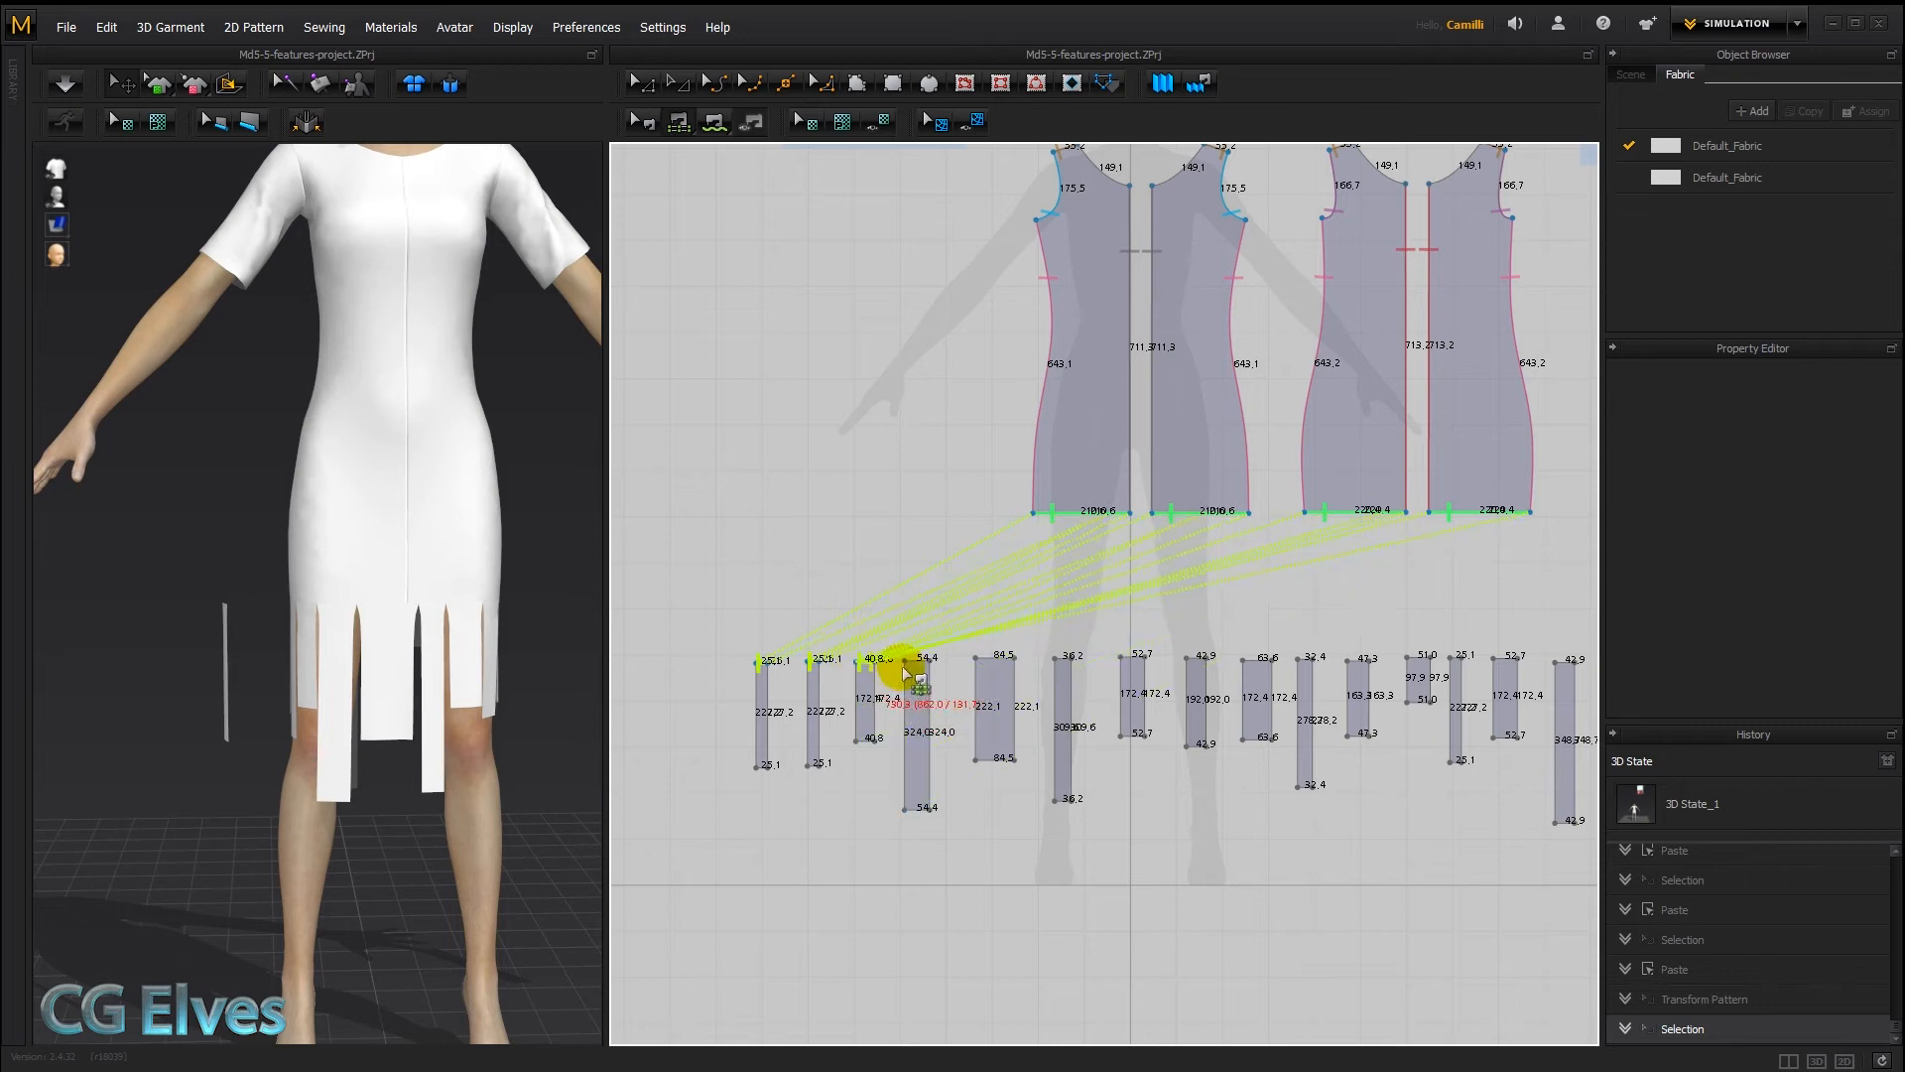
left_click_drag(911, 675, 984, 675)
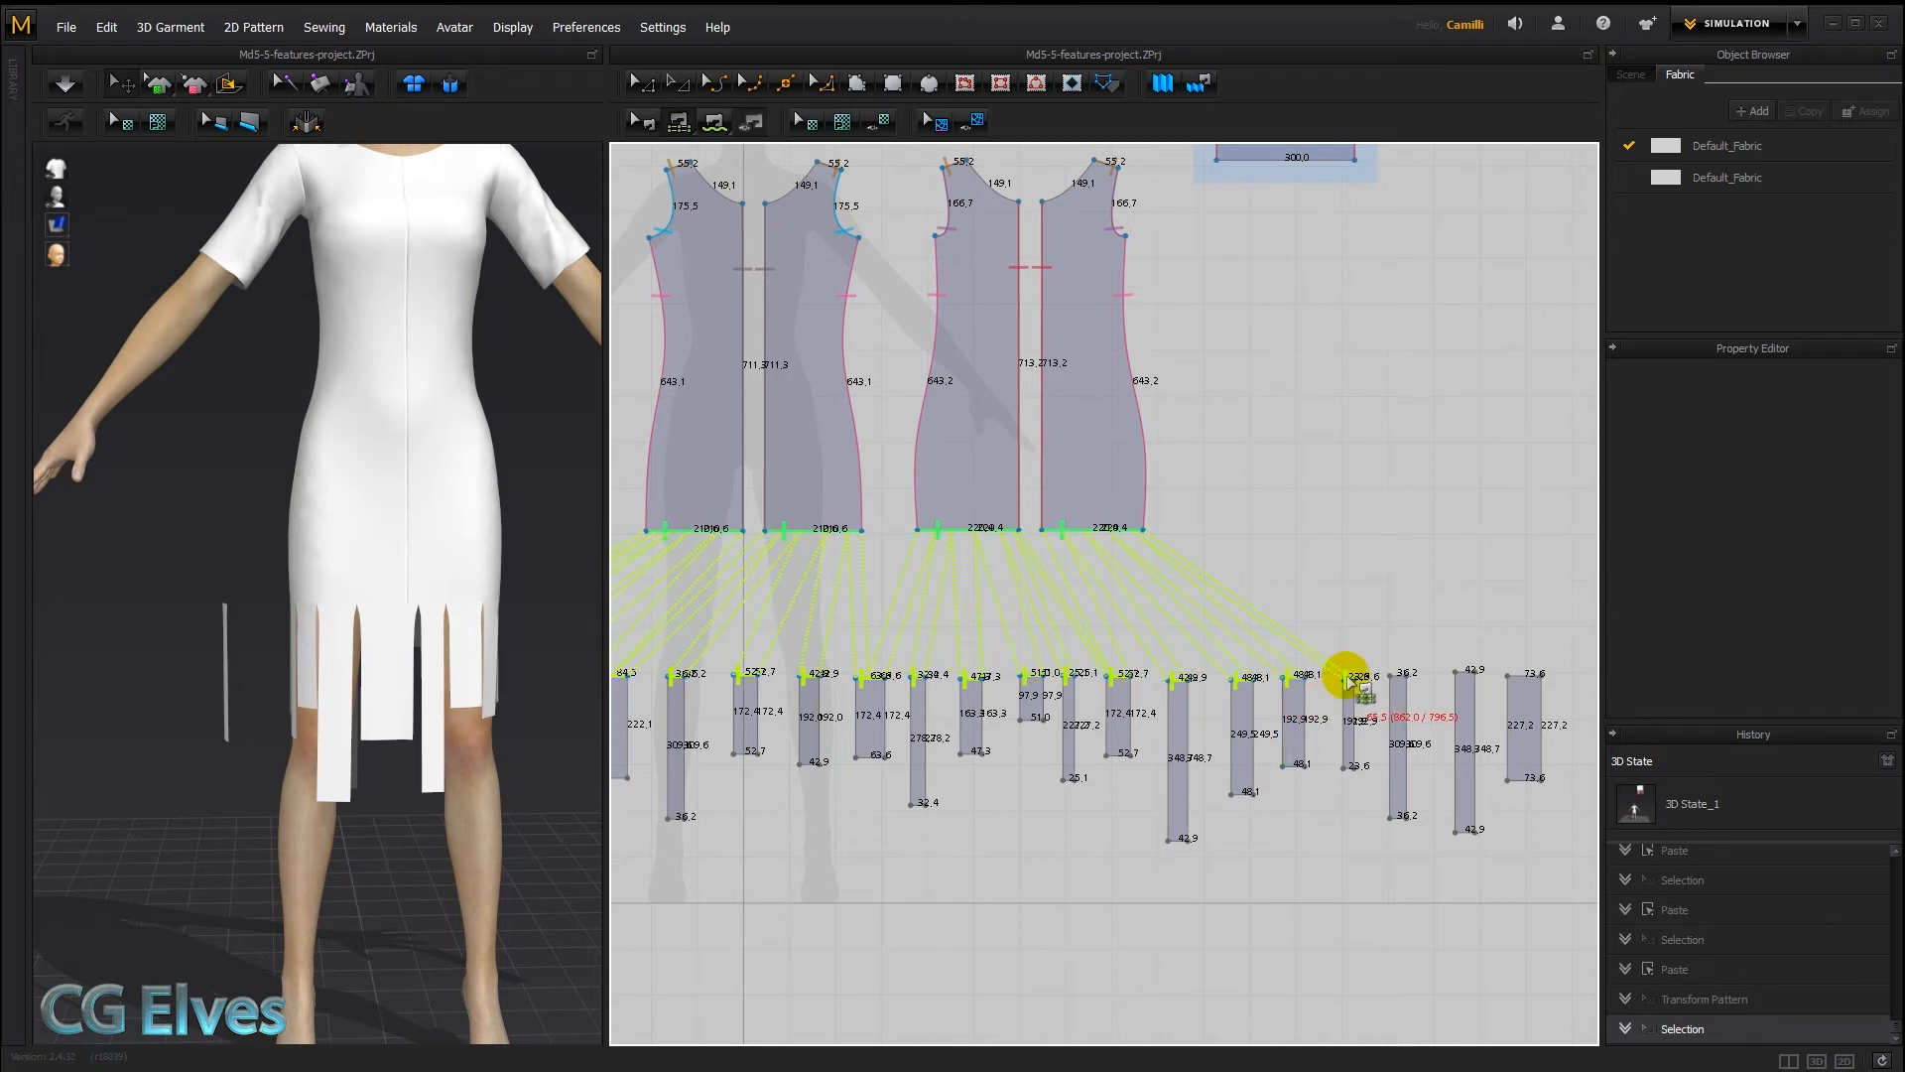
left_click_drag(1349, 675, 1458, 674)
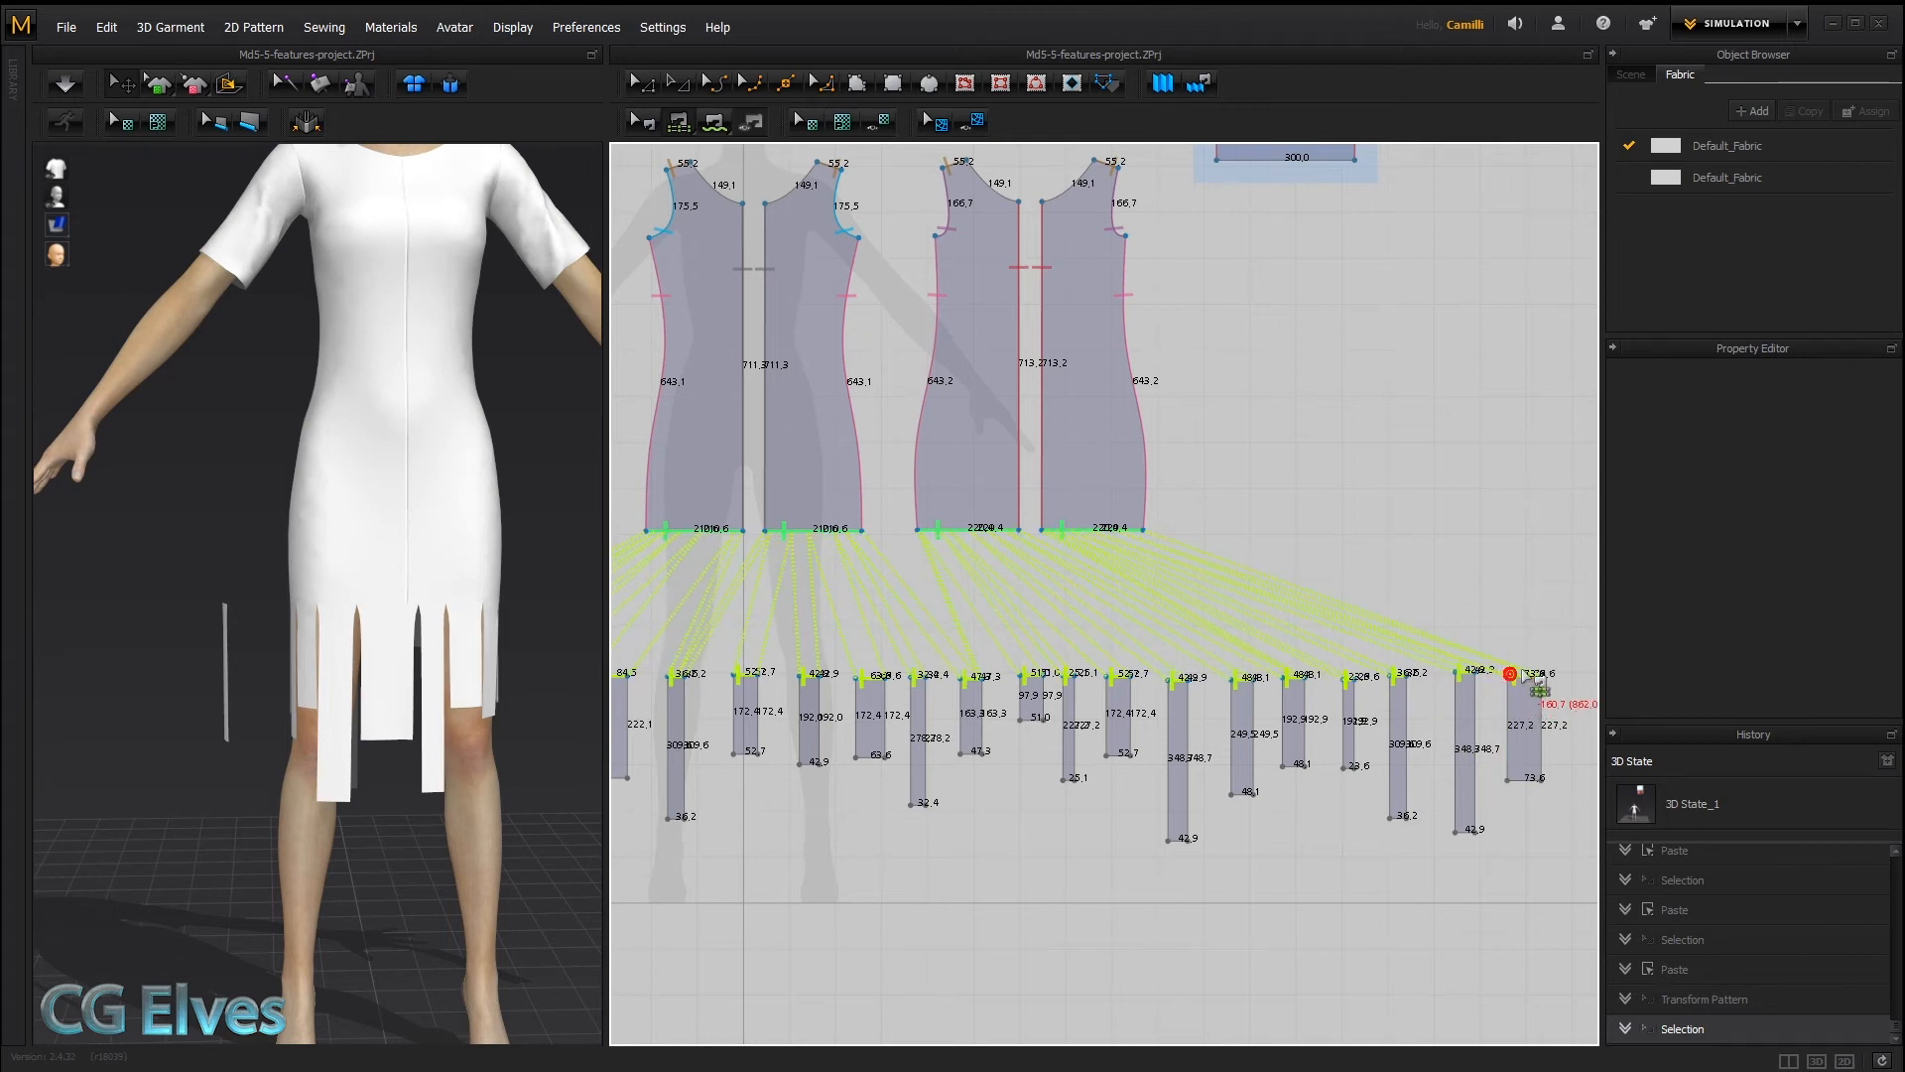
left_click(1245, 623)
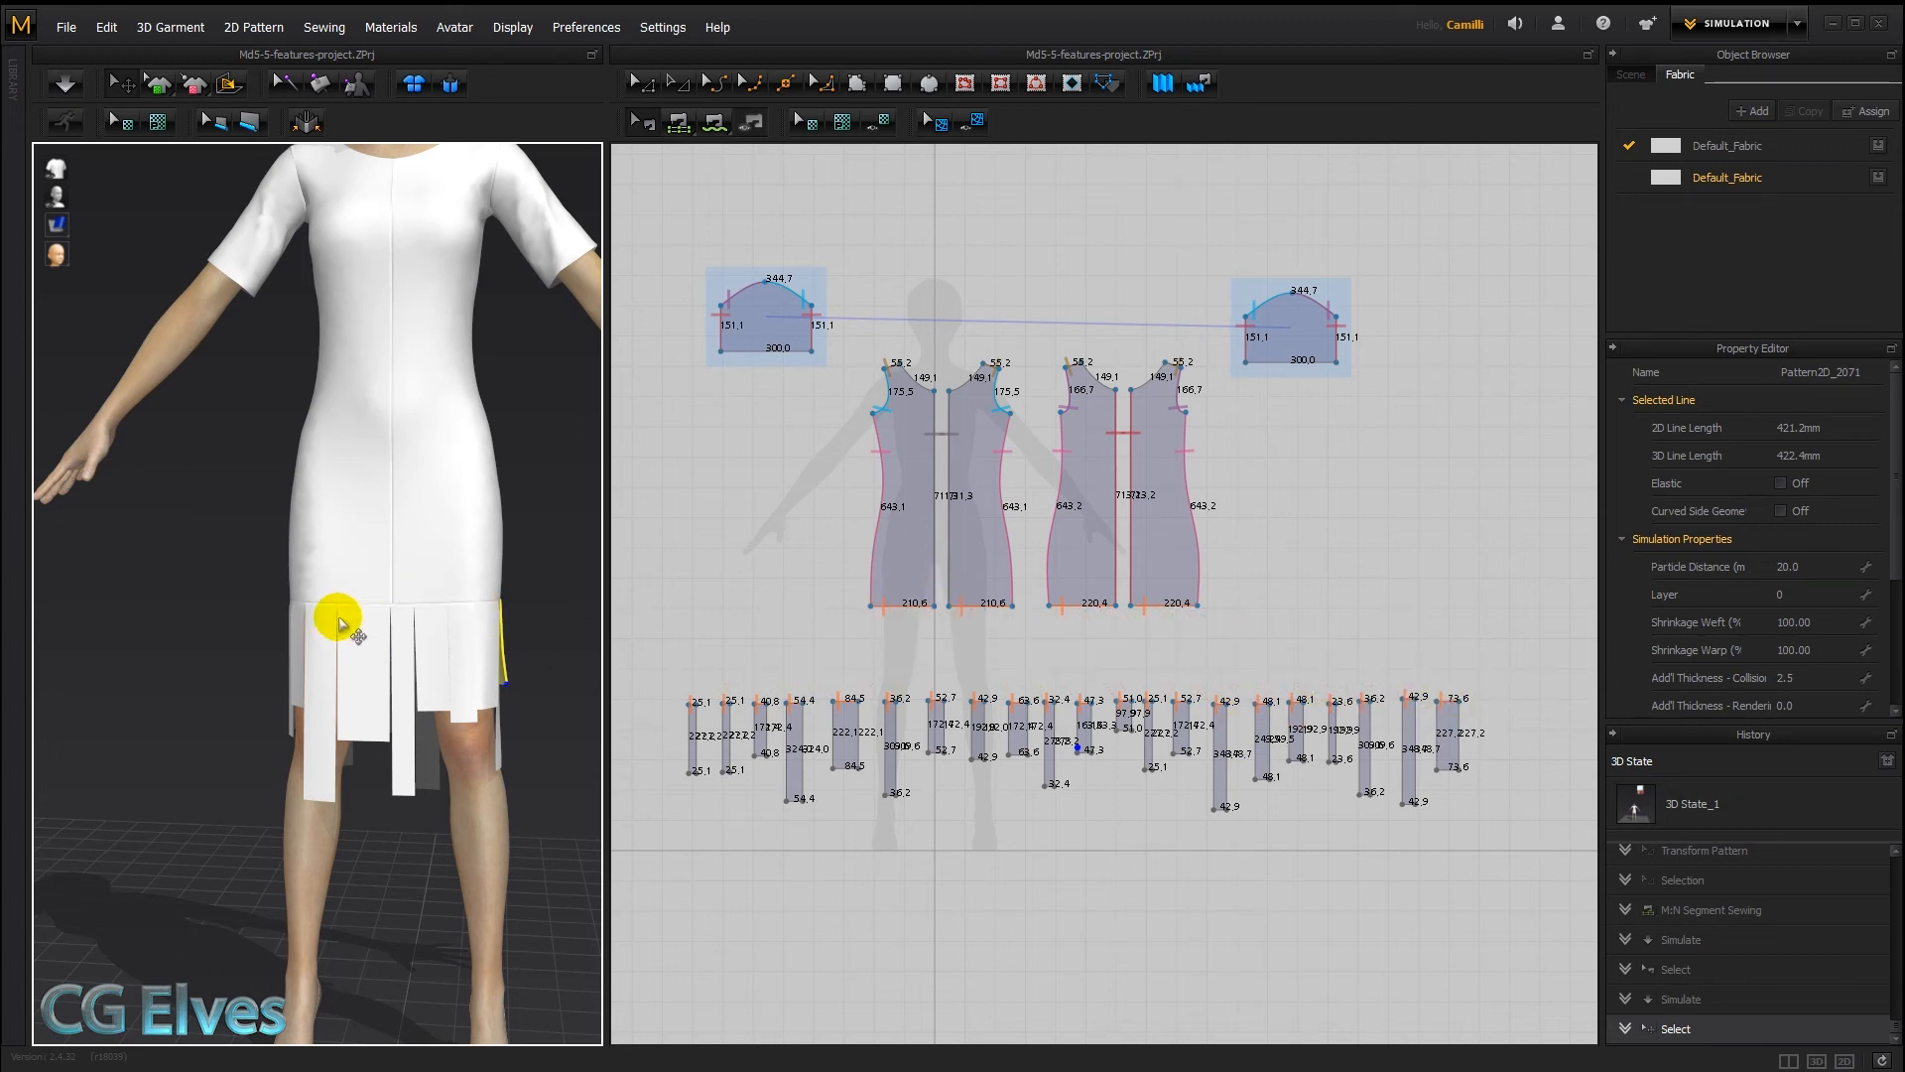
Give the wide front panel a Particle Distance of 5.0 and re-simulate for finer gathers
left_click(843, 730)
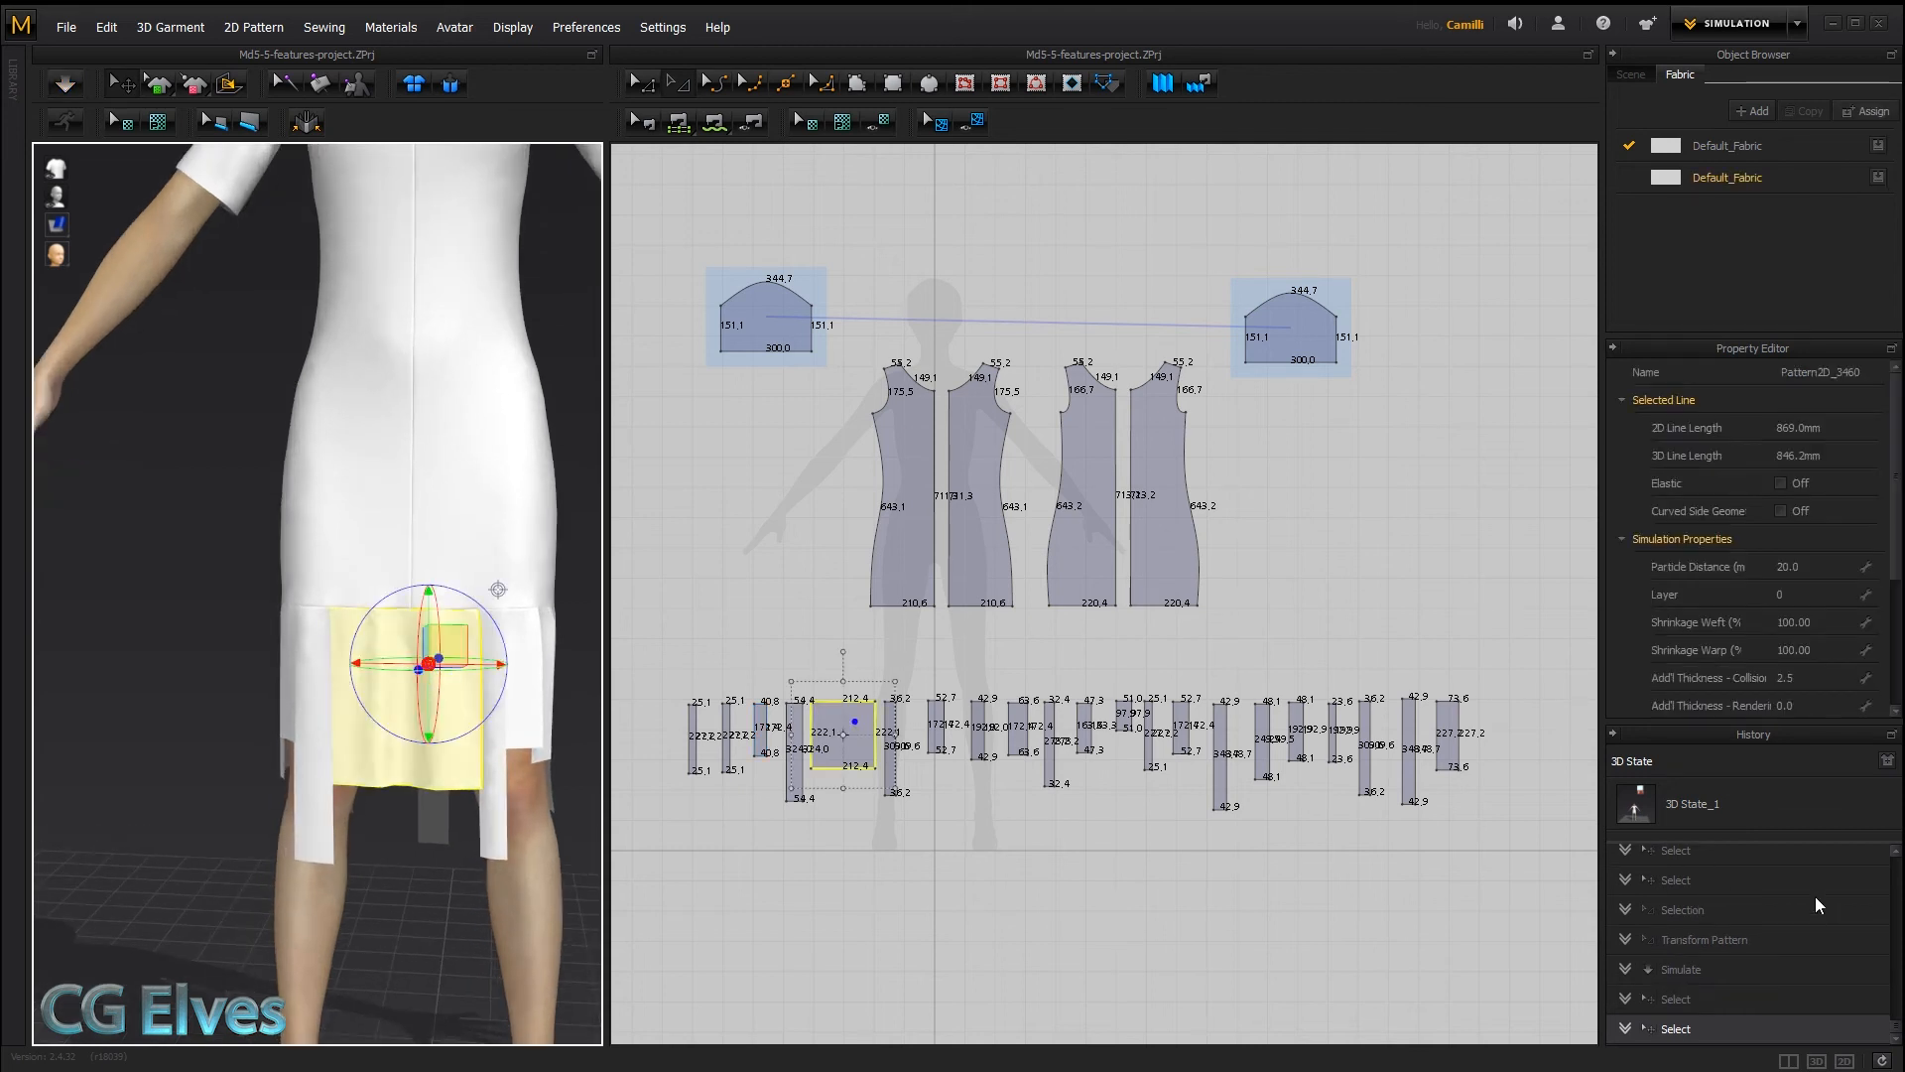
left_click(1788, 566)
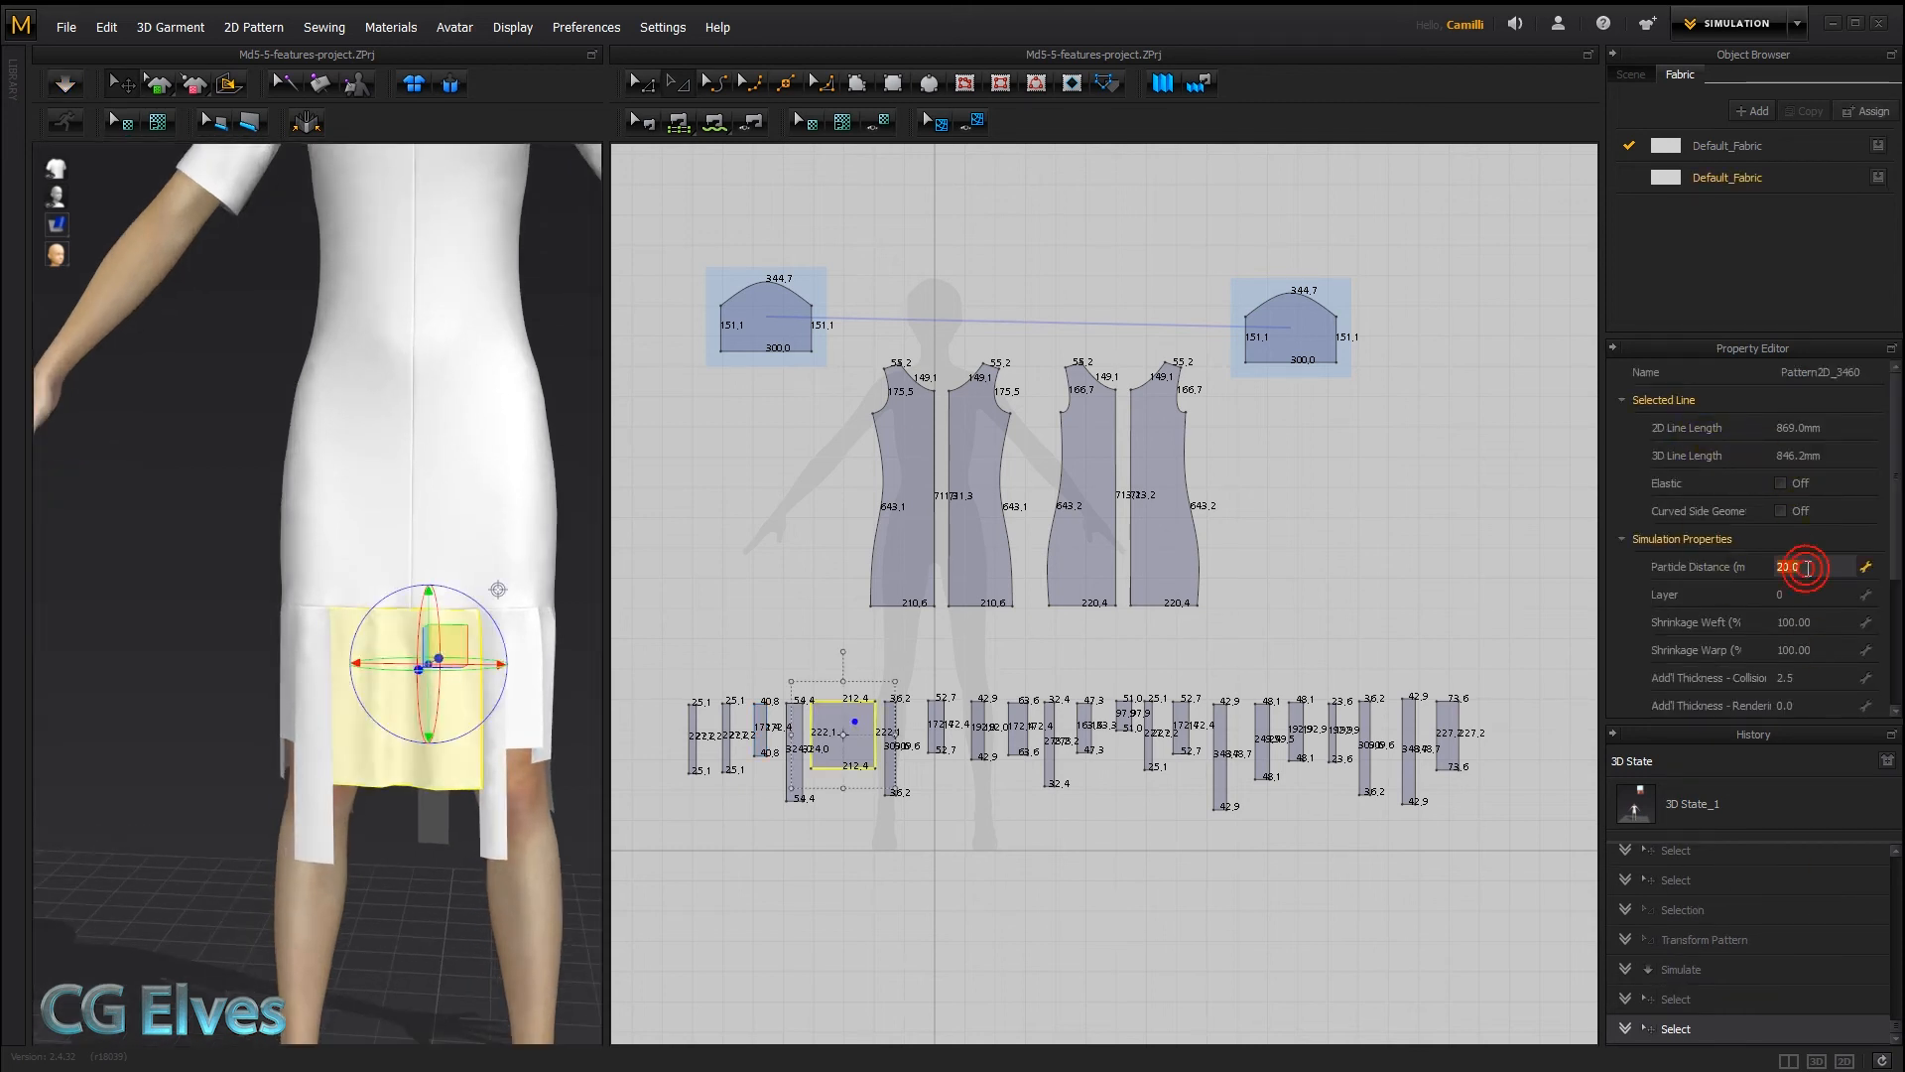
type("5.0")
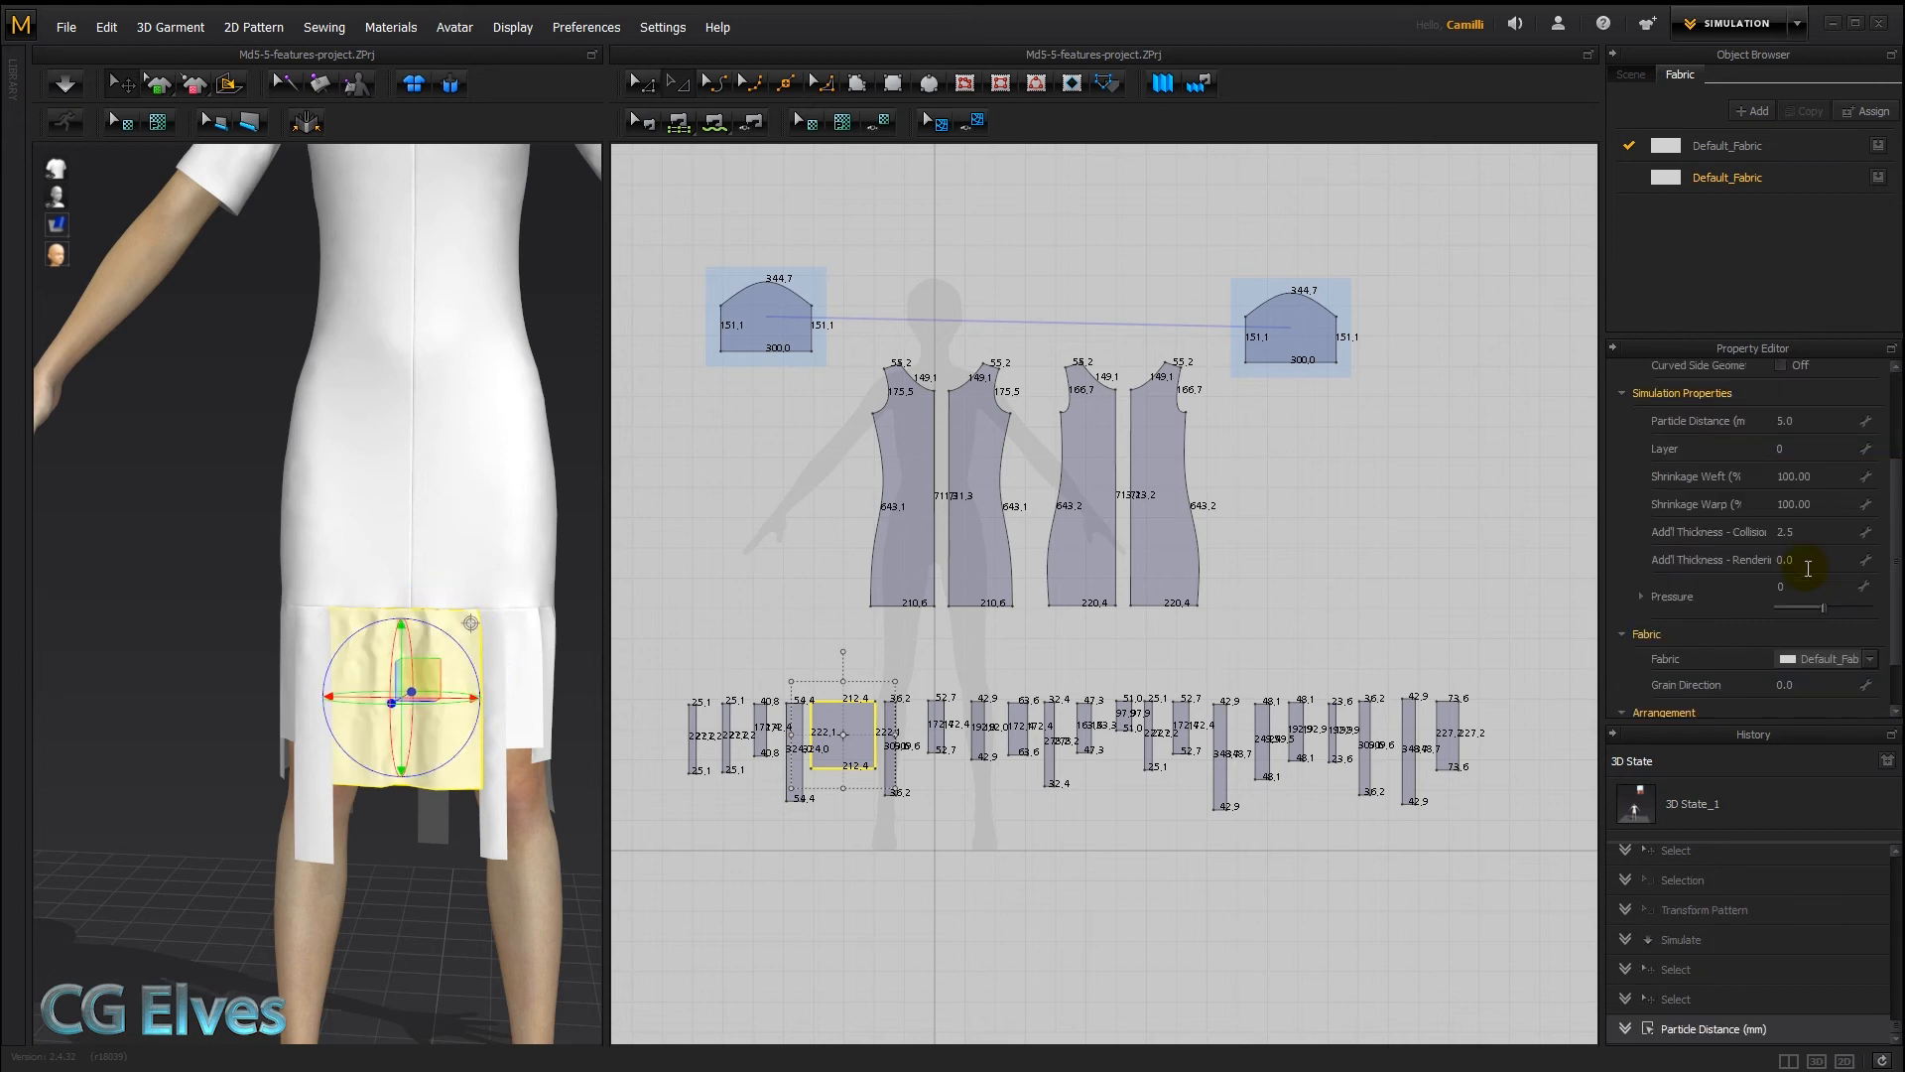
left_click(64, 82)
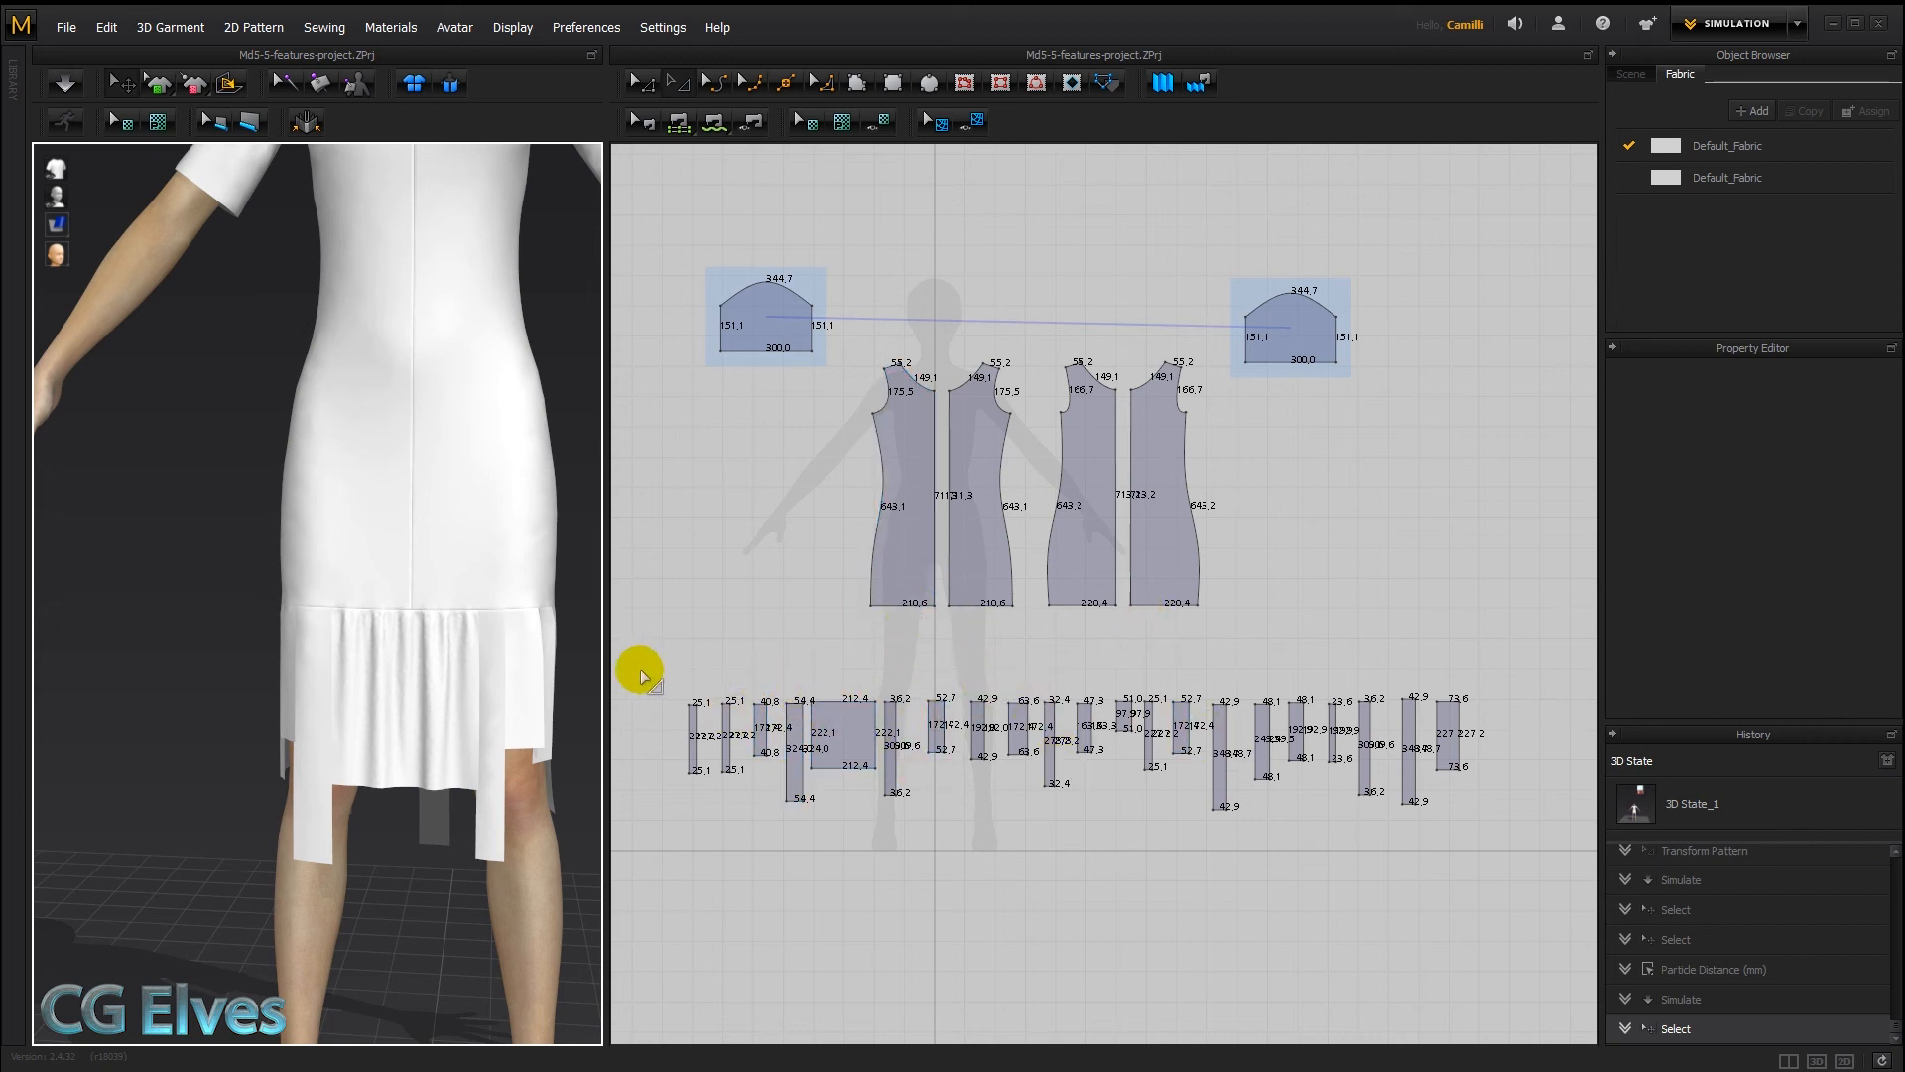
Box-select and delete most fringe strips, then reposition the small strip by the hem
left_click_drag(640, 670, 814, 842)
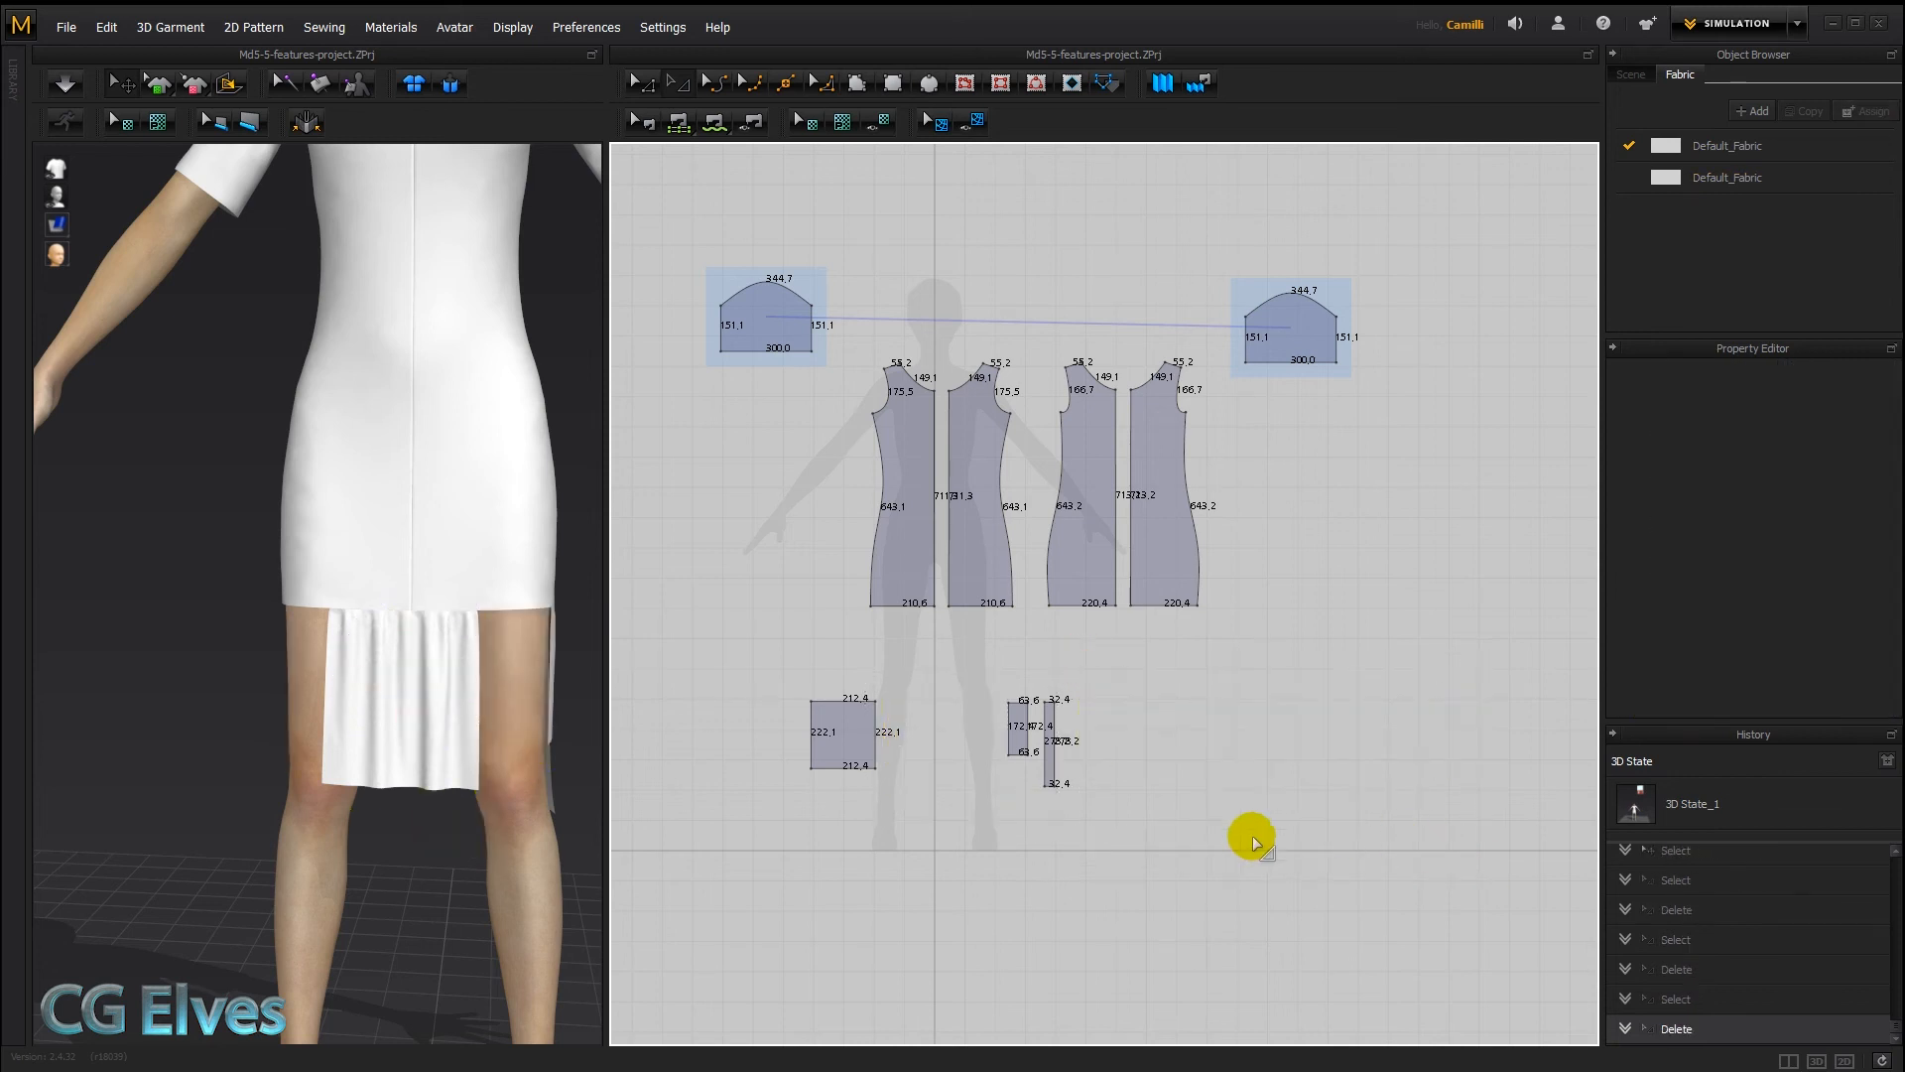
left_click(1014, 723)
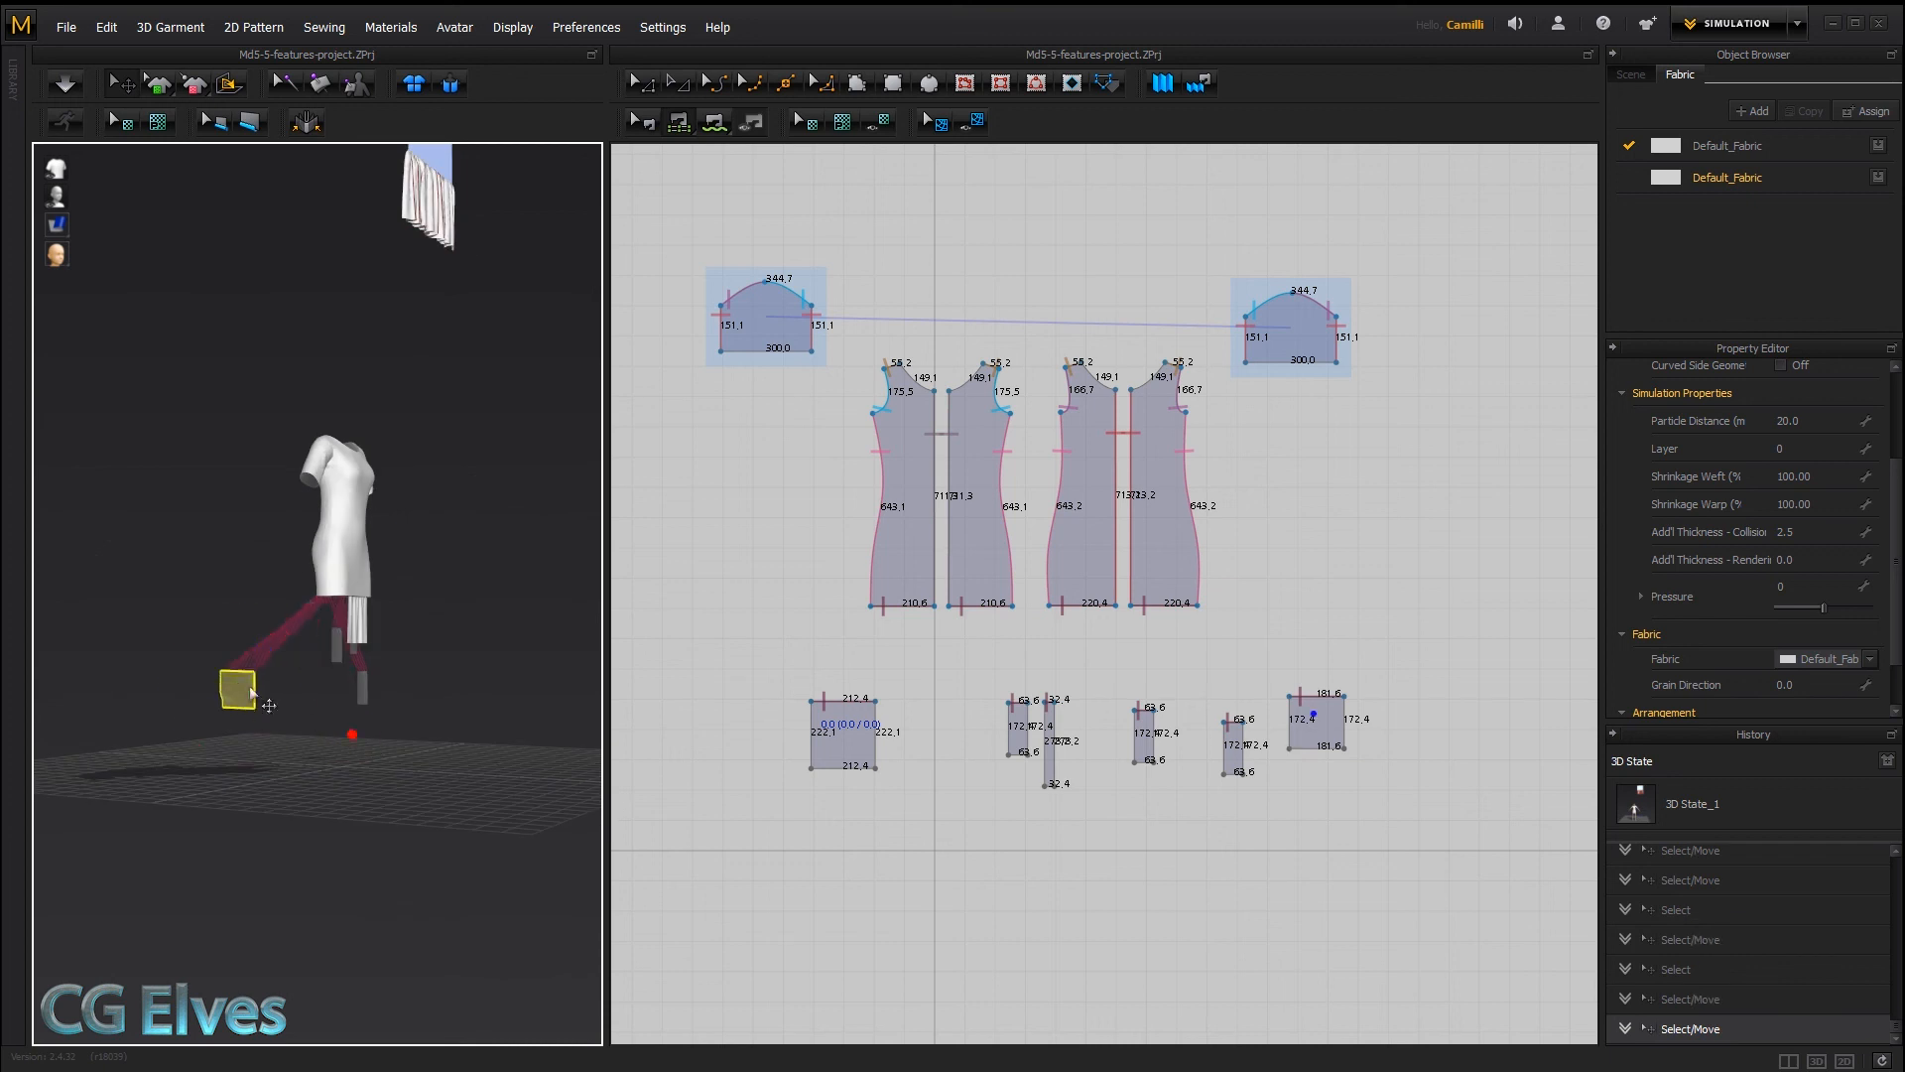
left_click(64, 82)
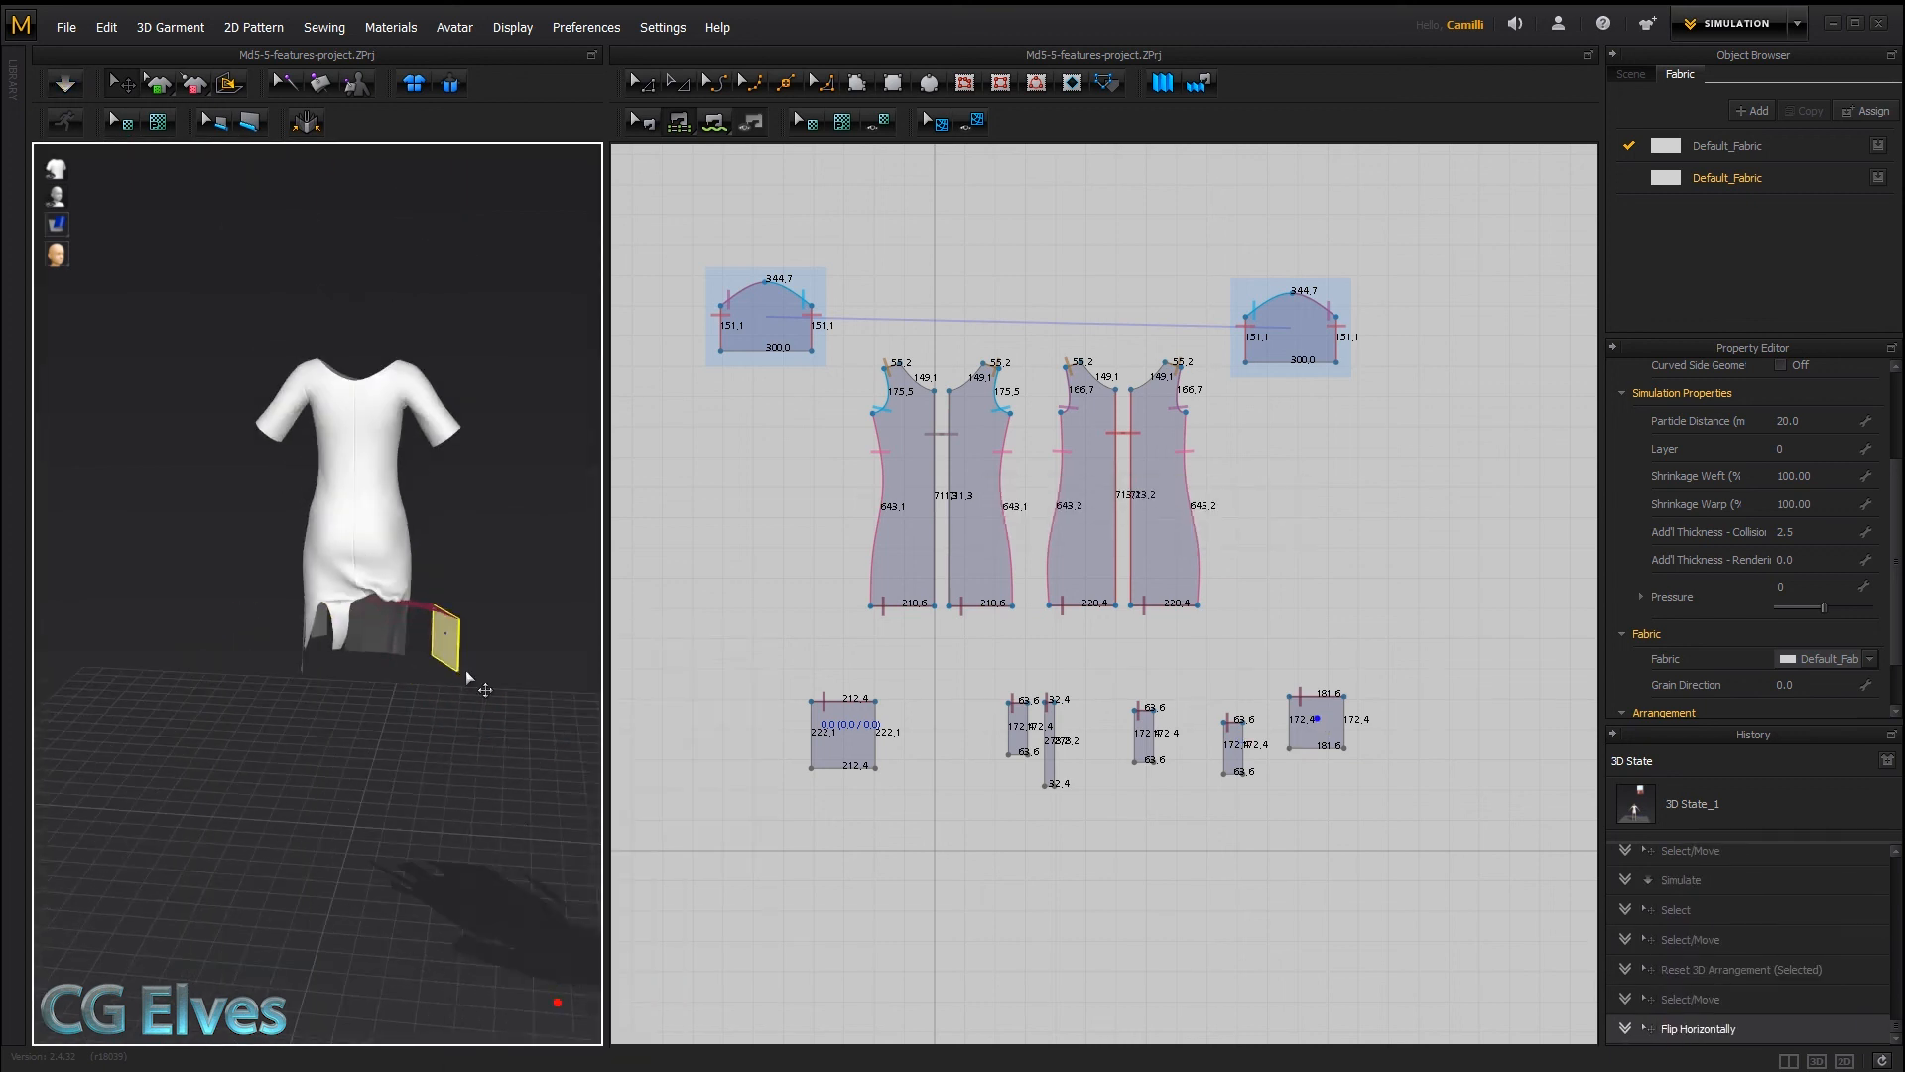
left_click(63, 82)
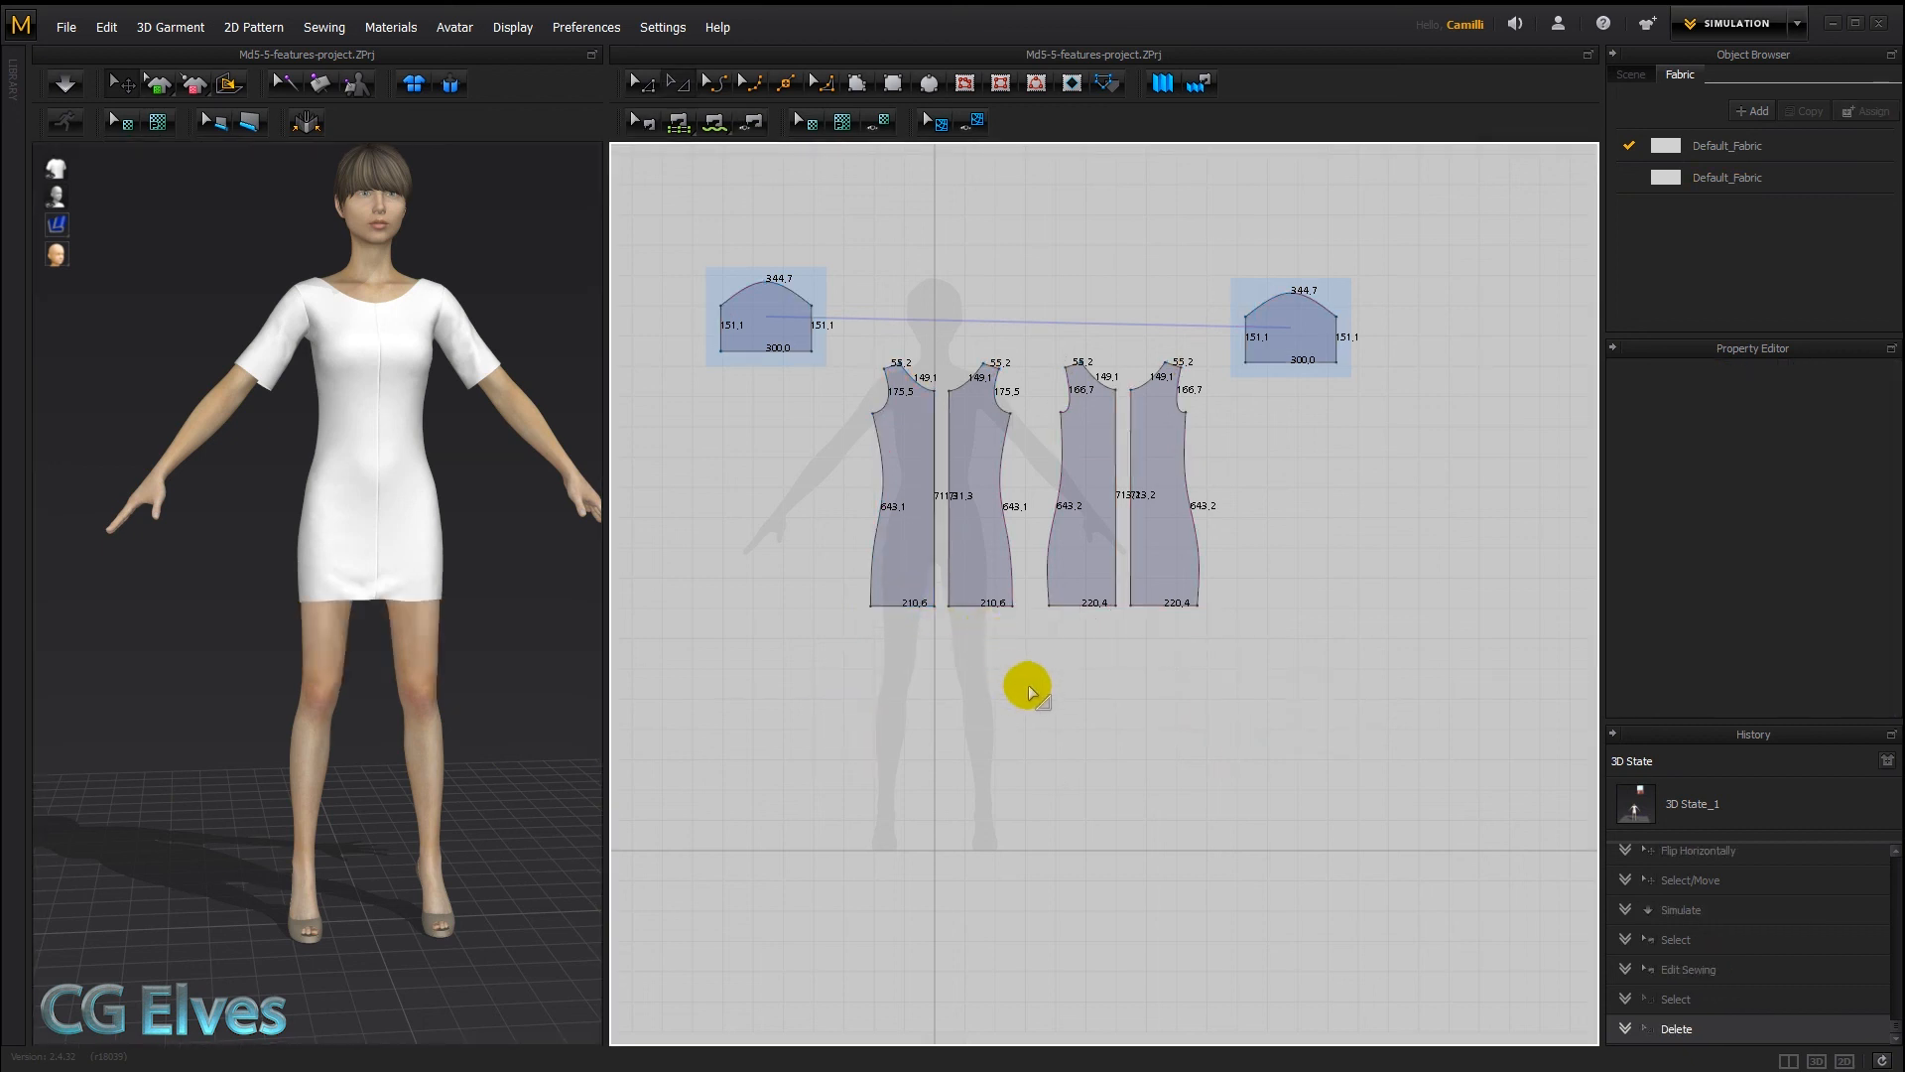
mouse_move(957, 695)
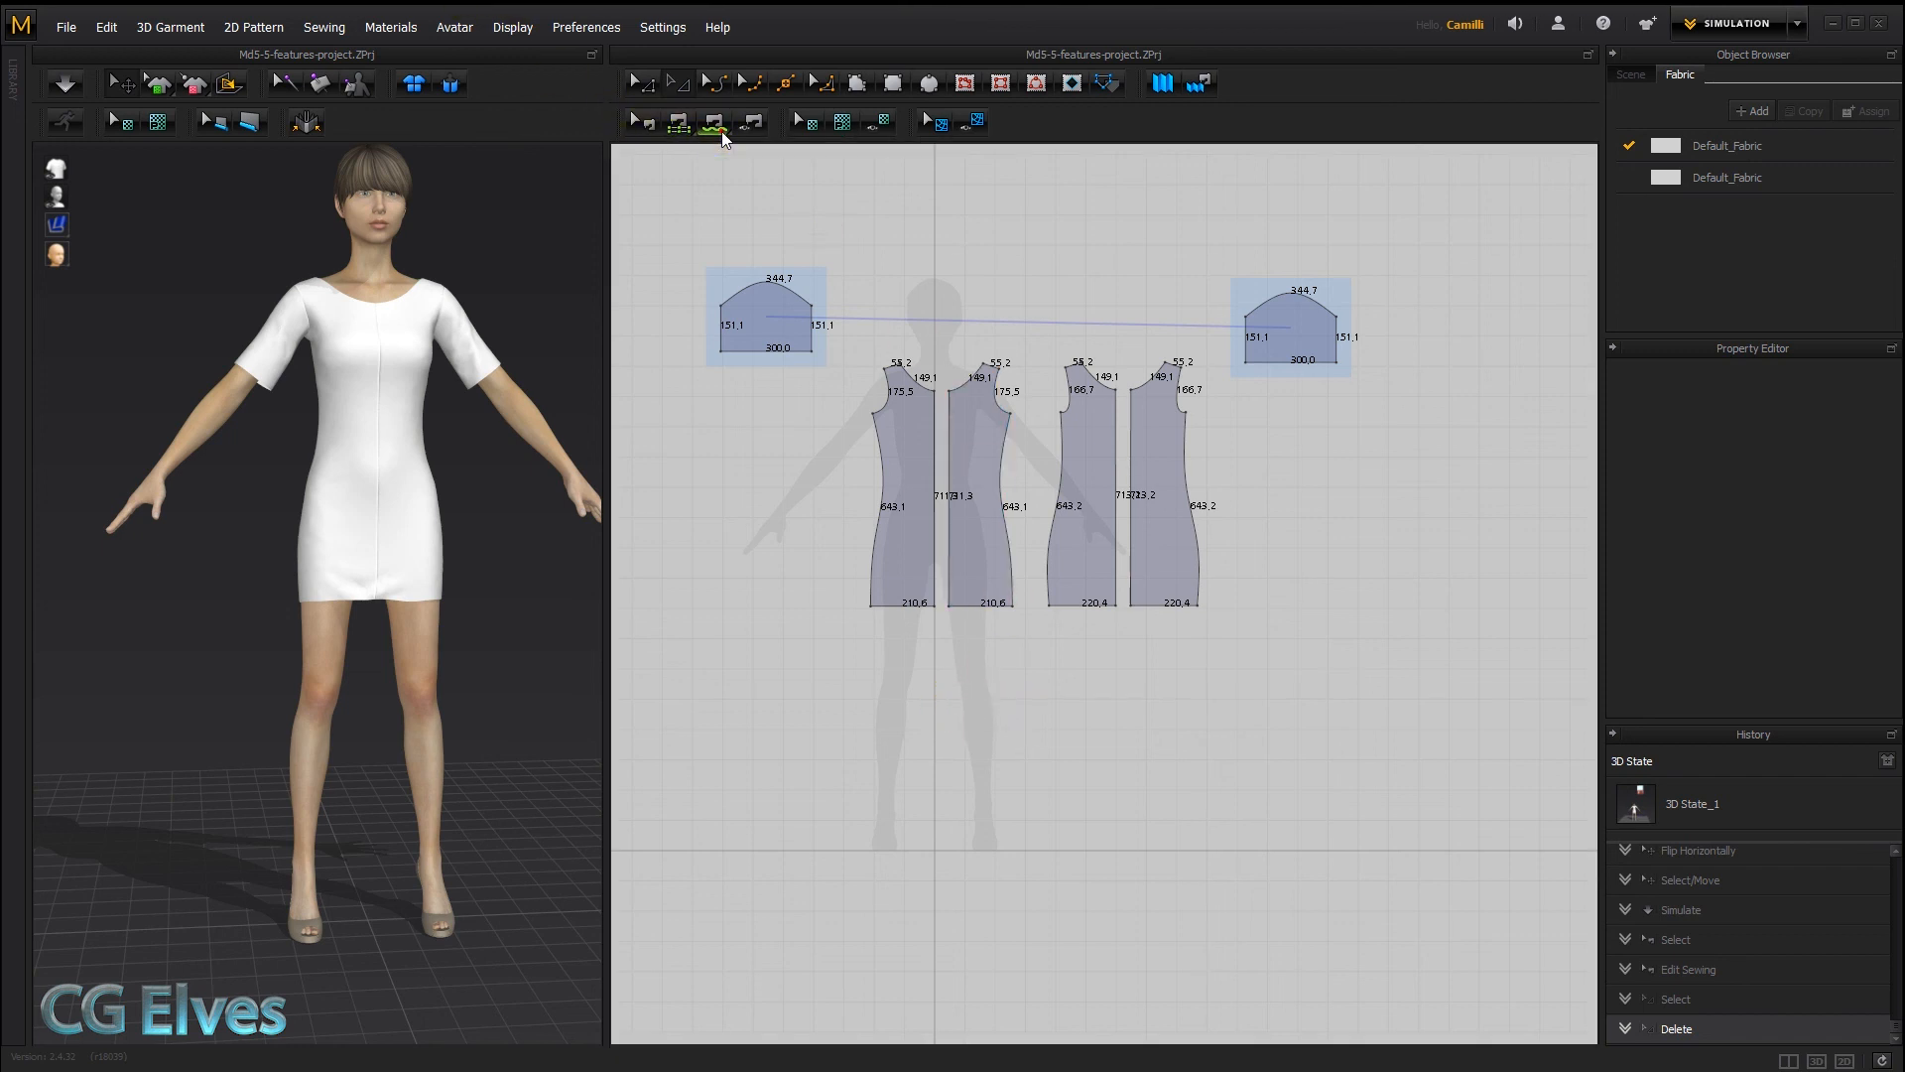
Choose M:N Free Sewing from the Free Sewing dropdown for the plain dress hem
left_click(715, 121)
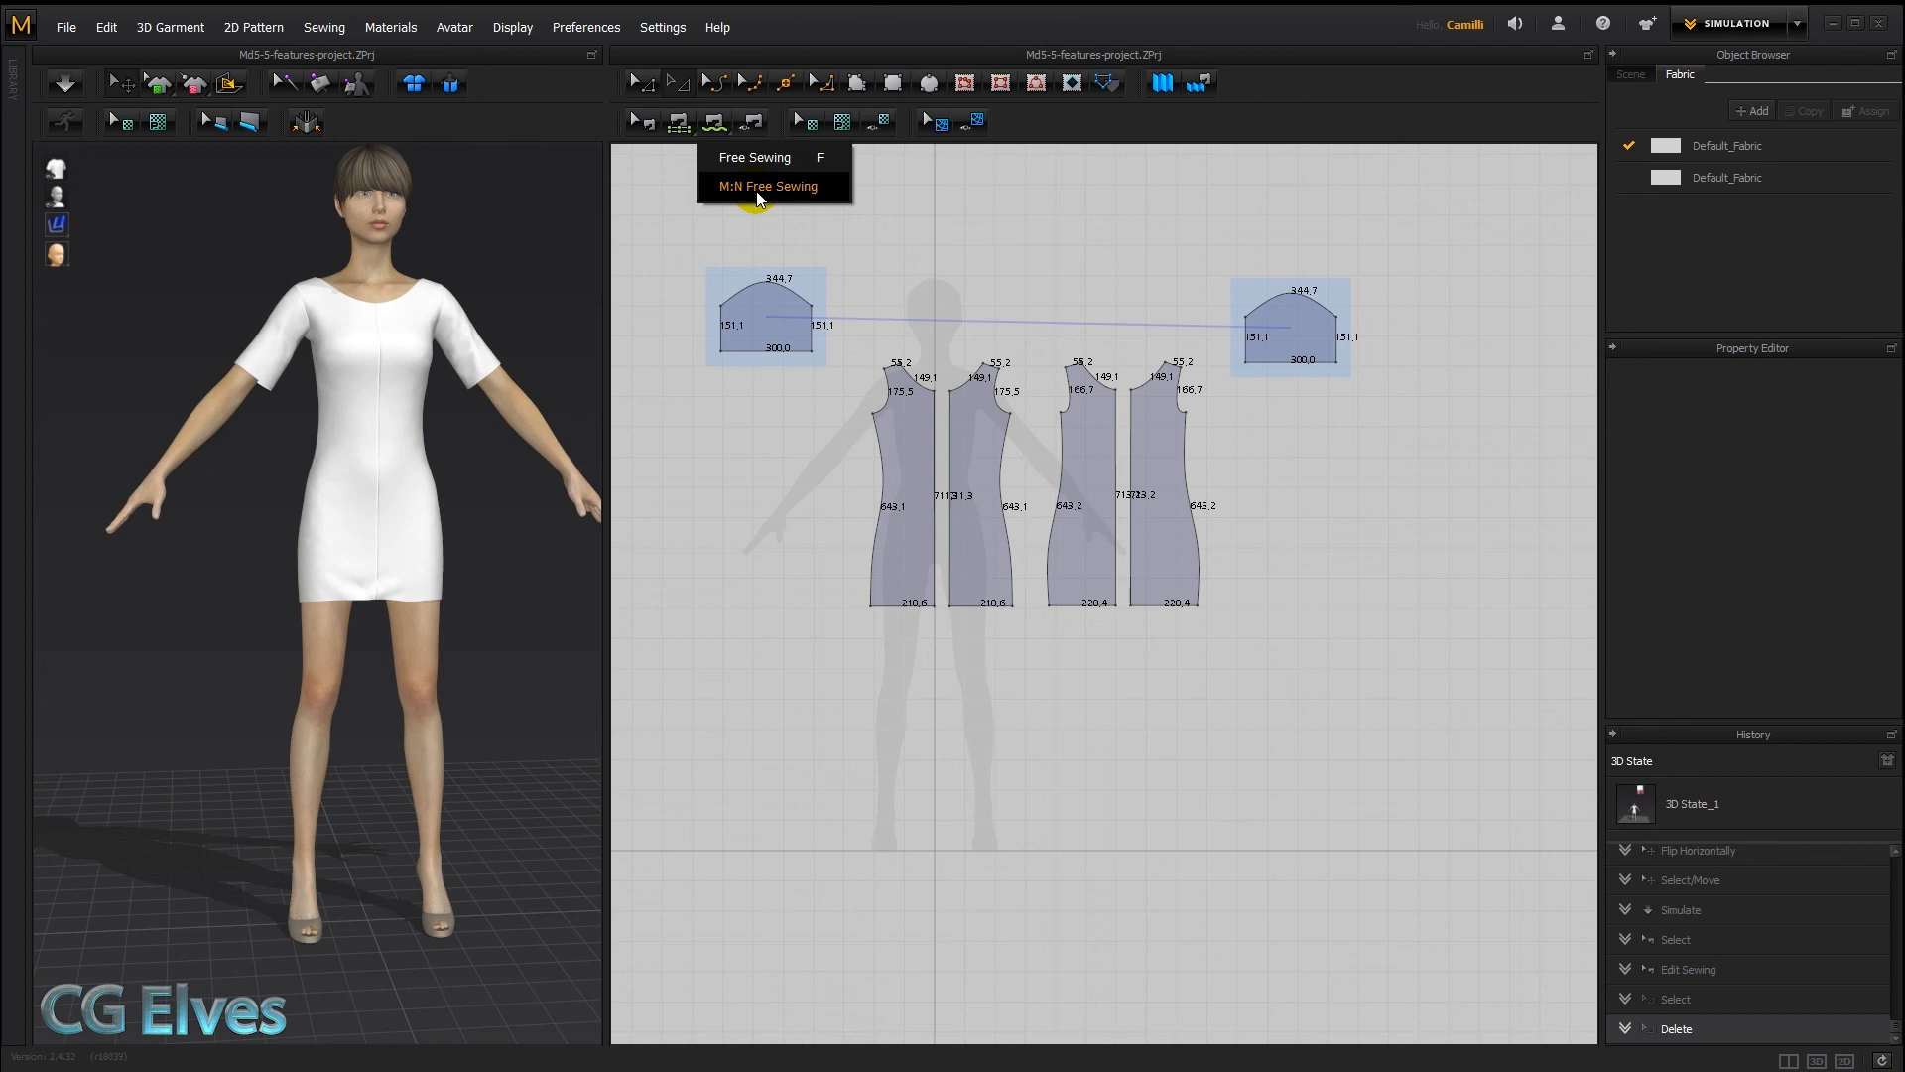
left_click(766, 185)
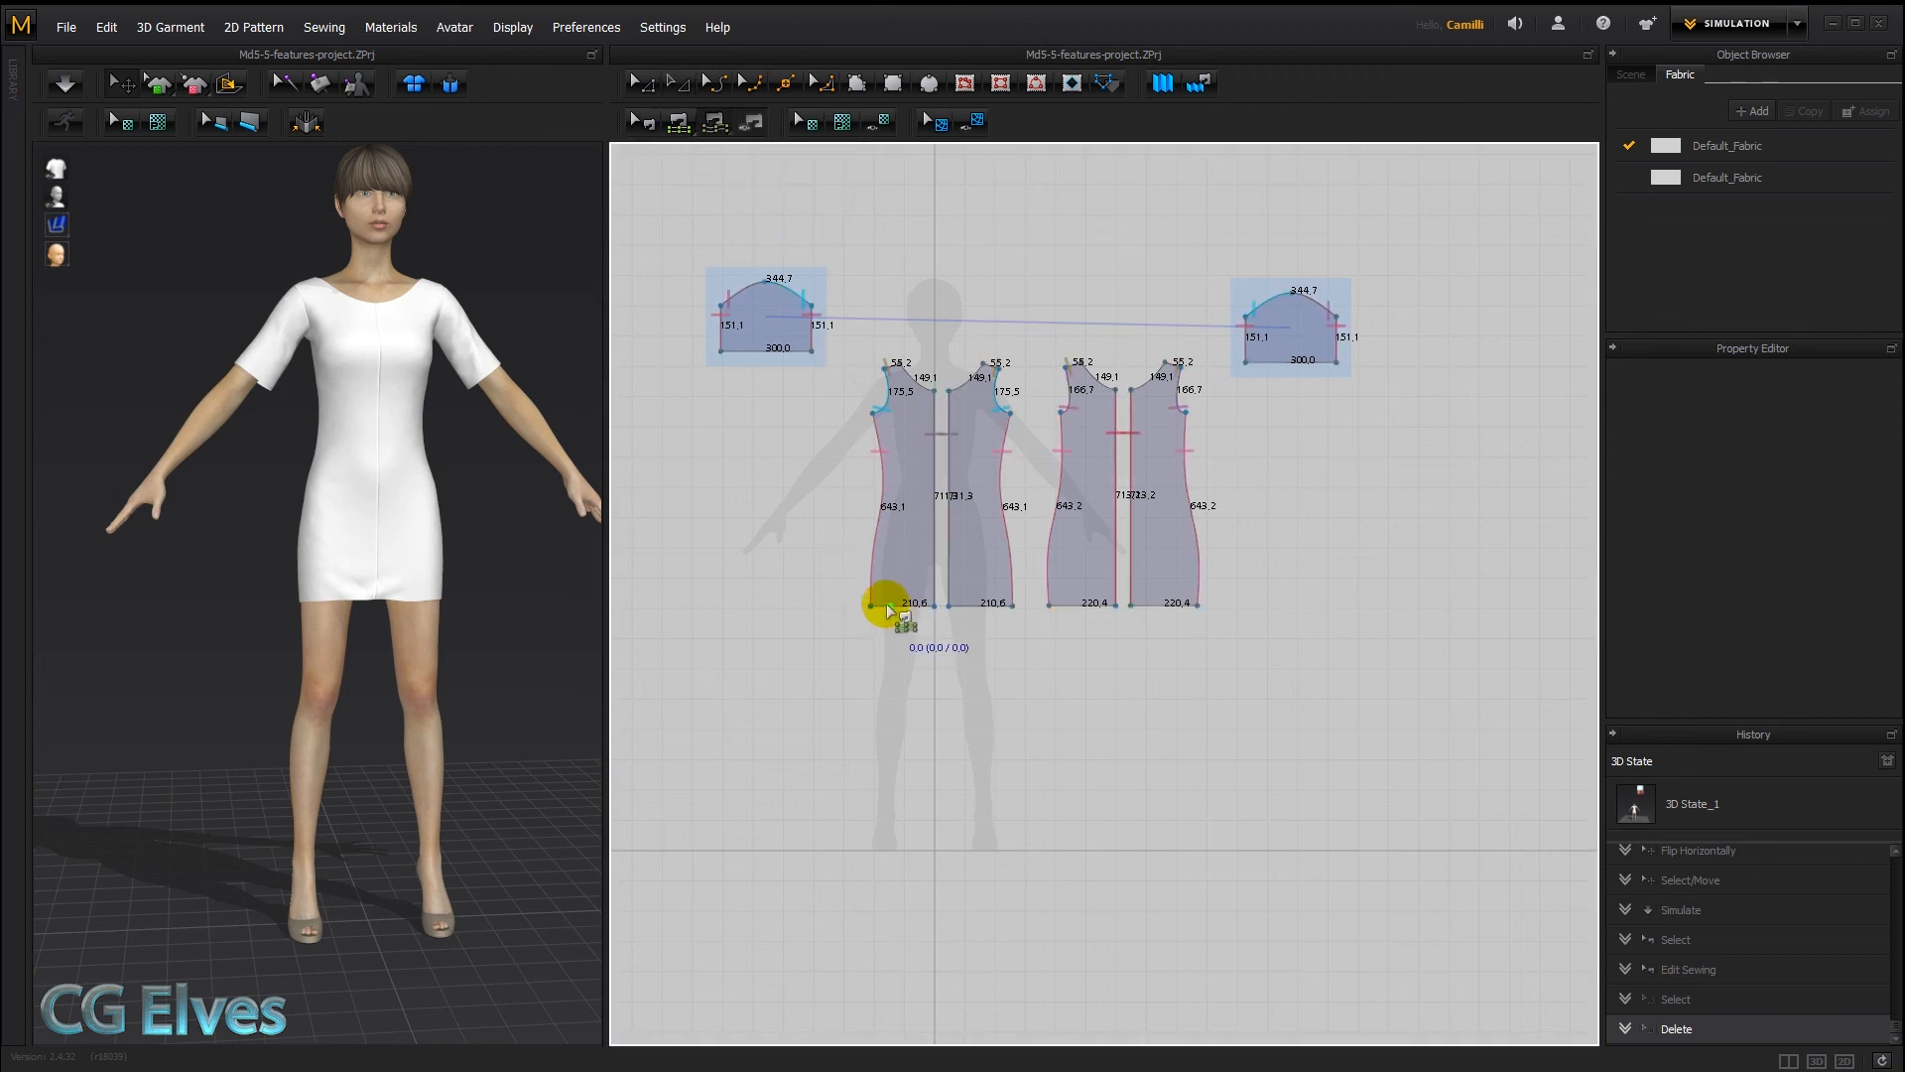